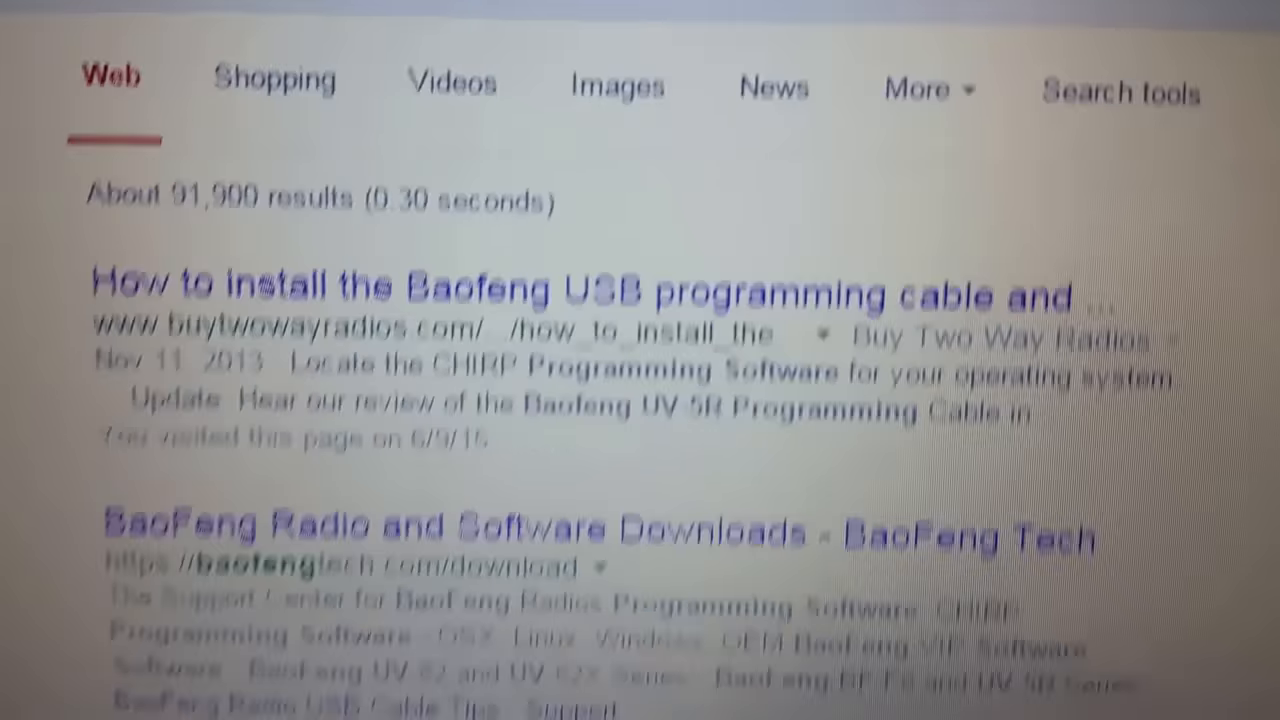
Scroll the BaoFeng Tech downloads page past the VIP software section to the latest CHIRP build link
{"action": "scroll", "scroll_direction": "down", "scroll_amount": 3}
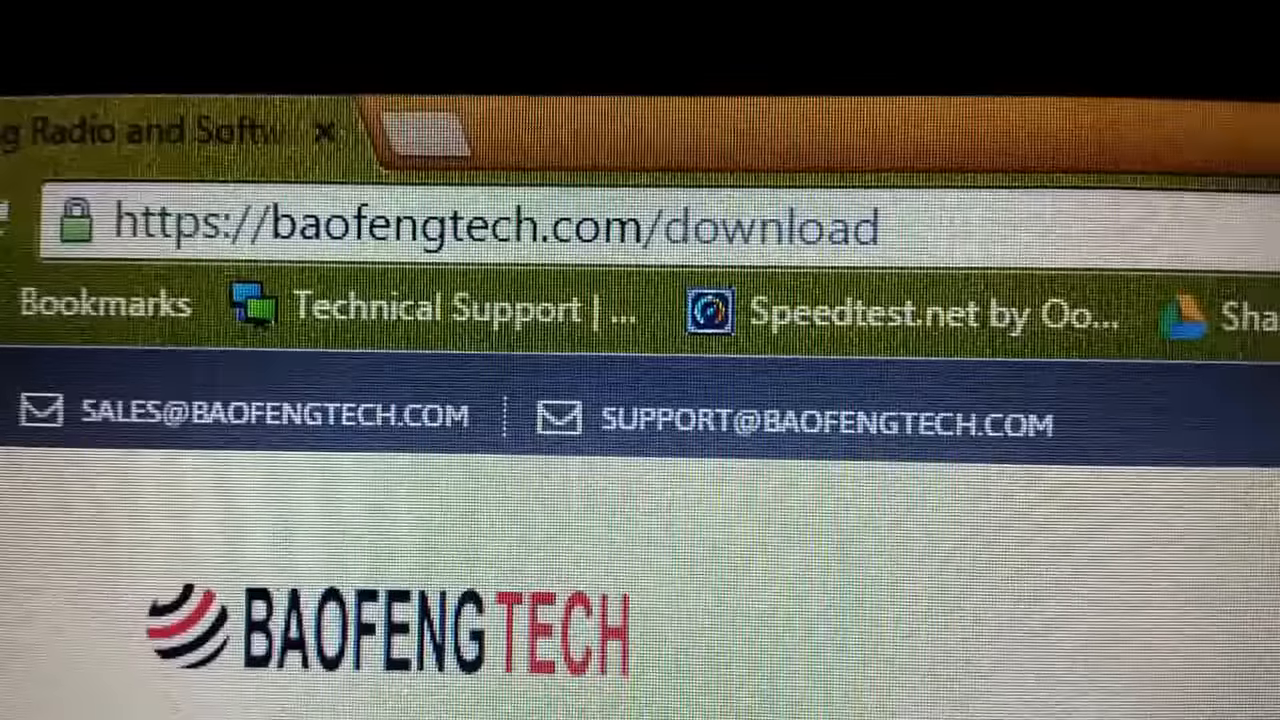
{"action": "scroll", "scroll_direction": "down", "scroll_amount": 3}
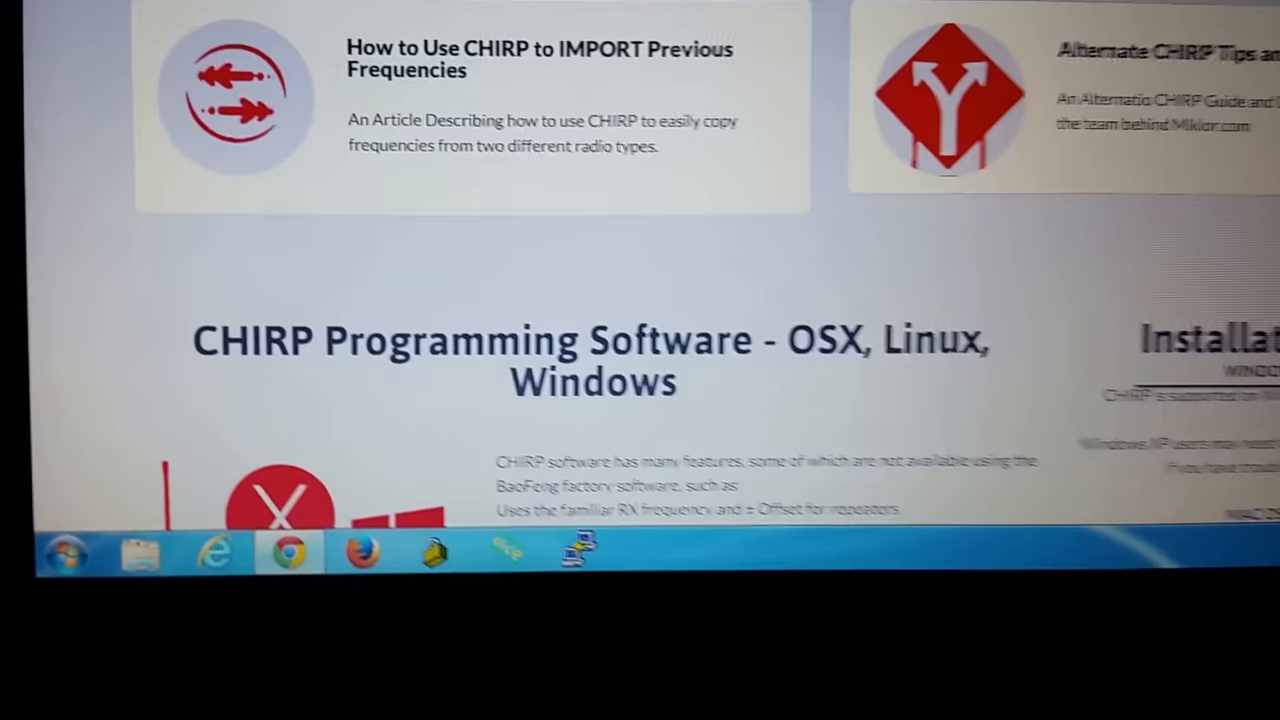
{"action": "scroll", "scroll_direction": "down", "scroll_amount": 3}
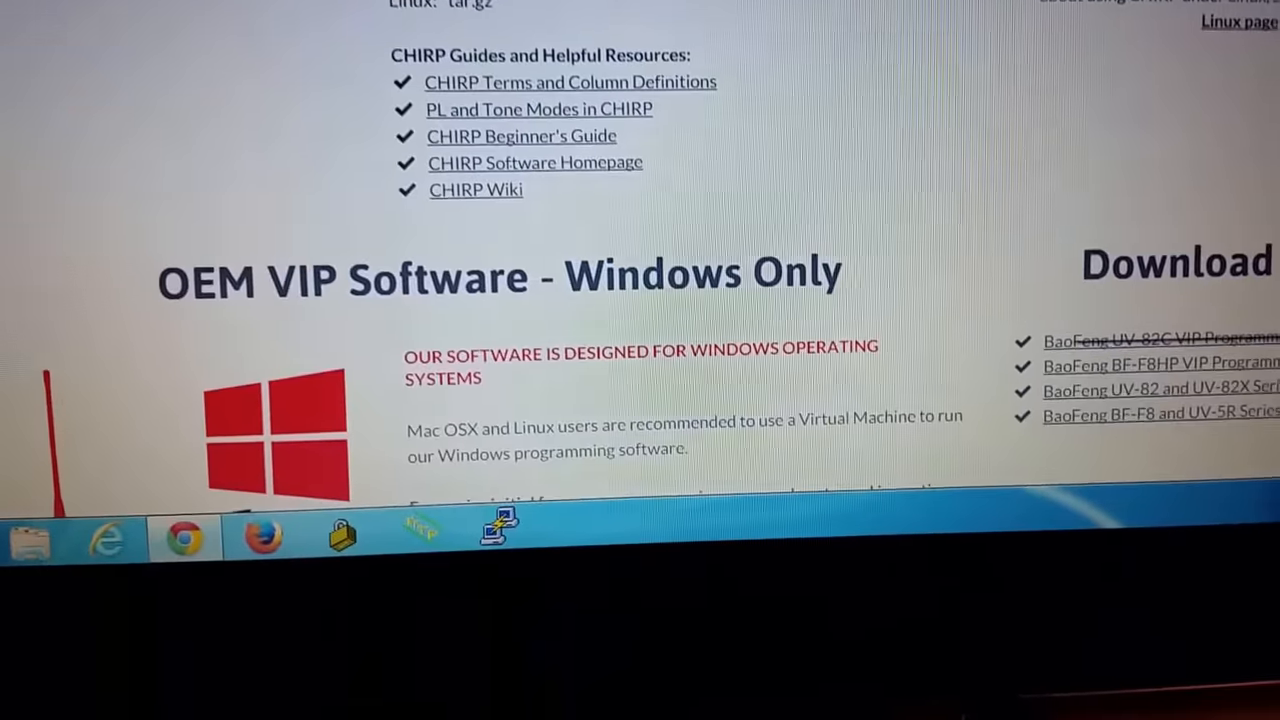
{"action": "scroll", "scroll_direction": "down", "scroll_amount": 3}
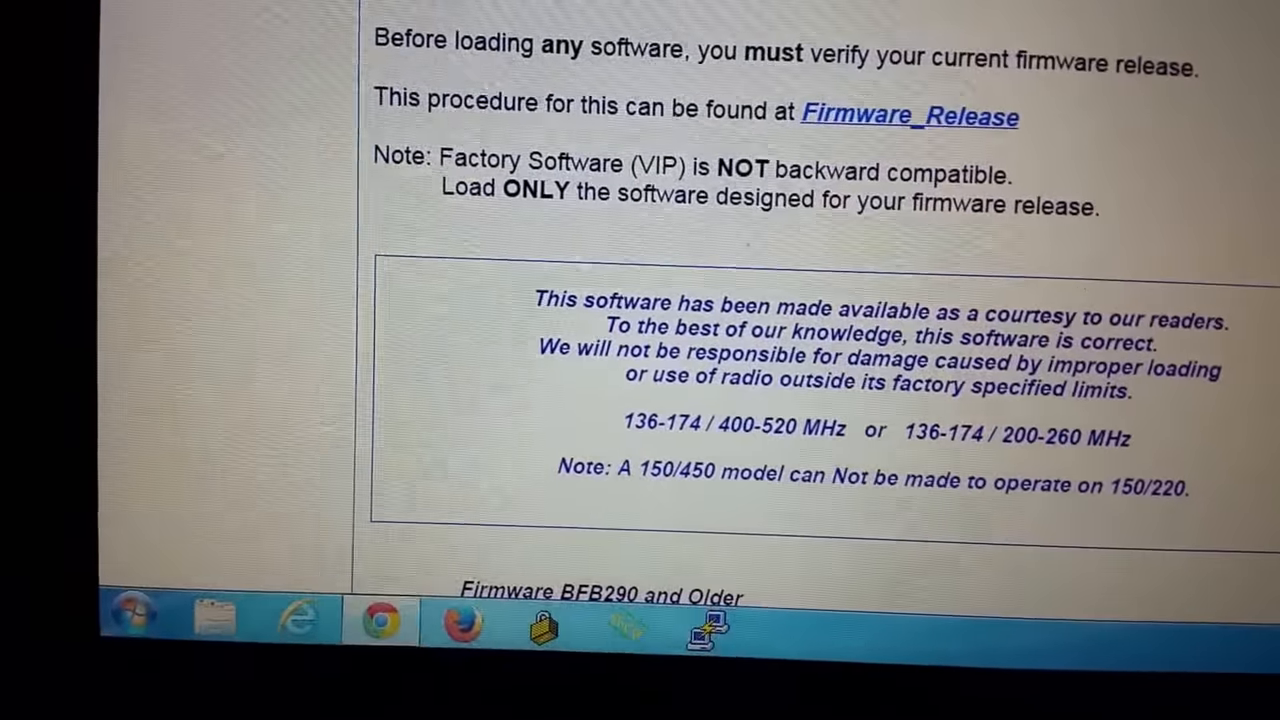
{"action": "scroll", "scroll_direction": "down", "scroll_amount": 3}
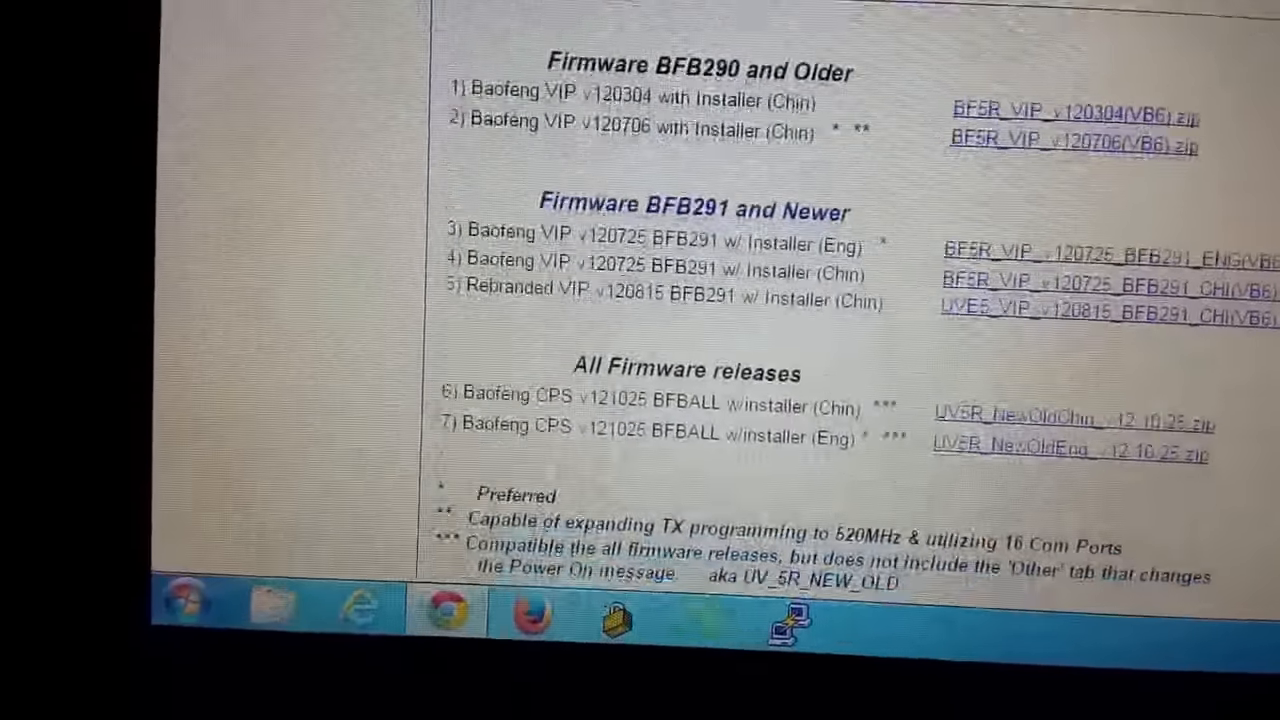
{"action": "scroll", "scroll_direction": "up", "scroll_amount": 3}
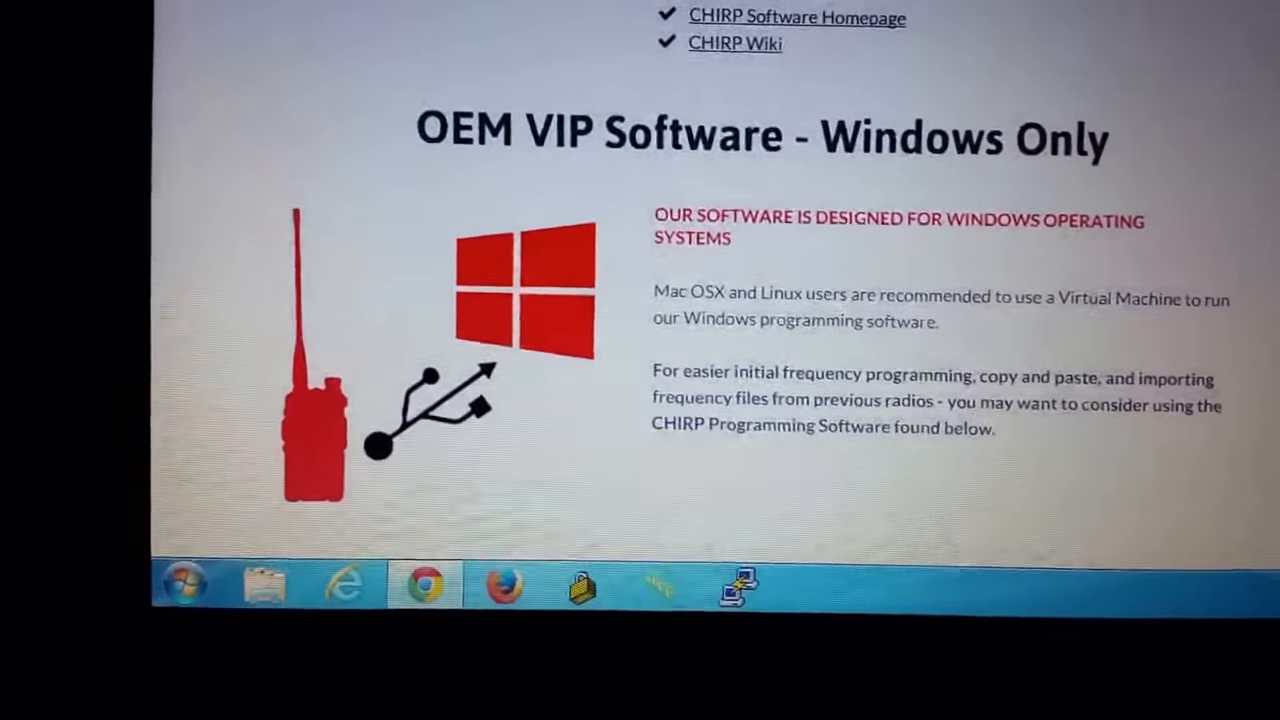
{"action": "scroll", "scroll_direction": "down", "scroll_amount": 3}
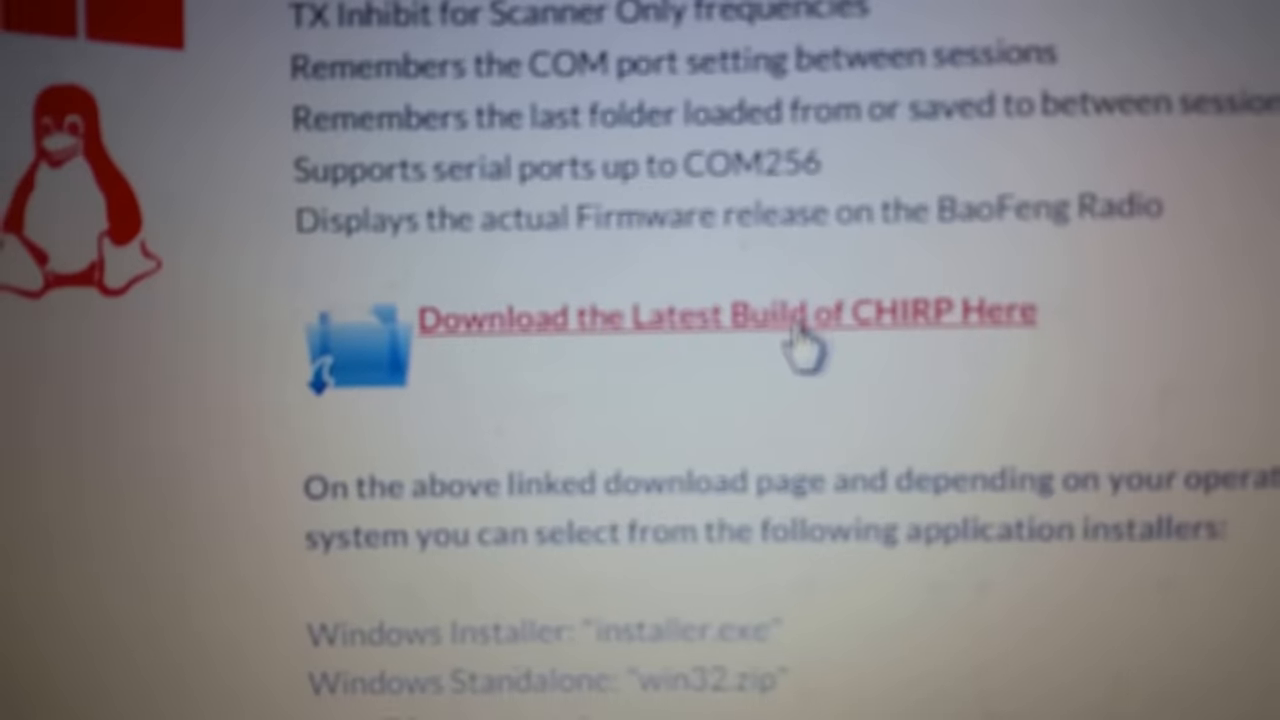
{"action": "scroll", "scroll_direction": "down", "scroll_amount": 3}
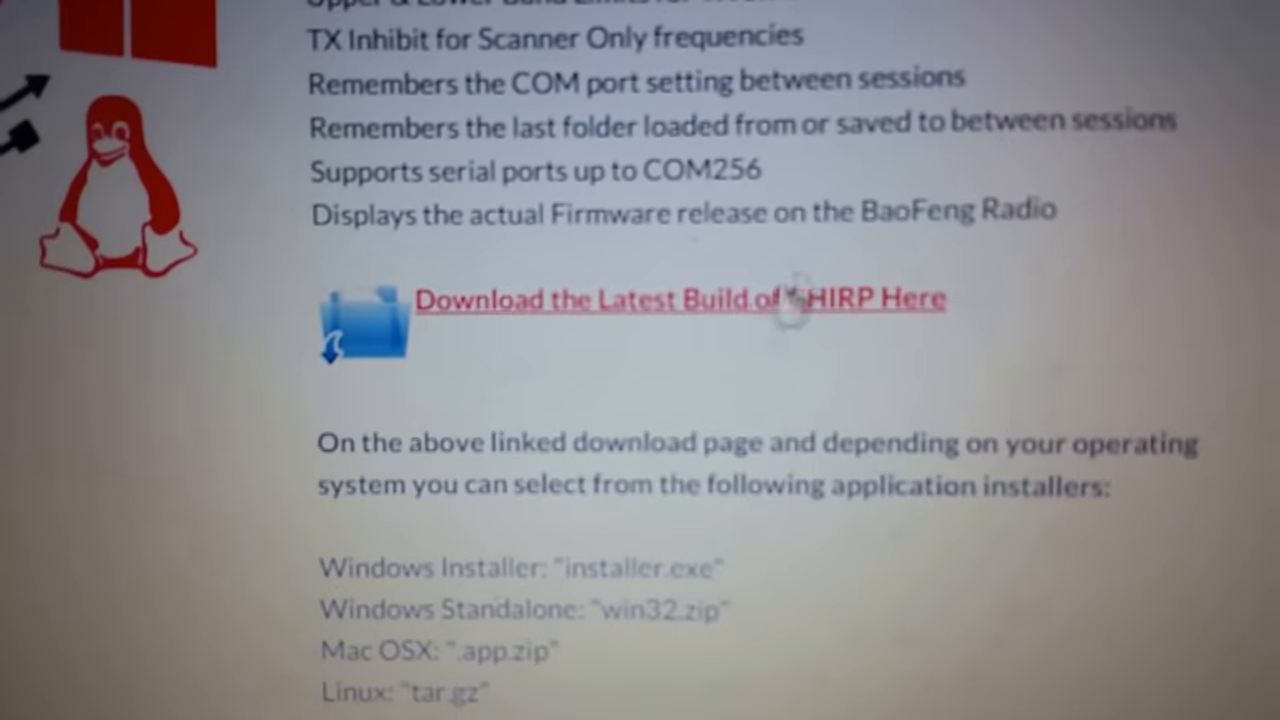
{"action": "scroll", "scroll_direction": "down", "scroll_amount": 3}
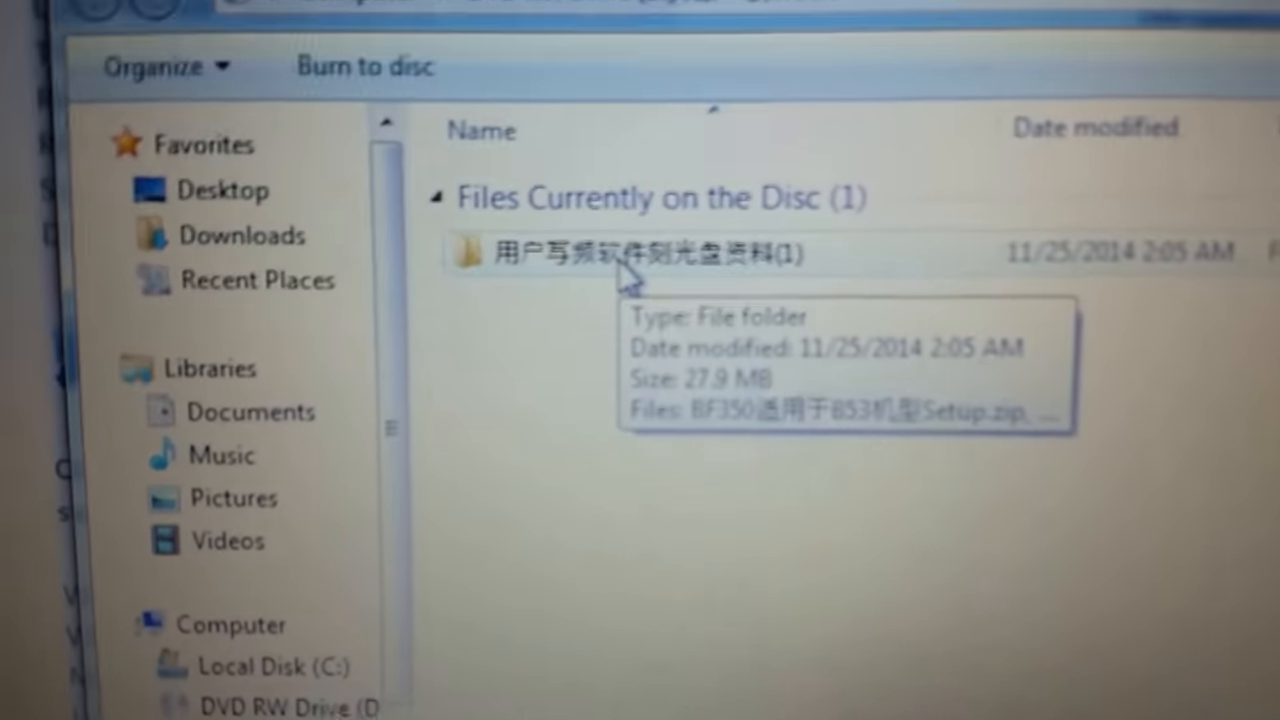
Open the disc's folder of radio programming software listed under Files Currently on the Disc
{"action": "left_click", "coordinate": [620, 252]}
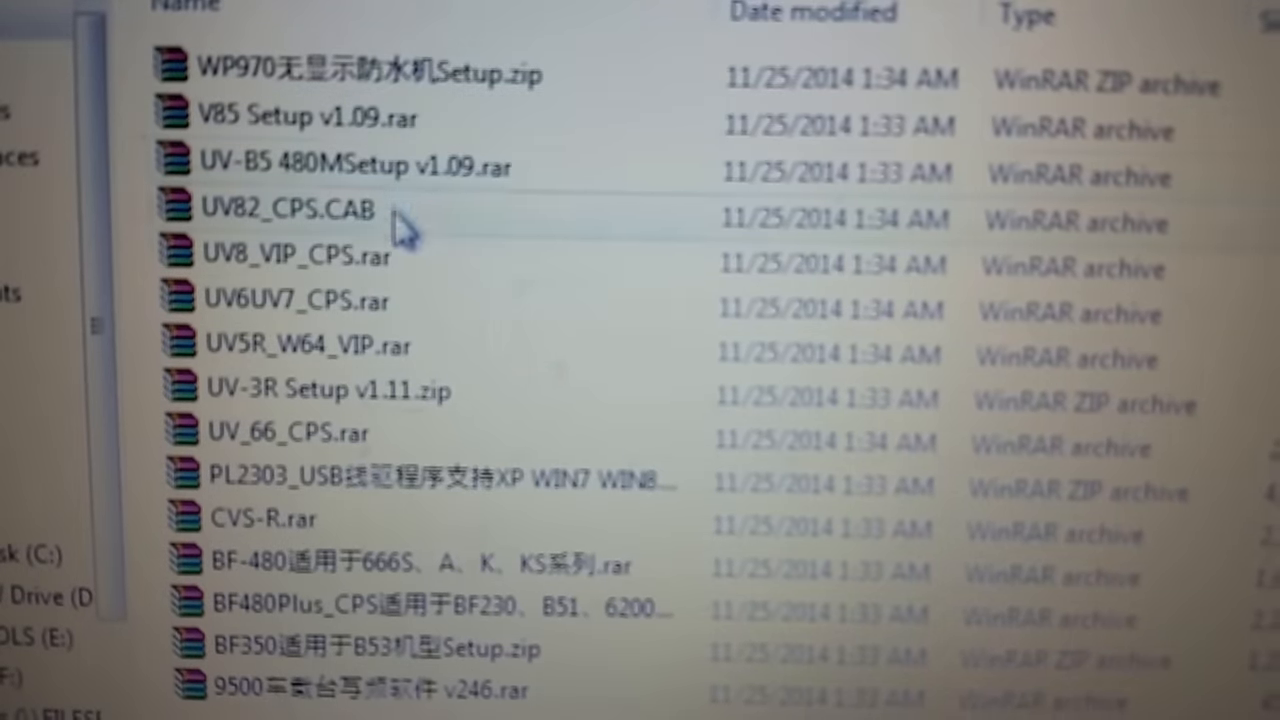
{"action": "mouse_move", "coordinate": [404, 518]}
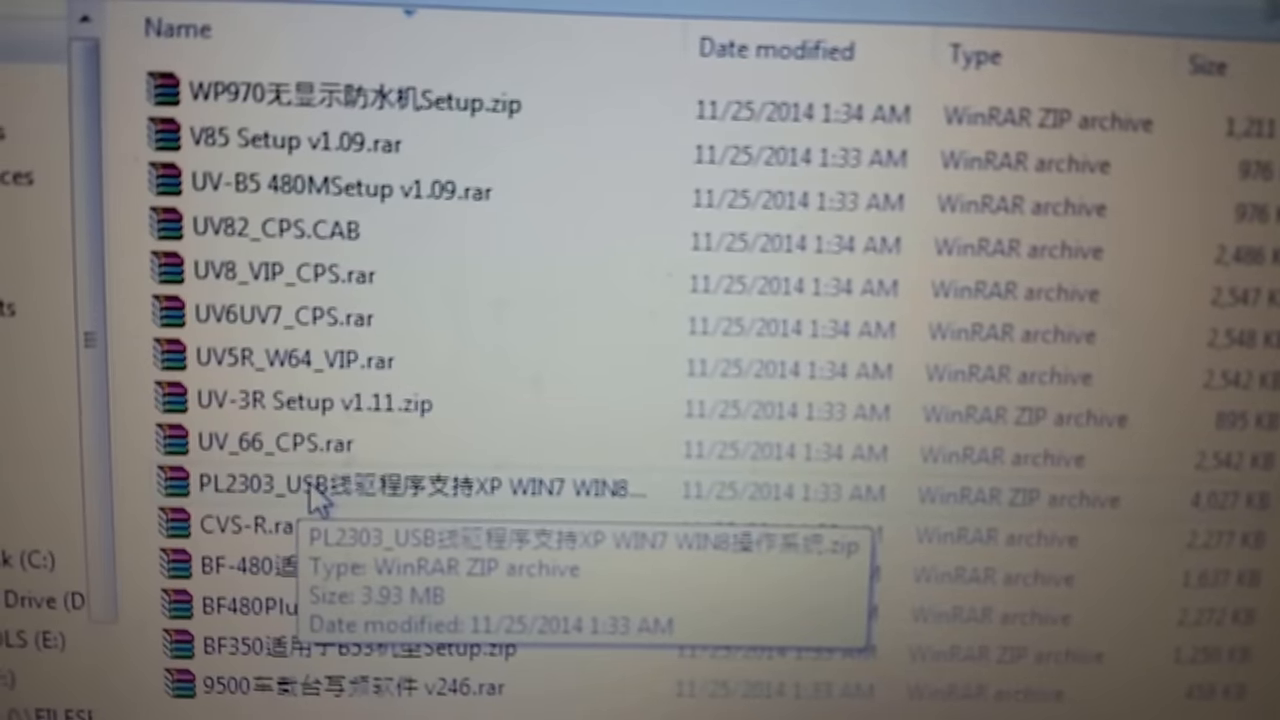
Bring up the context menu for the PL2303_USB driver zip archive
{"action": "right_click", "coordinate": [280, 490]}
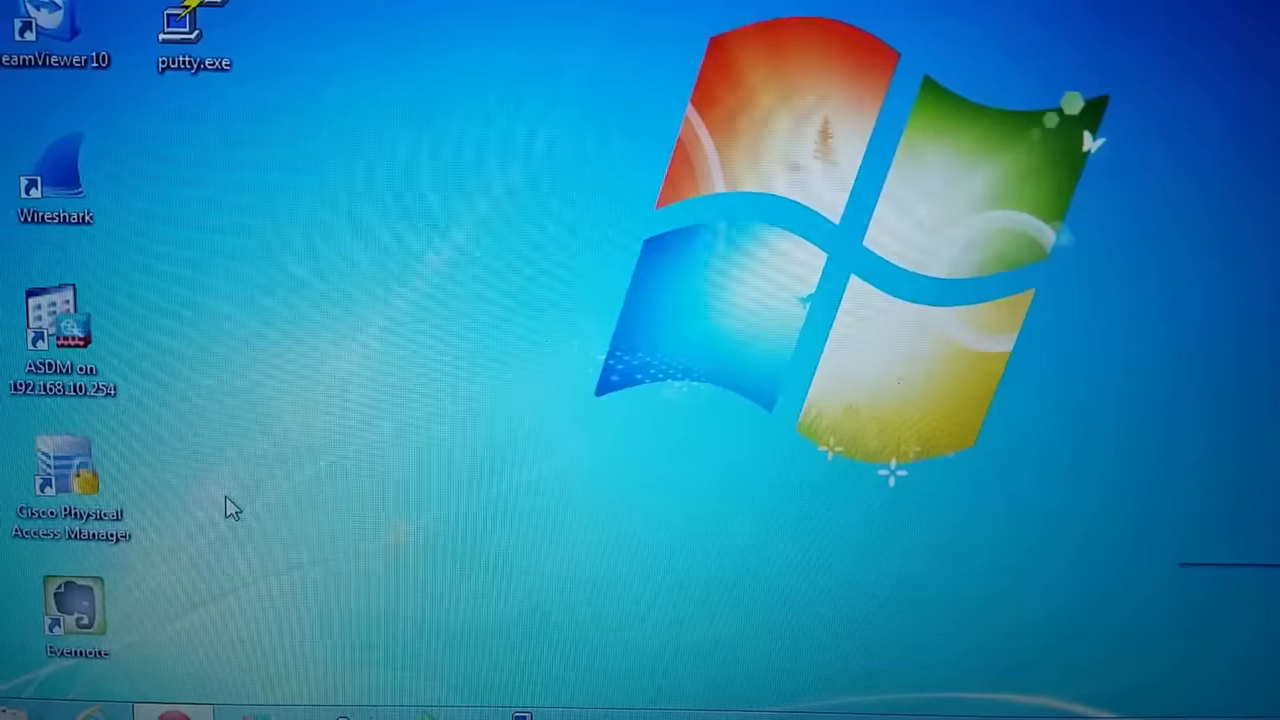
Show All Programs from the Start menu and scroll through the installed program list
{"action": "left_click", "coordinate": [30, 710]}
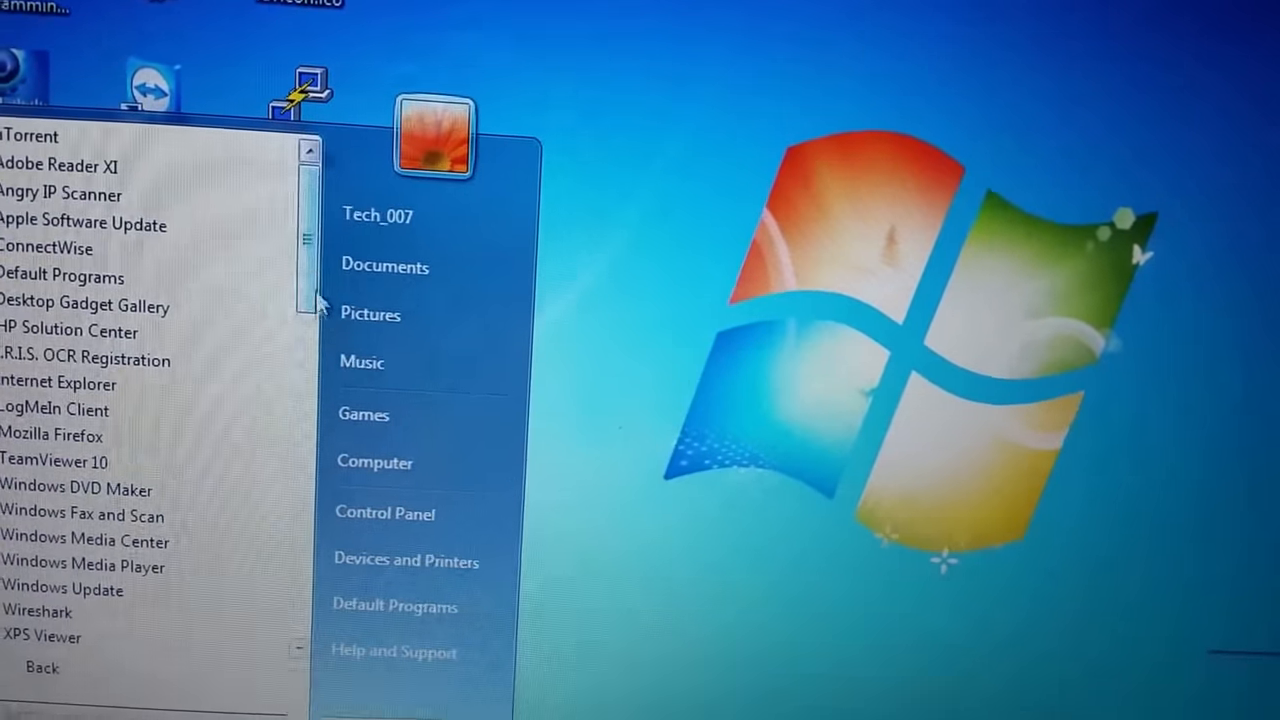
{"action": "scroll", "scroll_direction": "down", "scroll_amount": 3}
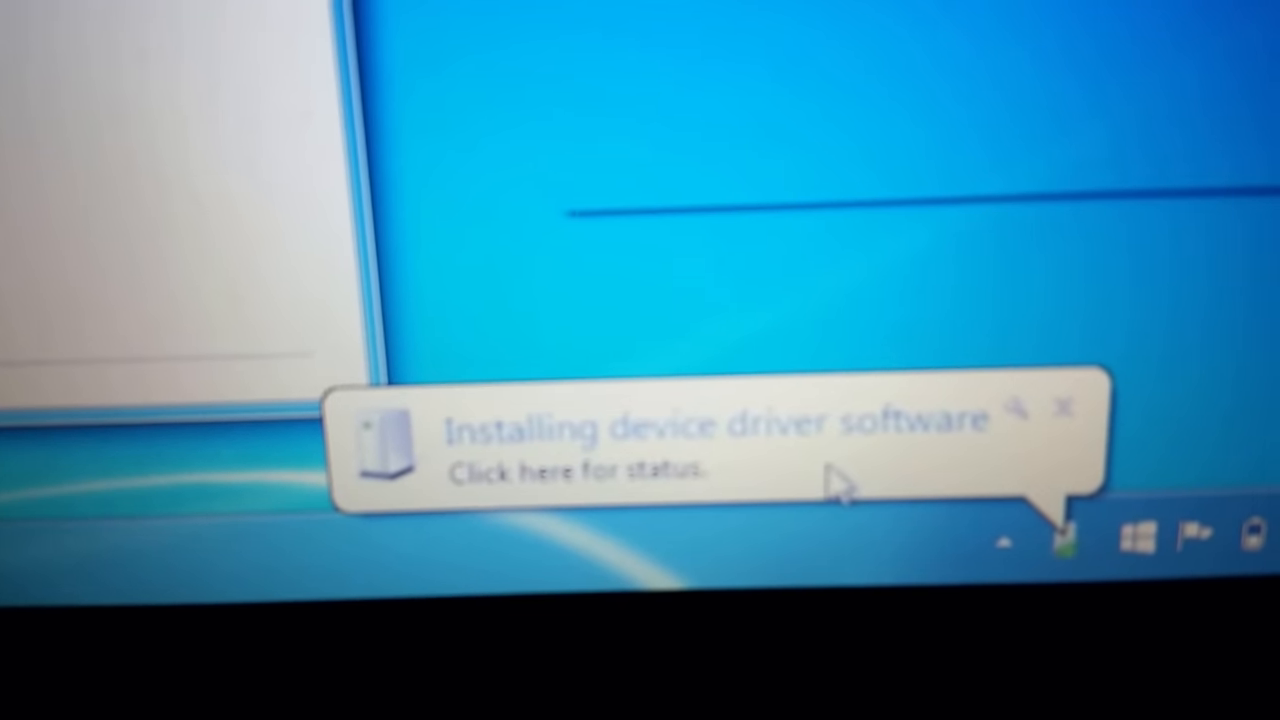
View the status of the 'Installing device driver software' tray notification
{"action": "left_click", "coordinate": [650, 470]}
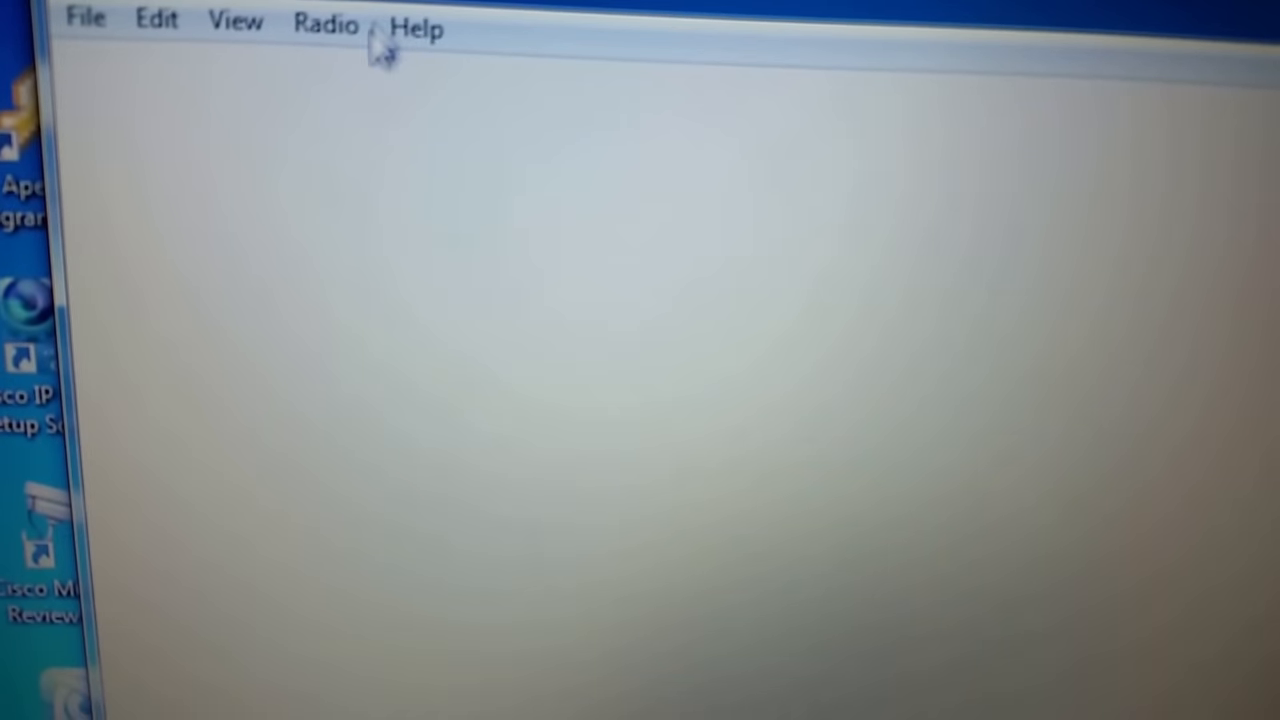
Start Download From Radio with port COM6, vendor Baofeng, model UV-5R, then head to the Start menu
{"action": "left_click", "coordinate": [324, 24]}
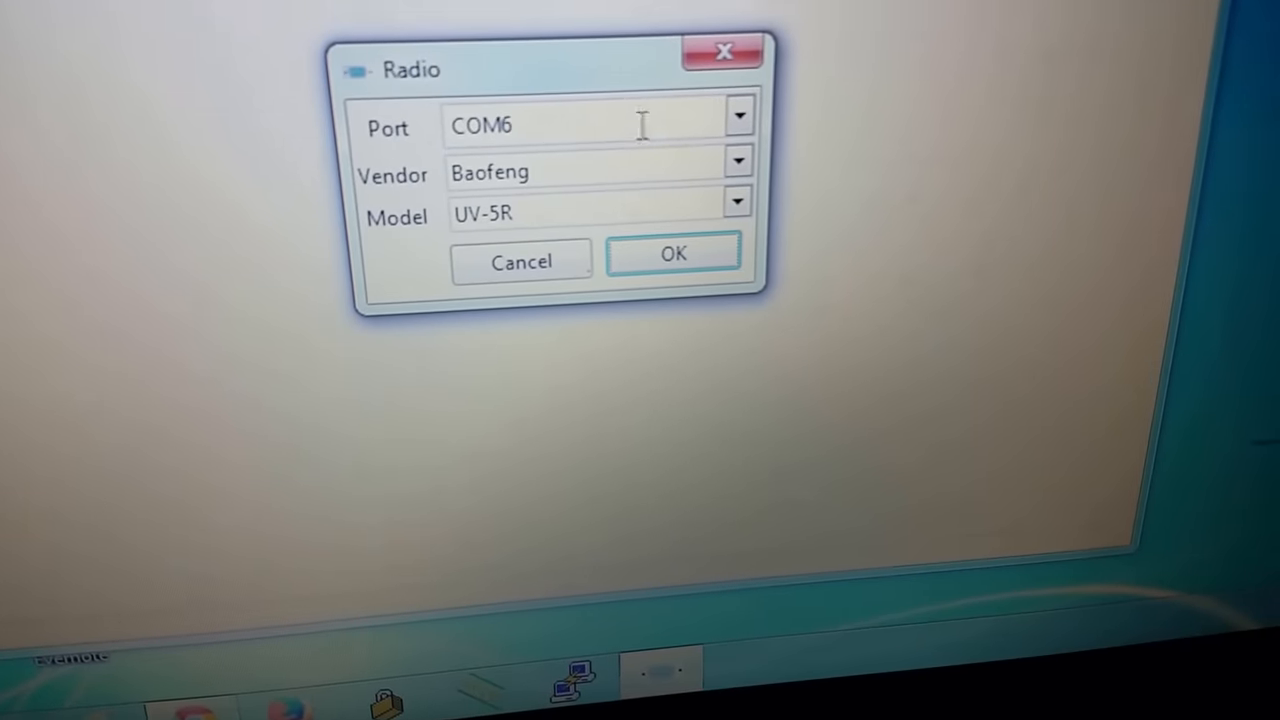
{"action": "left_click", "coordinate": [738, 114]}
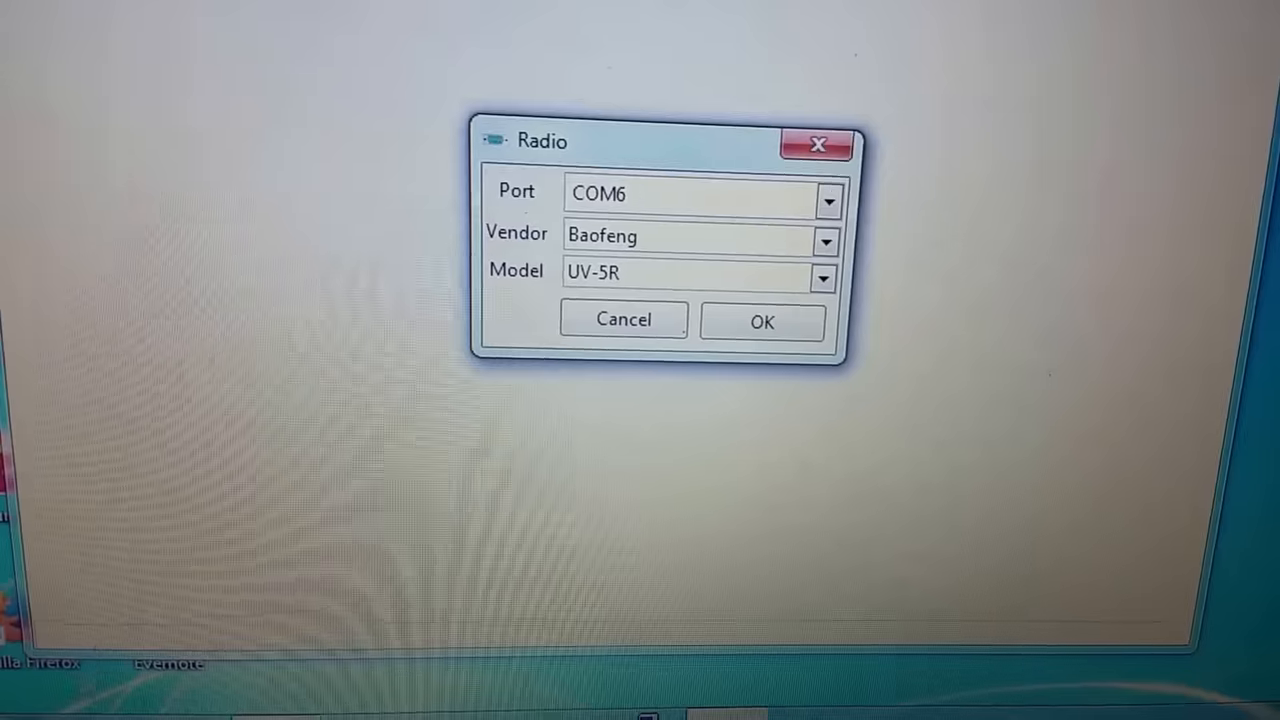
{"action": "left_click", "coordinate": [30, 710]}
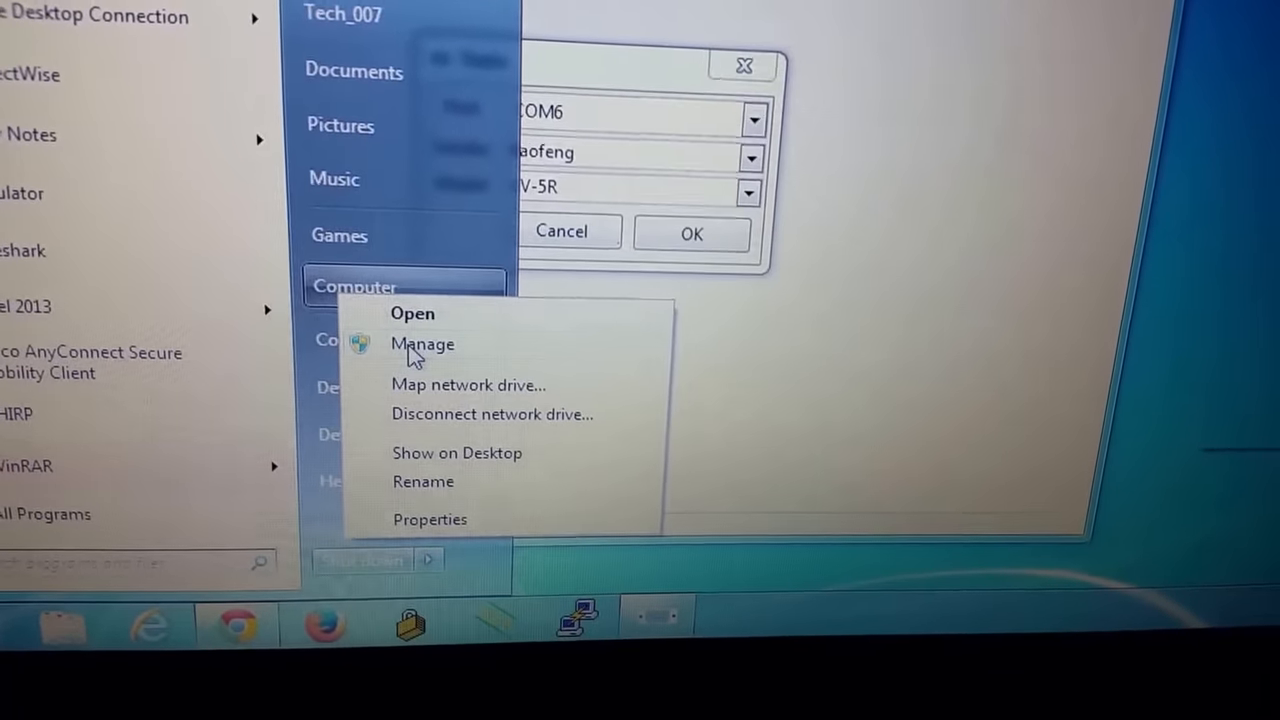
In Device Manager, expand Ports (COM & LPT) and find the Prolific USB-to-Serial cable on COM7
{"action": "left_click", "coordinate": [422, 344]}
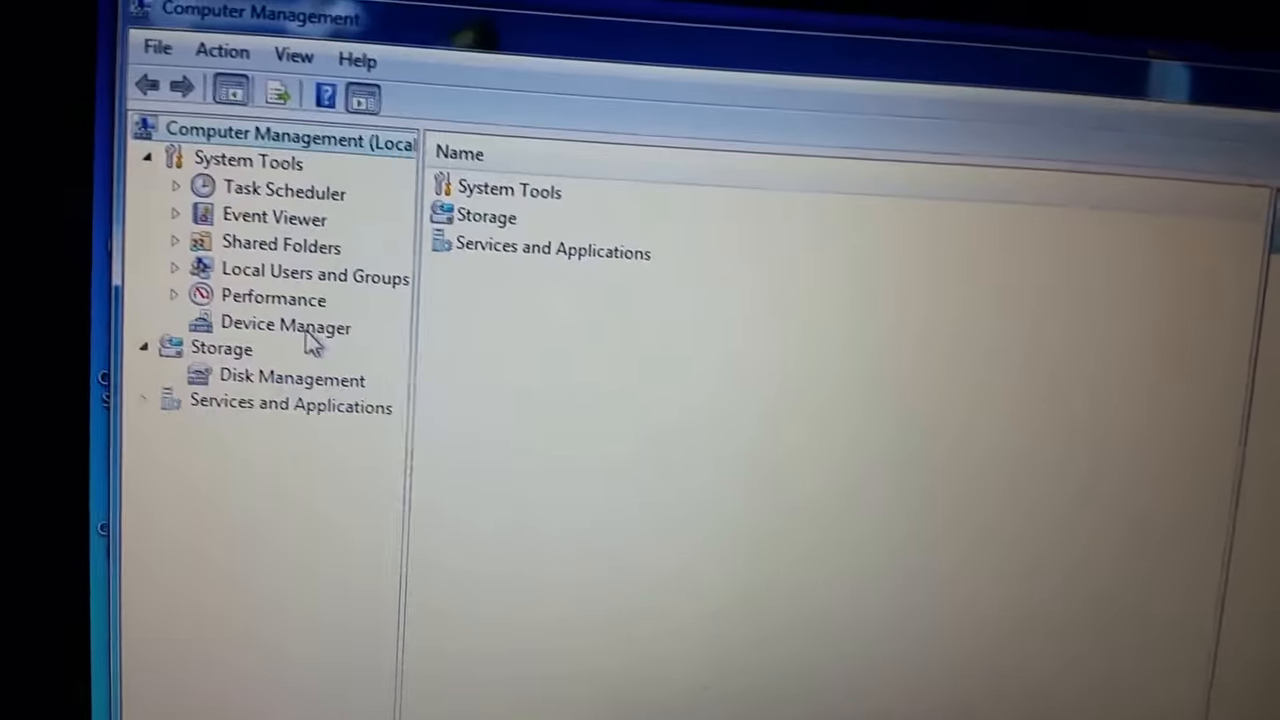
{"action": "left_click", "coordinate": [286, 324]}
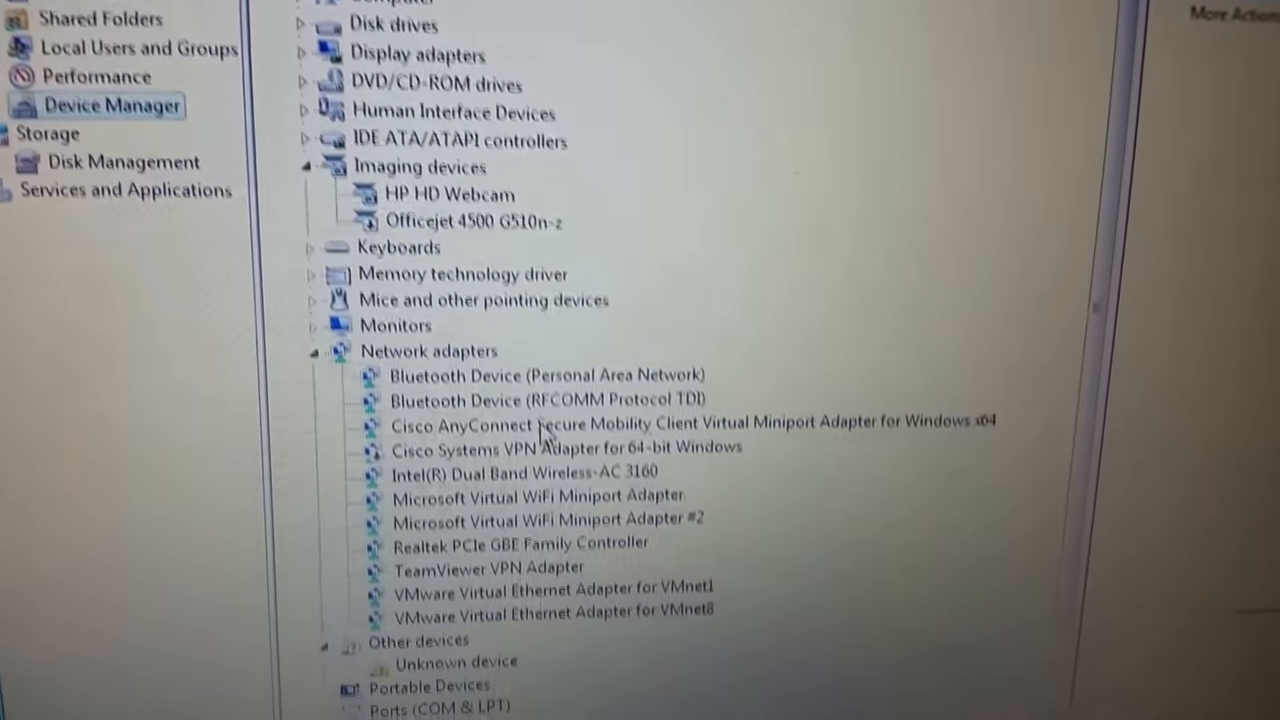
{"action": "scroll", "scroll_direction": "down", "scroll_amount": 3}
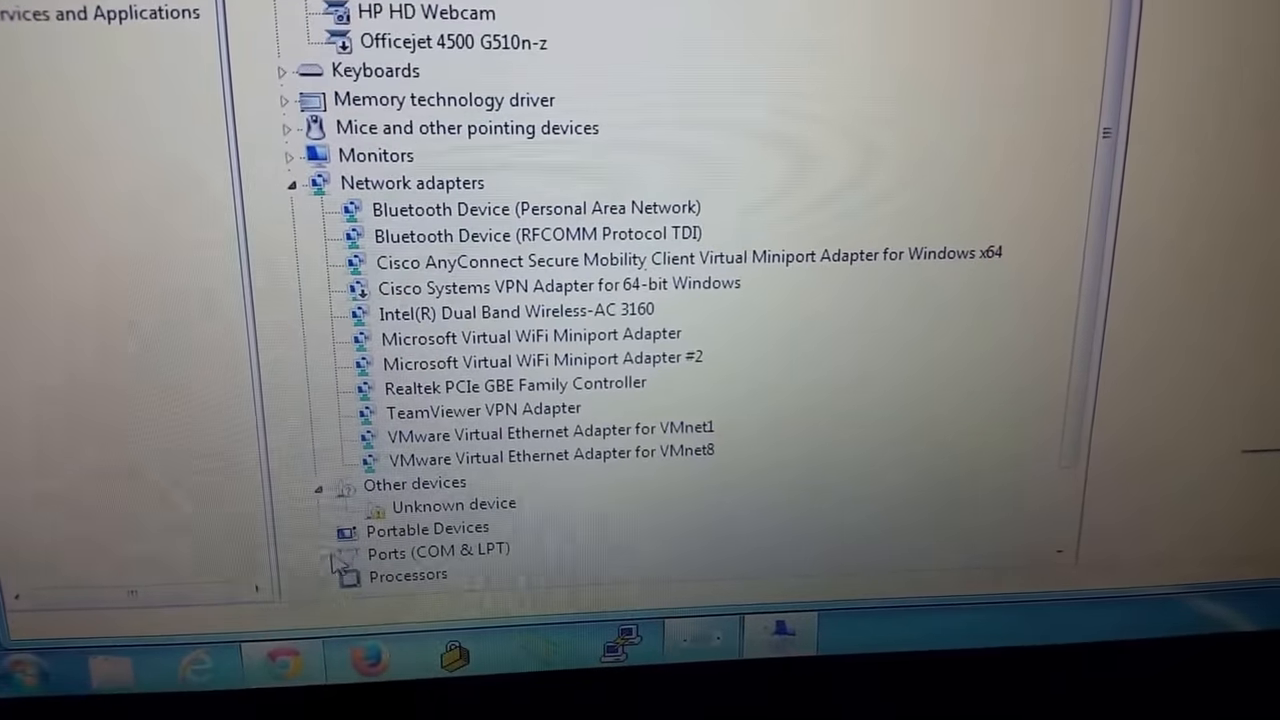
{"action": "left_click", "coordinate": [336, 550]}
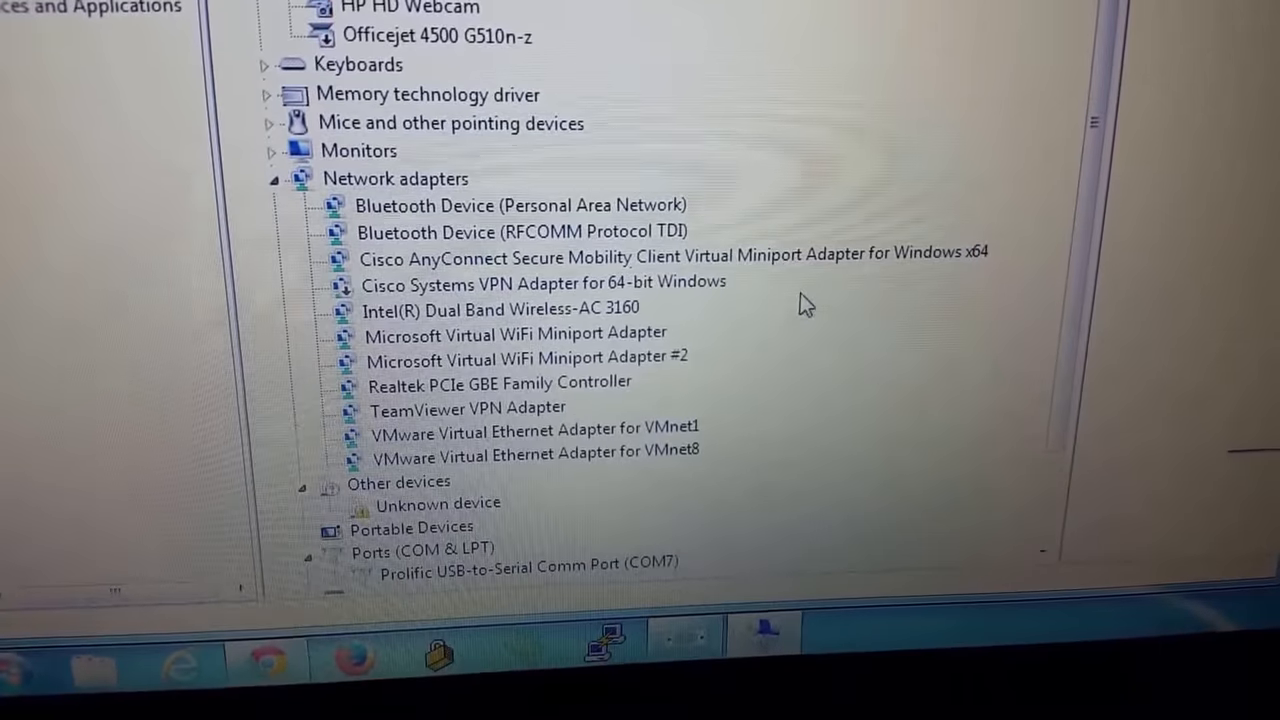
{"action": "scroll", "scroll_direction": "down", "scroll_amount": 3}
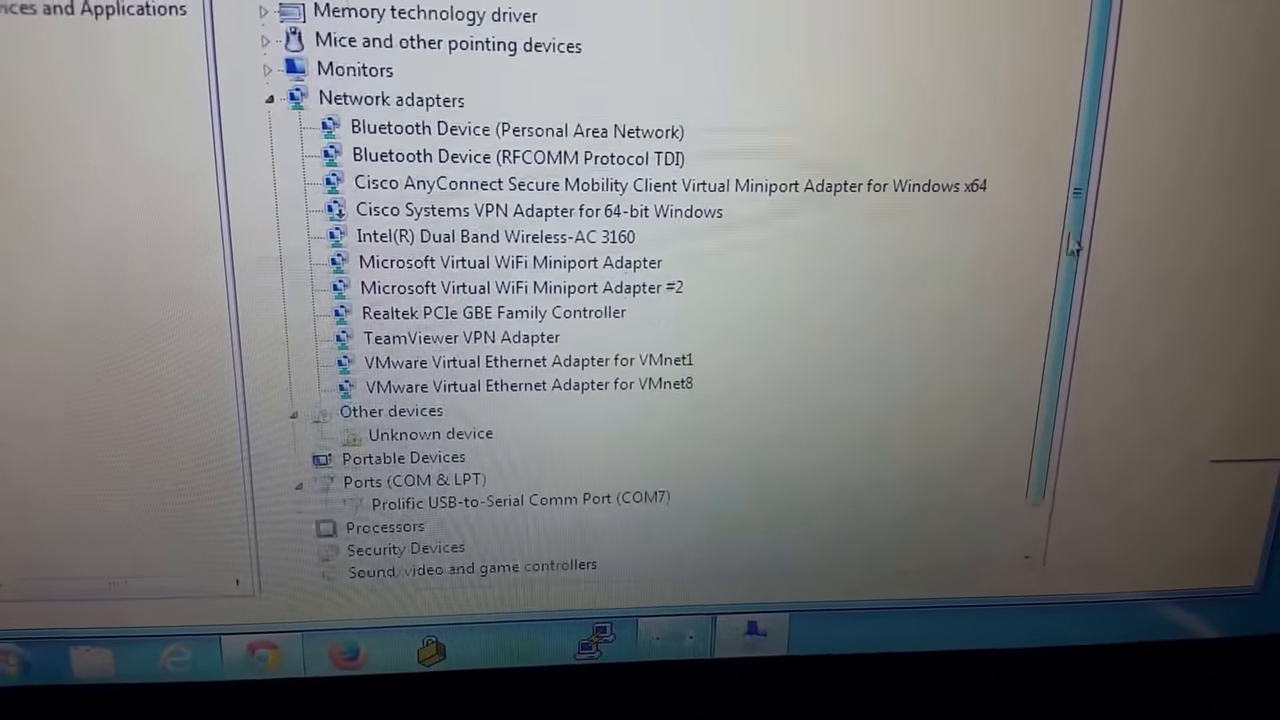
{"action": "scroll", "scroll_direction": "down", "scroll_amount": 3}
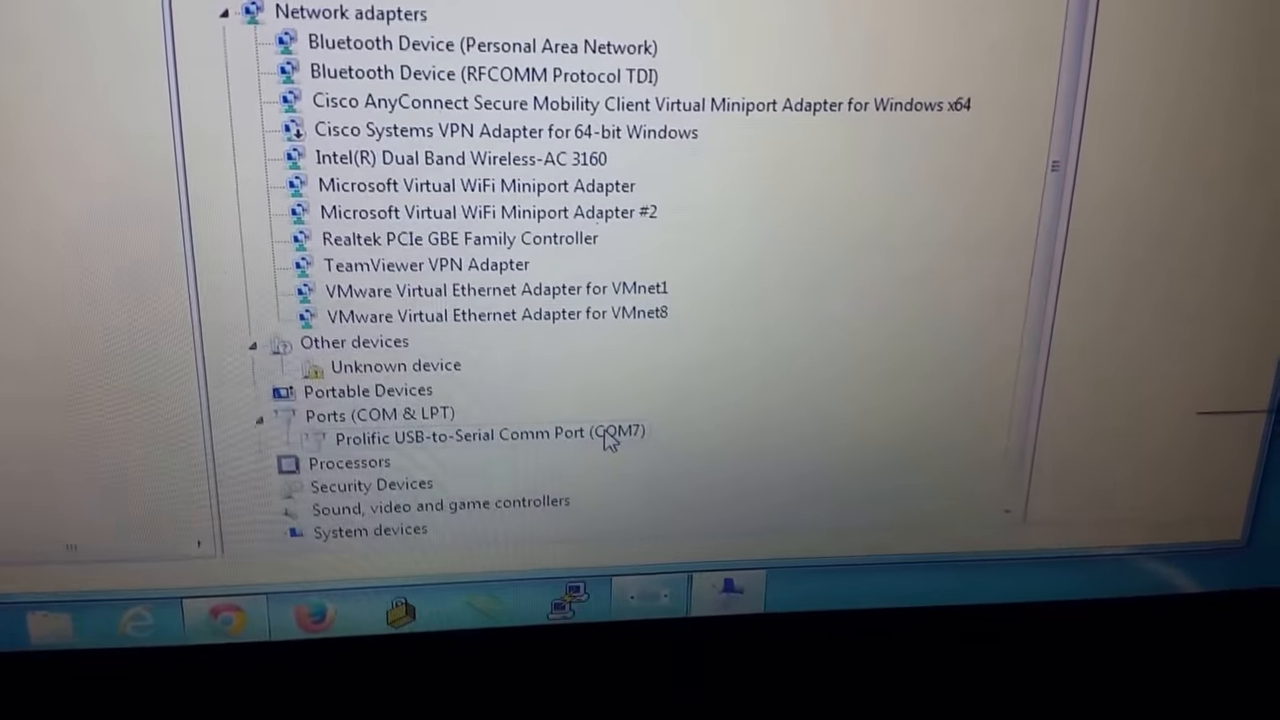
{"action": "scroll", "scroll_direction": "down", "scroll_amount": 3}
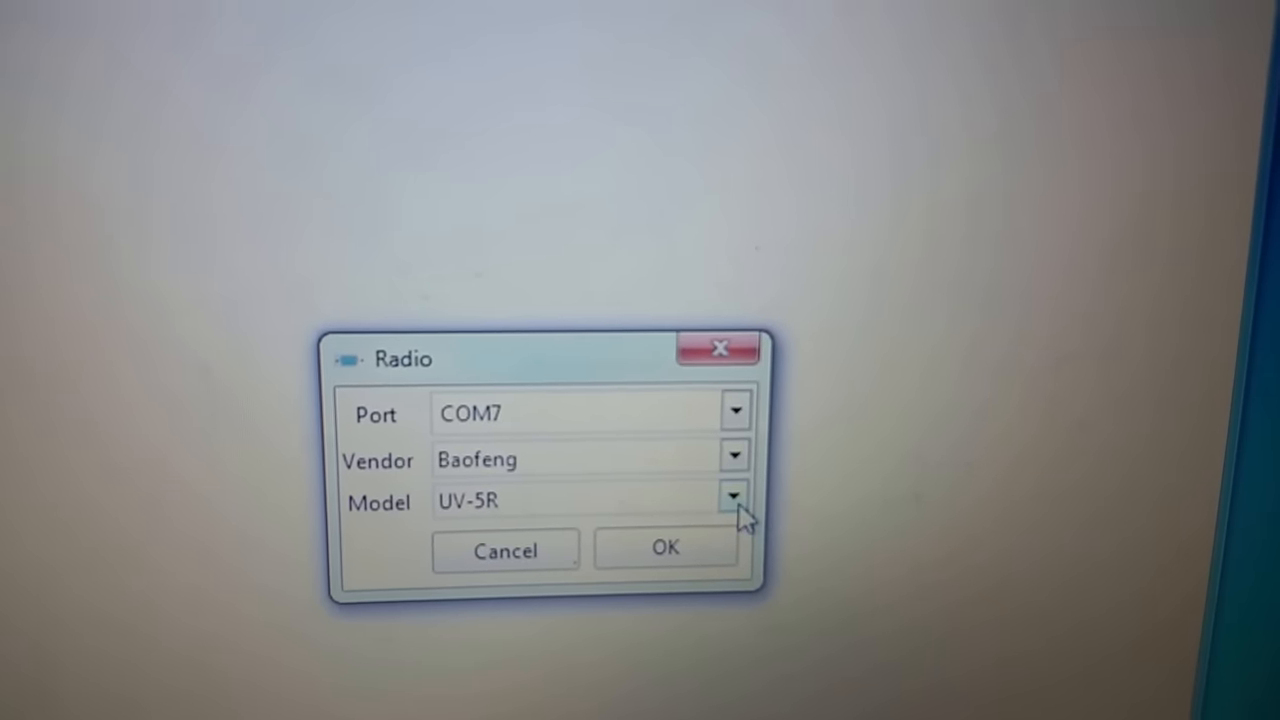
Choose model UV-5R with port COM7 and vendor Baofeng and start the download, ending in 'Radio did not respond'
{"action": "left_click", "coordinate": [736, 496]}
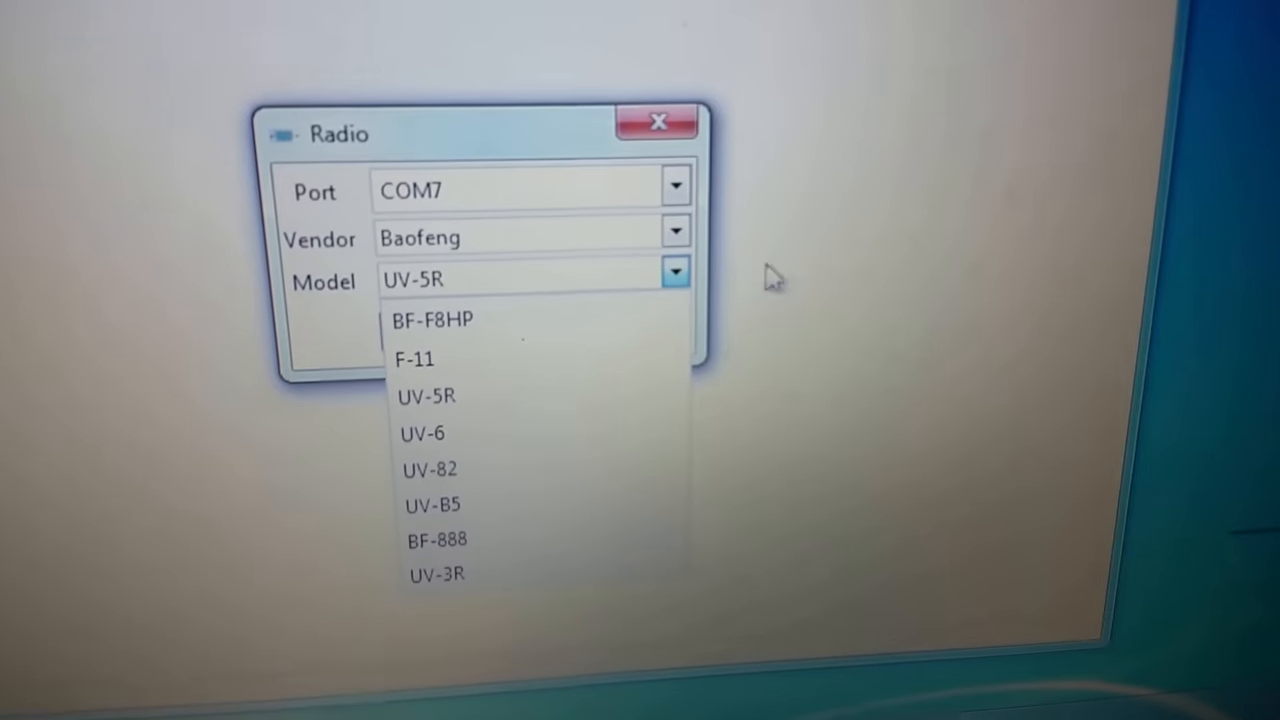
{"action": "left_click", "coordinate": [428, 396]}
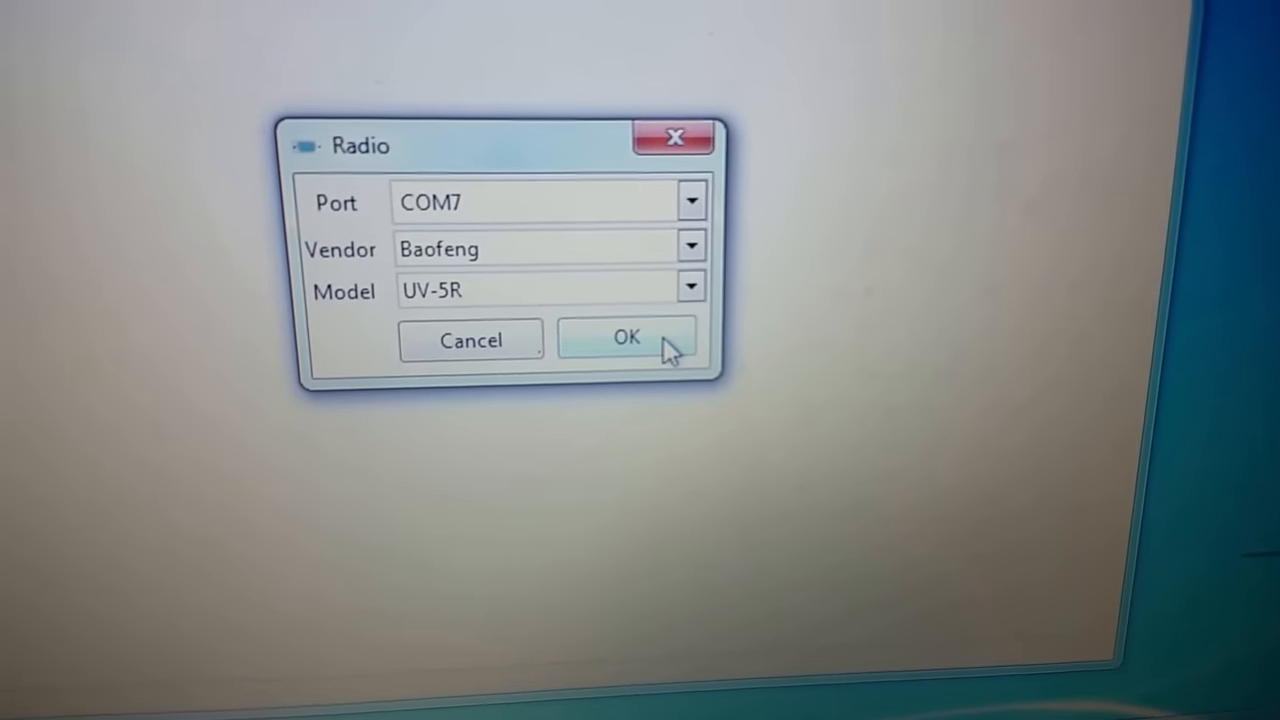
{"action": "left_click", "coordinate": [626, 340]}
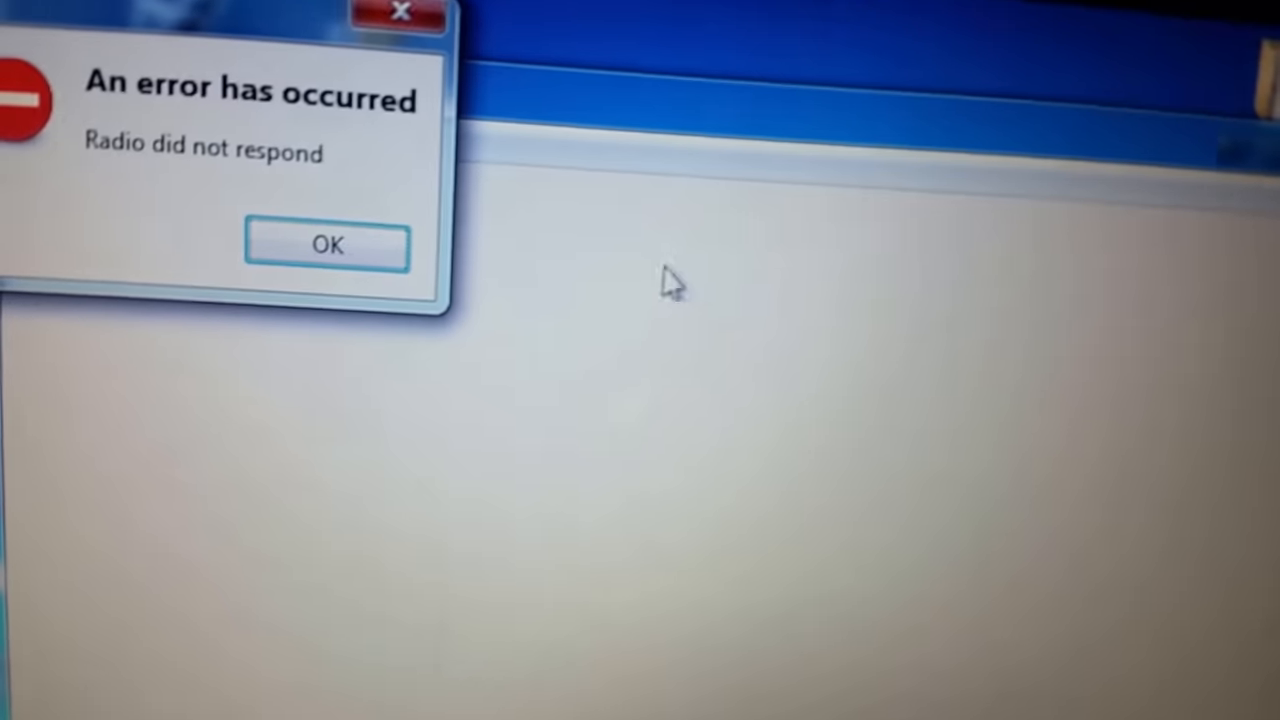
{"action": "left_click", "coordinate": [326, 244]}
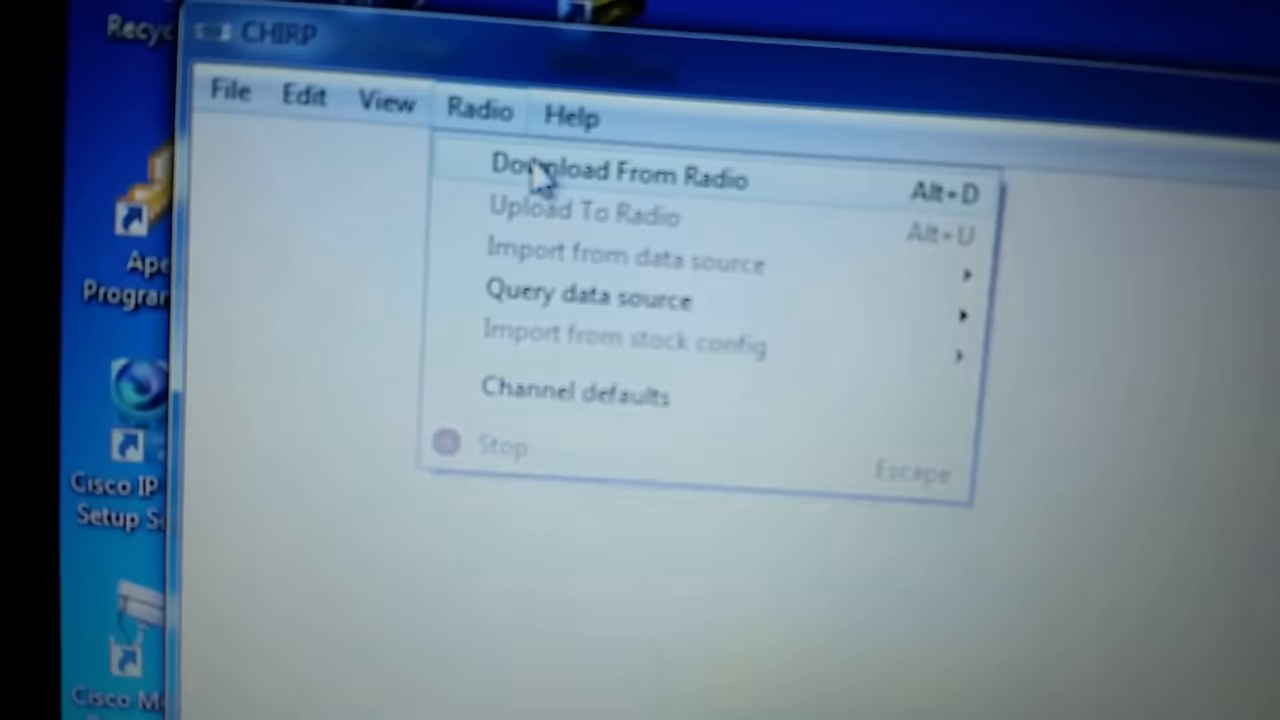
{"action": "left_click", "coordinate": [616, 176]}
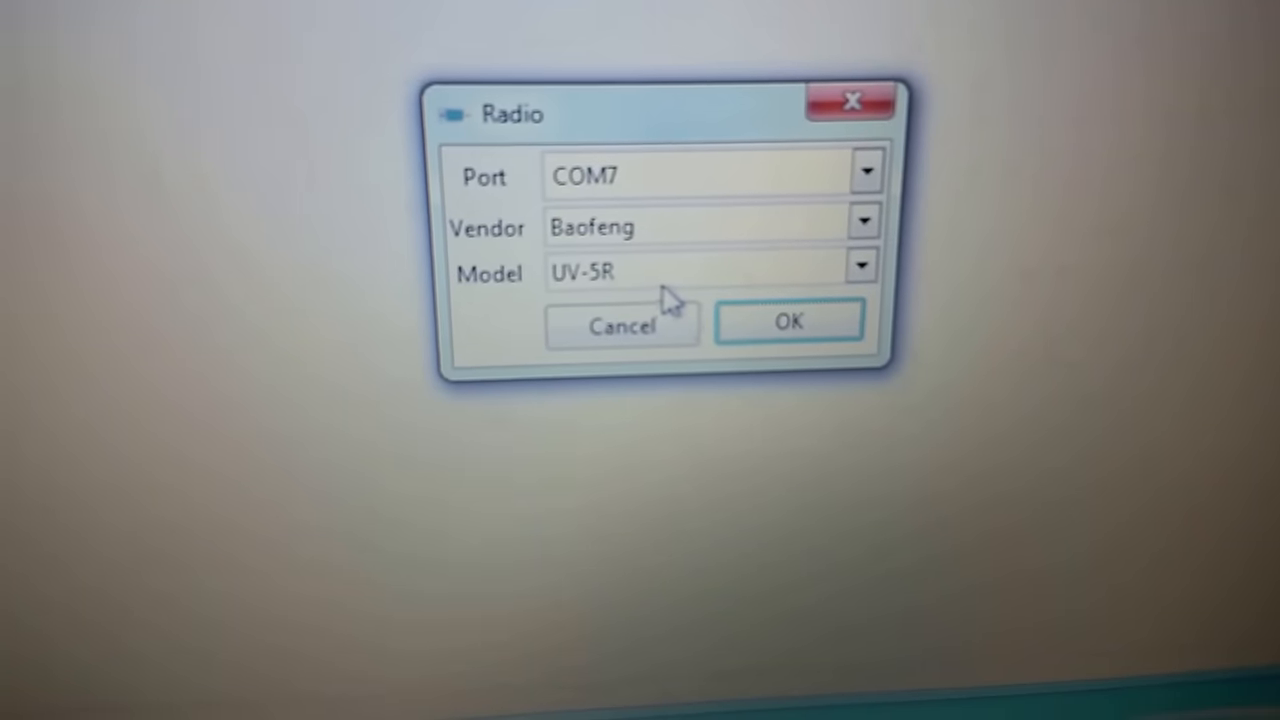
{"action": "left_click", "coordinate": [788, 320]}
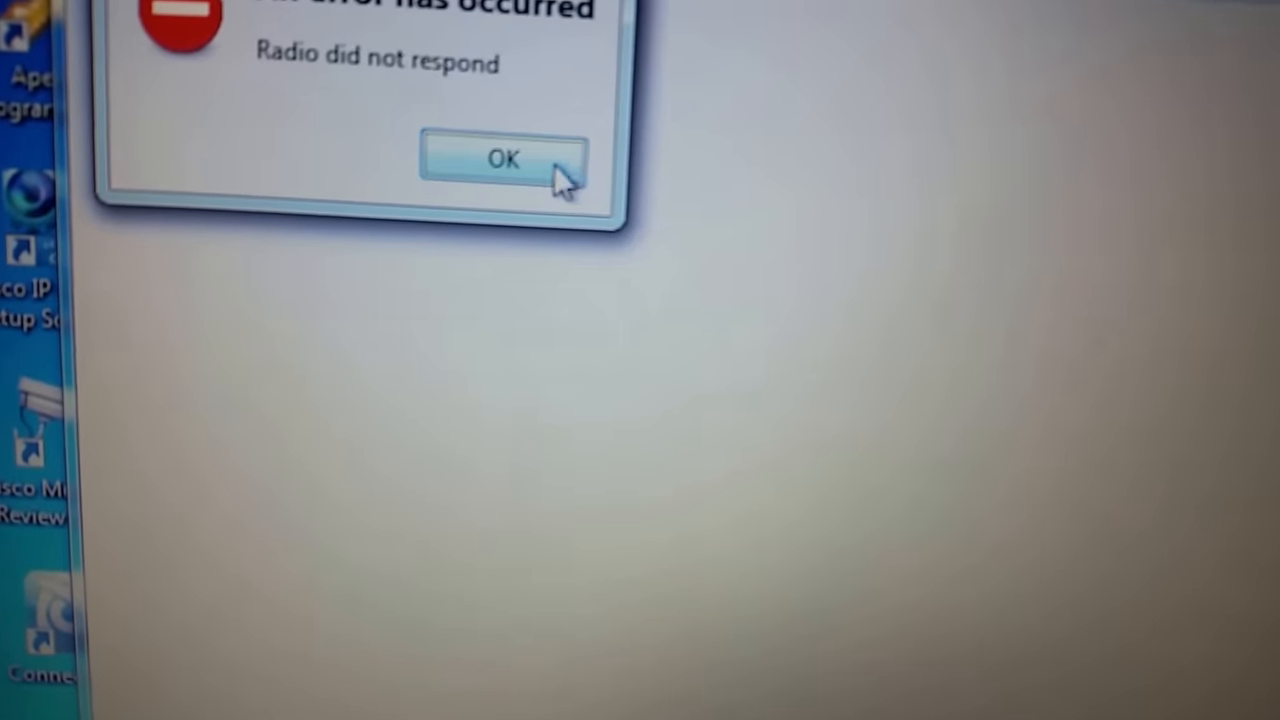
{"action": "left_click", "coordinate": [504, 160]}
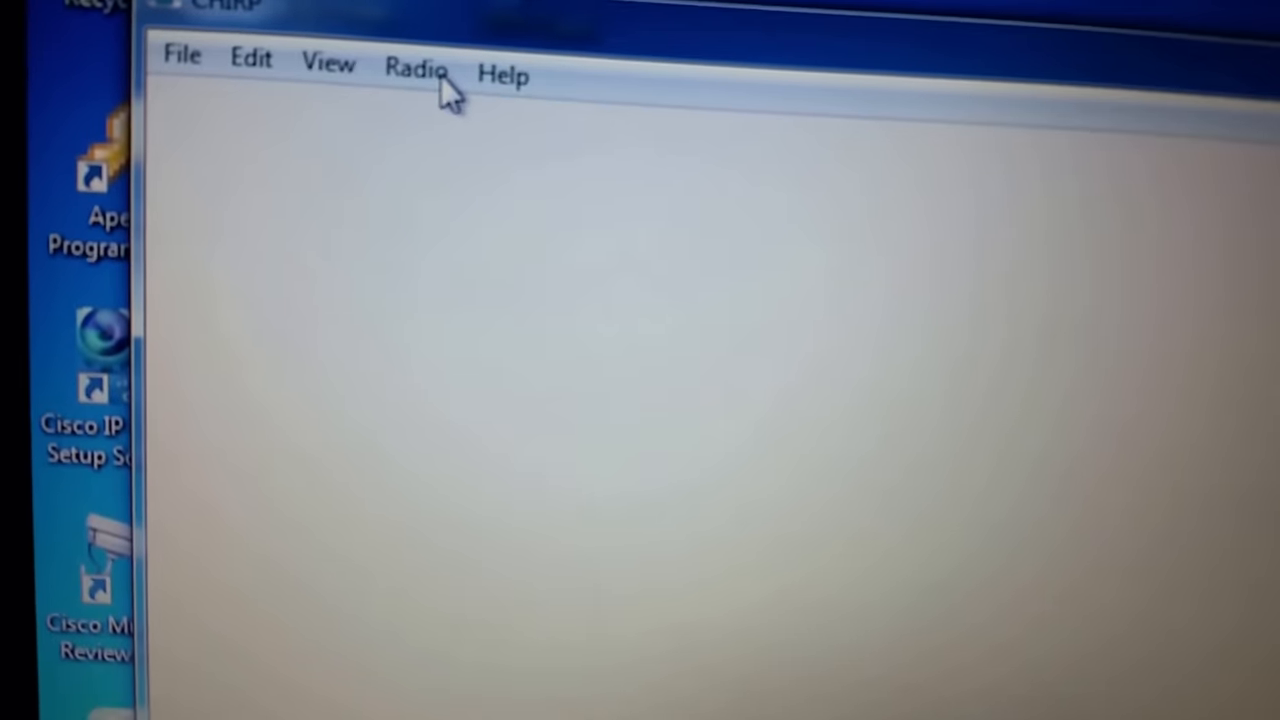
Download the UV-5R's memories on COM7 as Baofeng UV-5R into CHIRP's memory list
{"action": "left_click", "coordinate": [416, 70]}
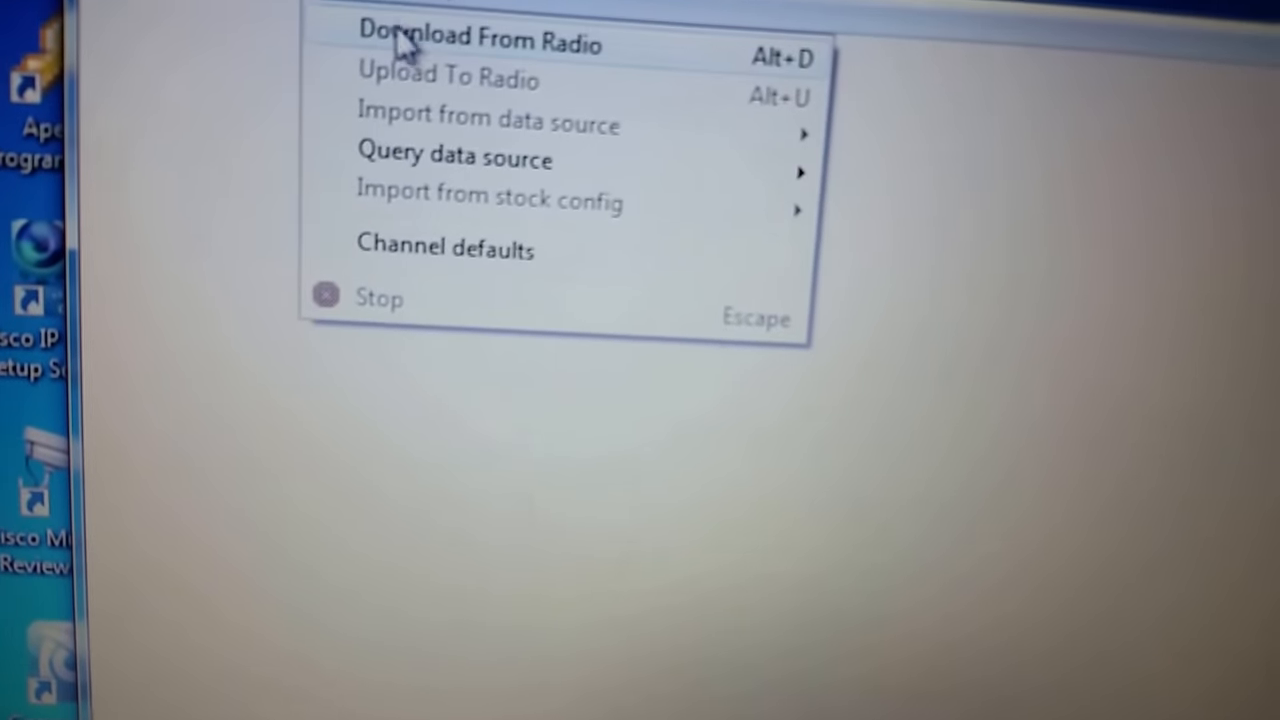
{"action": "left_click", "coordinate": [480, 40]}
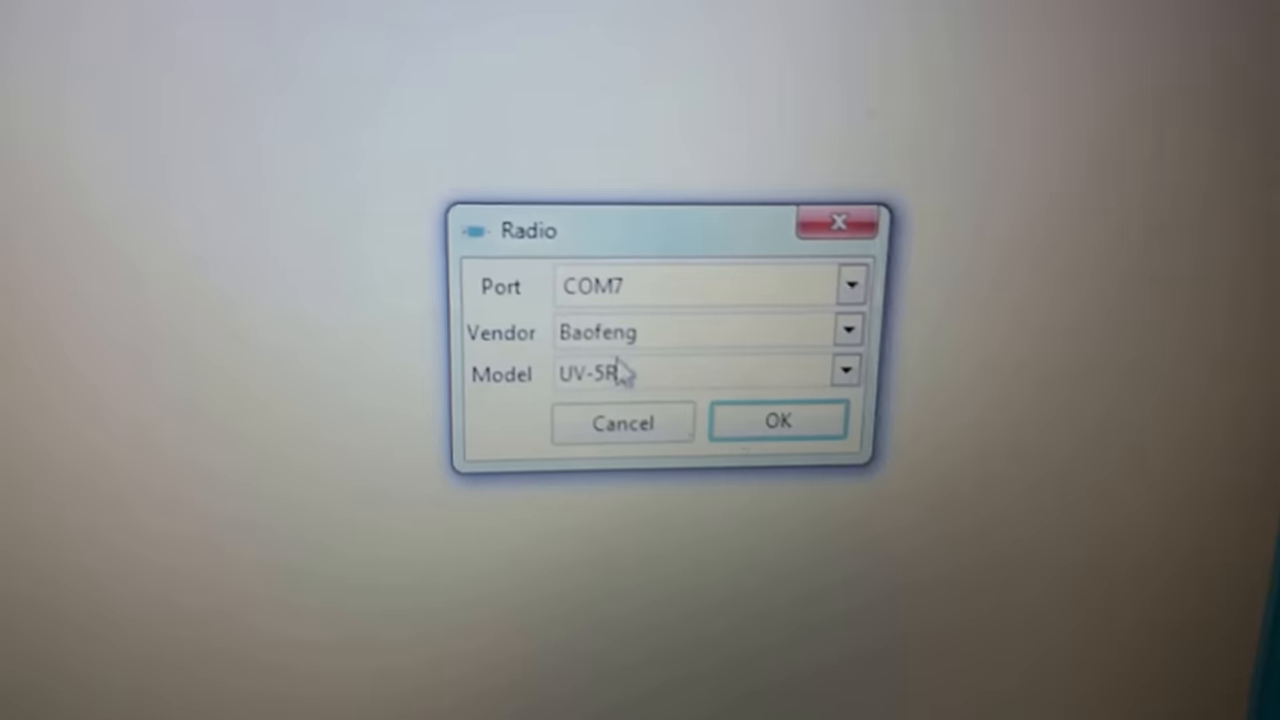
{"action": "left_click", "coordinate": [778, 420]}
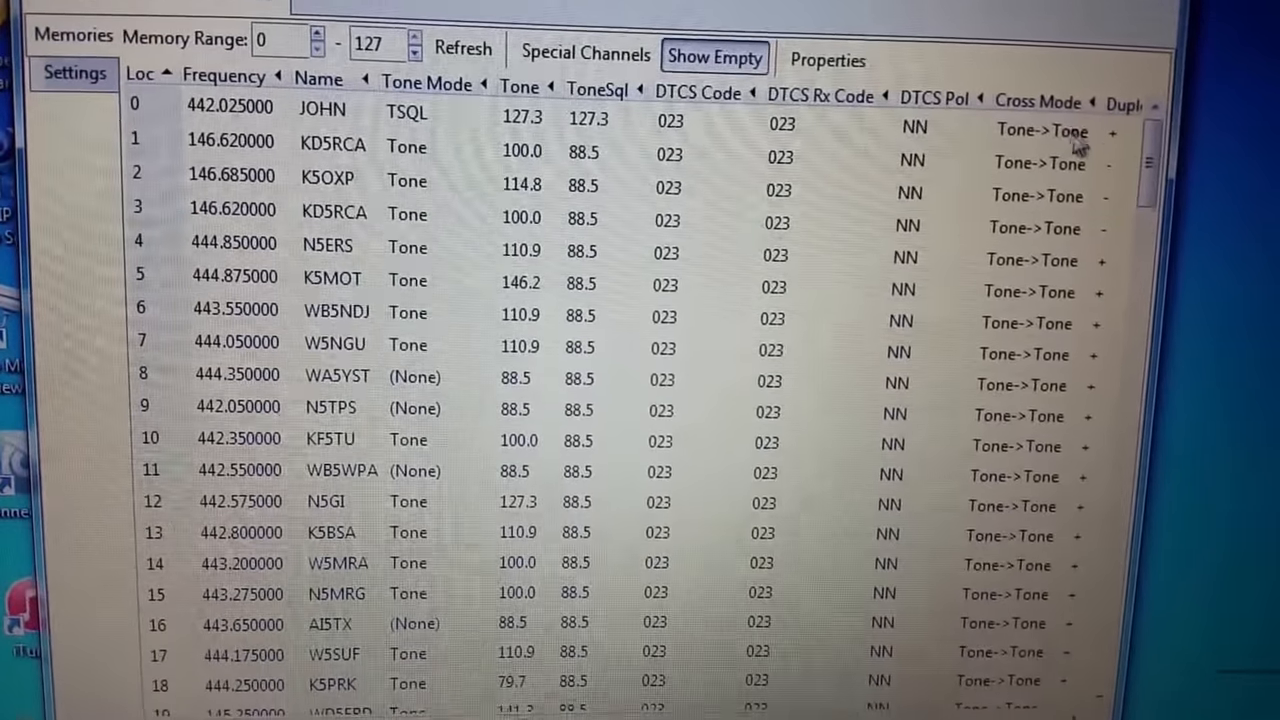
{"action": "scroll", "scroll_direction": "down", "scroll_amount": 3}
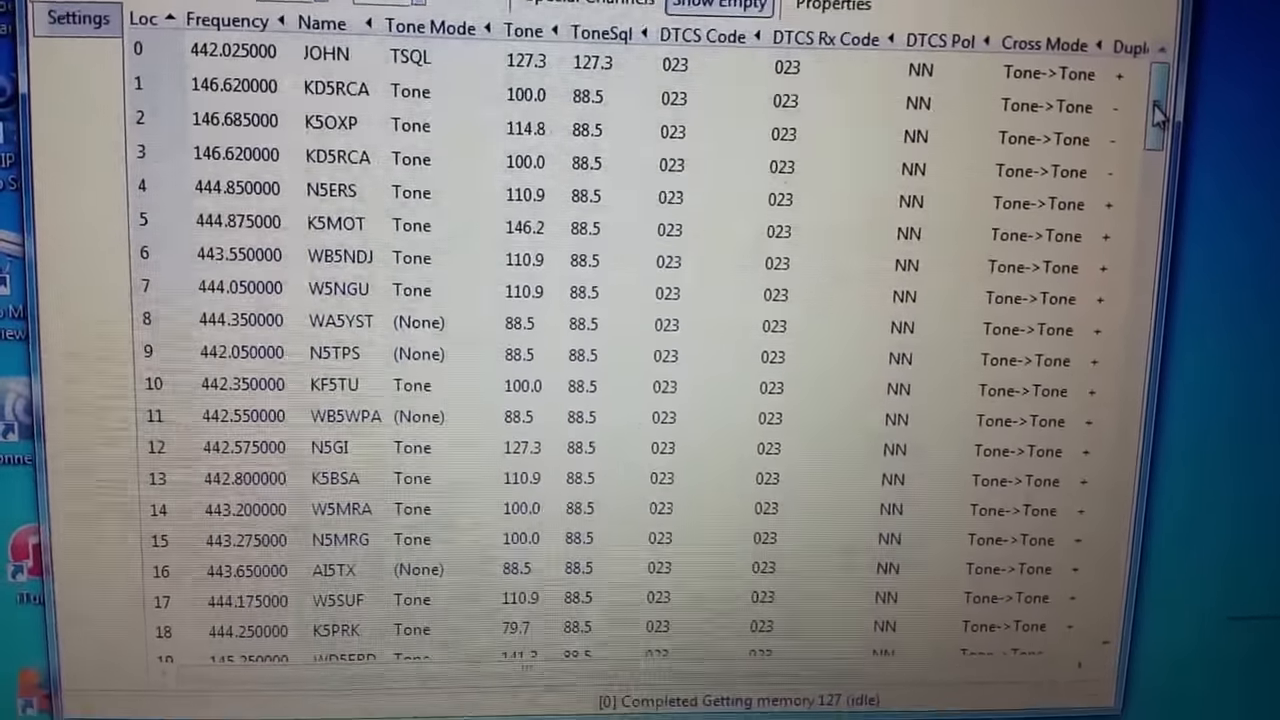
{"action": "scroll", "scroll_direction": "down", "scroll_amount": 3}
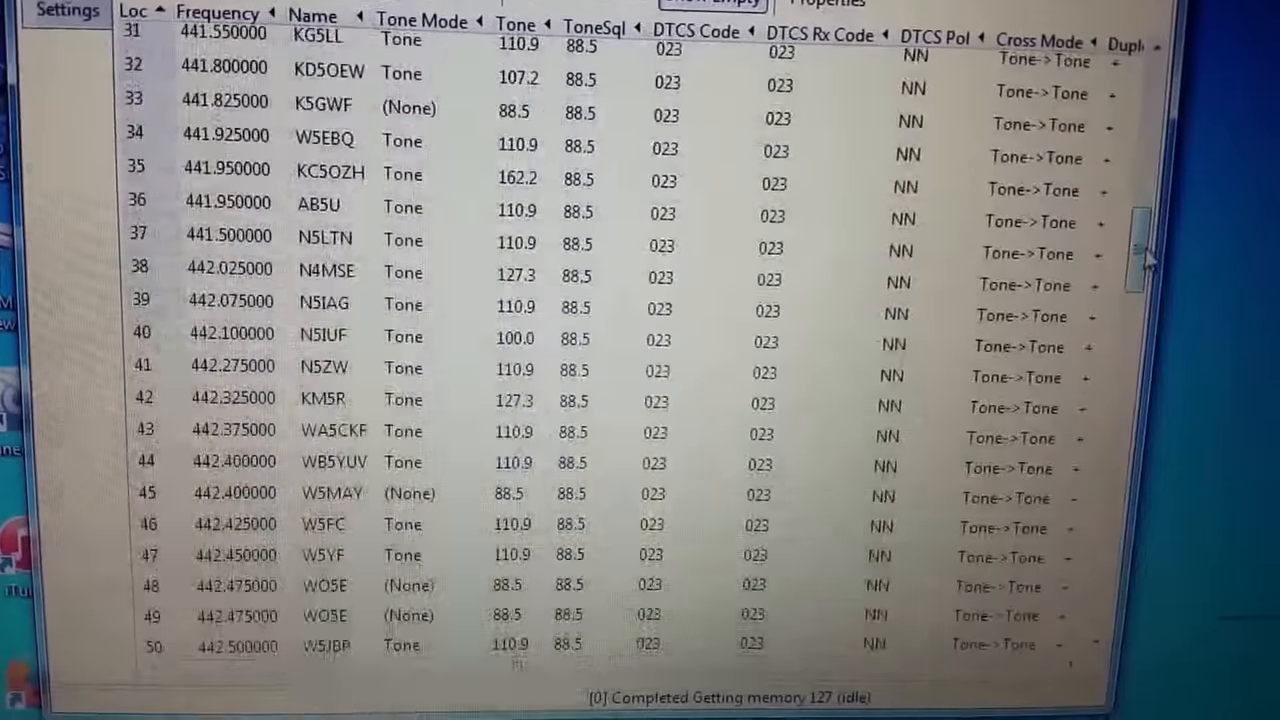
{"action": "scroll", "scroll_direction": "down", "scroll_amount": 3}
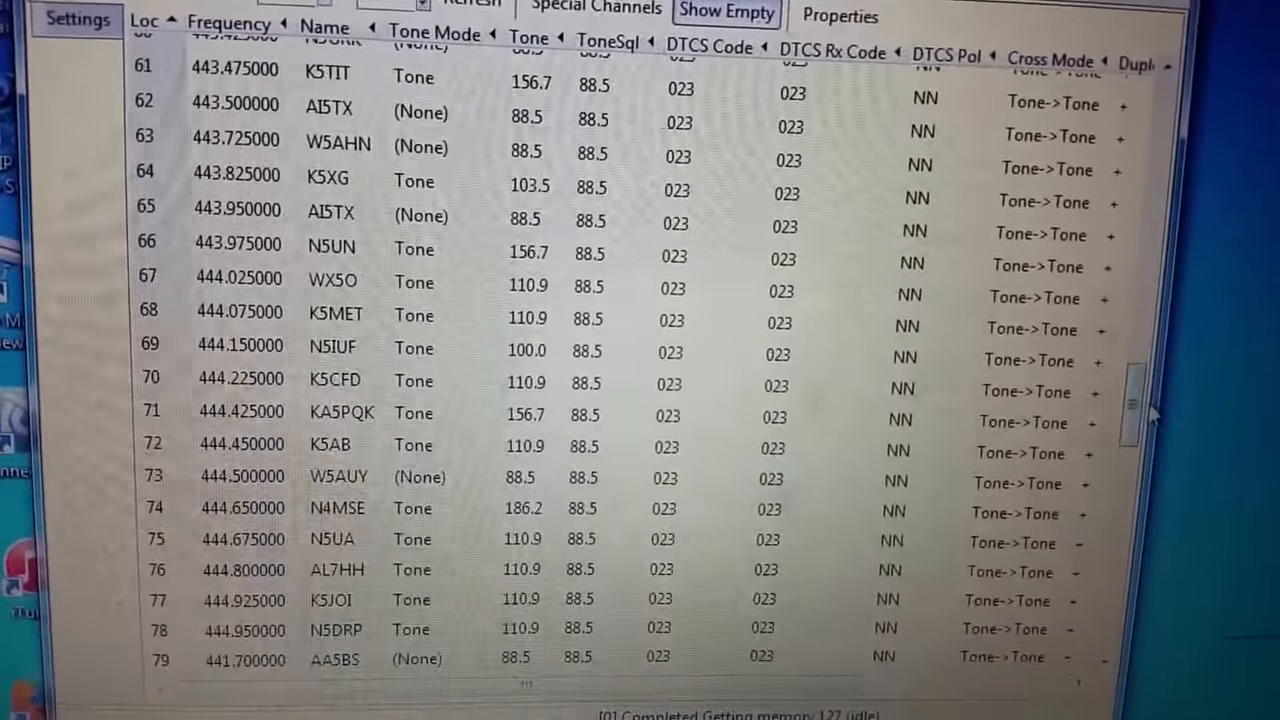
{"action": "scroll", "scroll_direction": "down", "scroll_amount": 3}
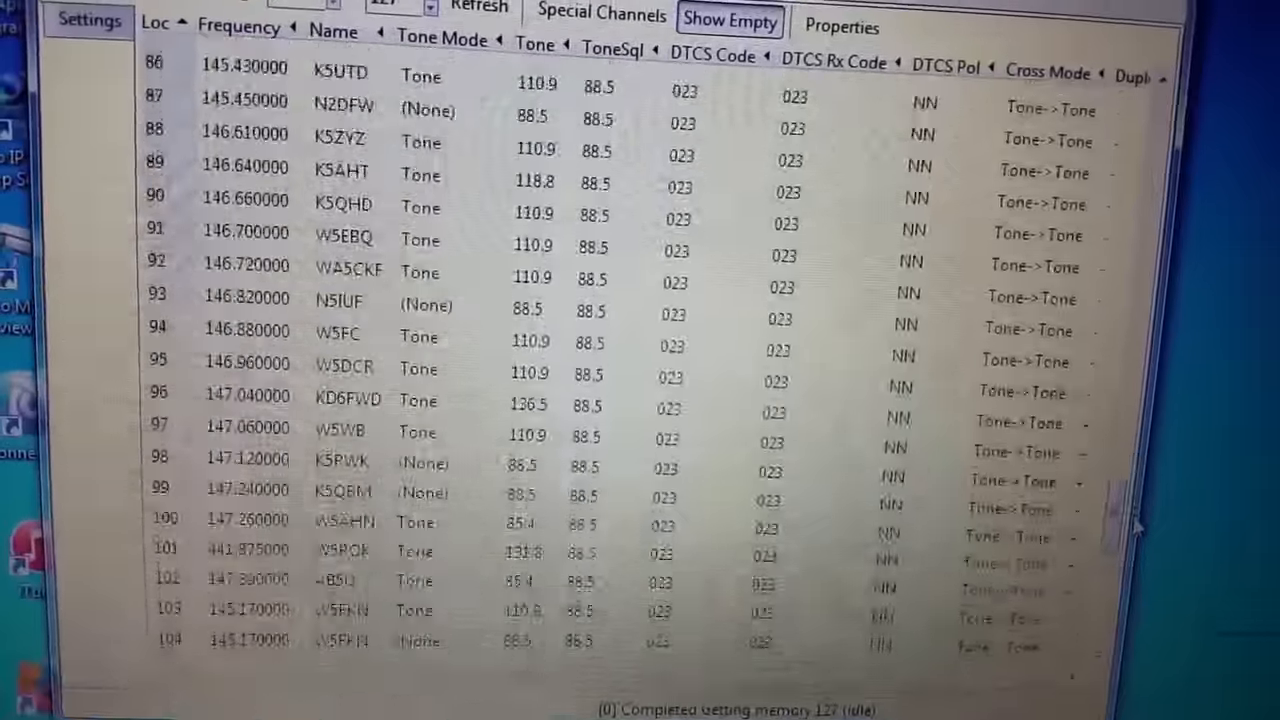
{"action": "scroll", "scroll_direction": "down", "scroll_amount": 3}
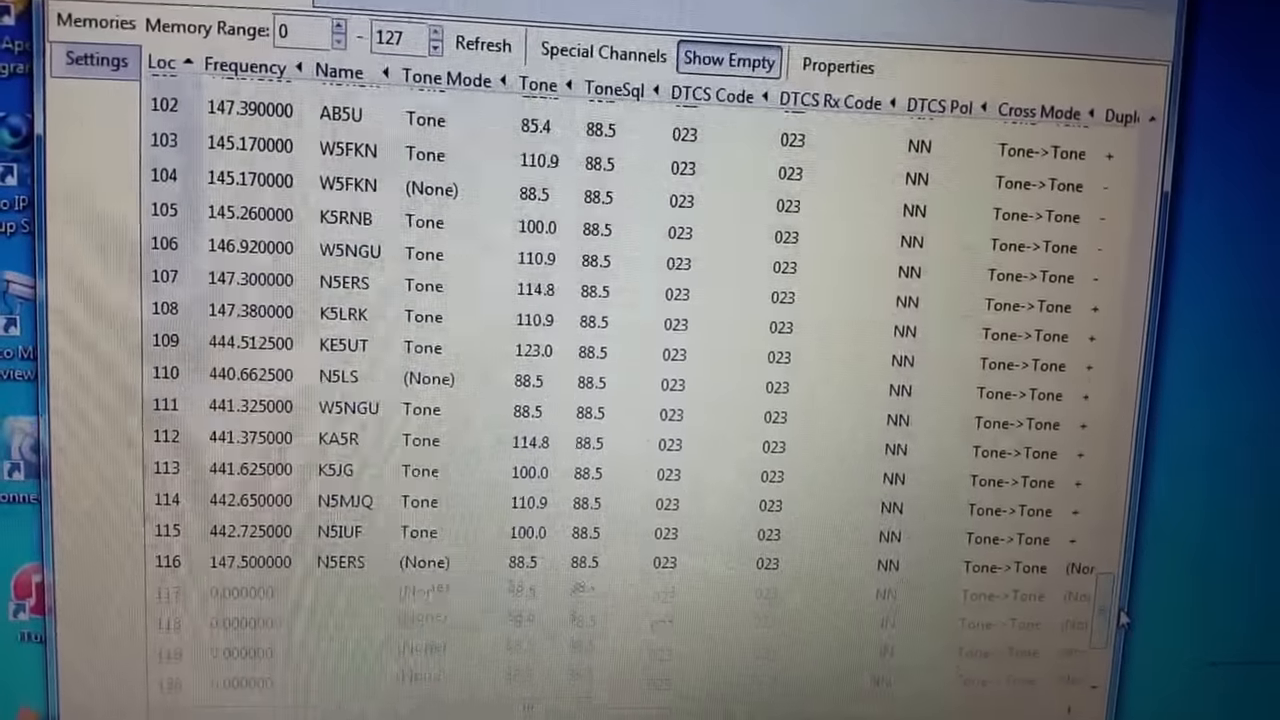
{"action": "scroll", "scroll_direction": "up", "scroll_amount": 3}
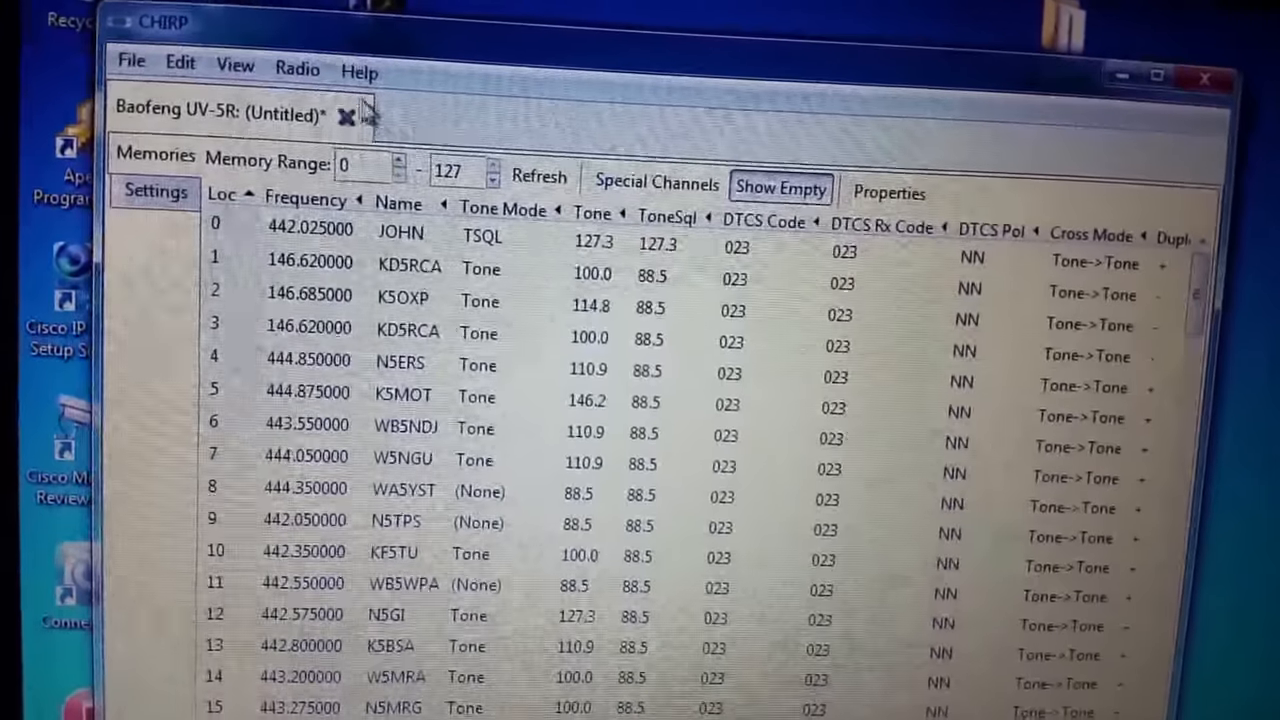
Start a RepeaterBook query from Radio > Query data source
{"action": "left_click", "coordinate": [296, 68]}
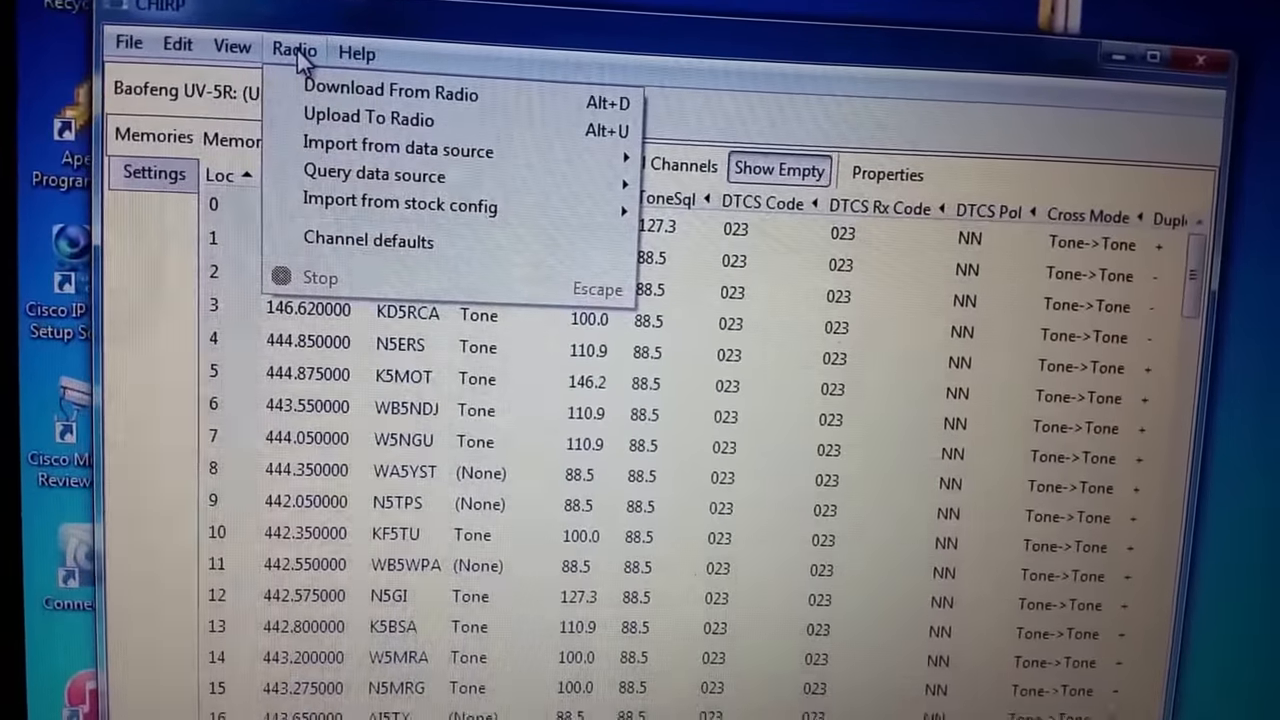
{"action": "left_click", "coordinate": [376, 154]}
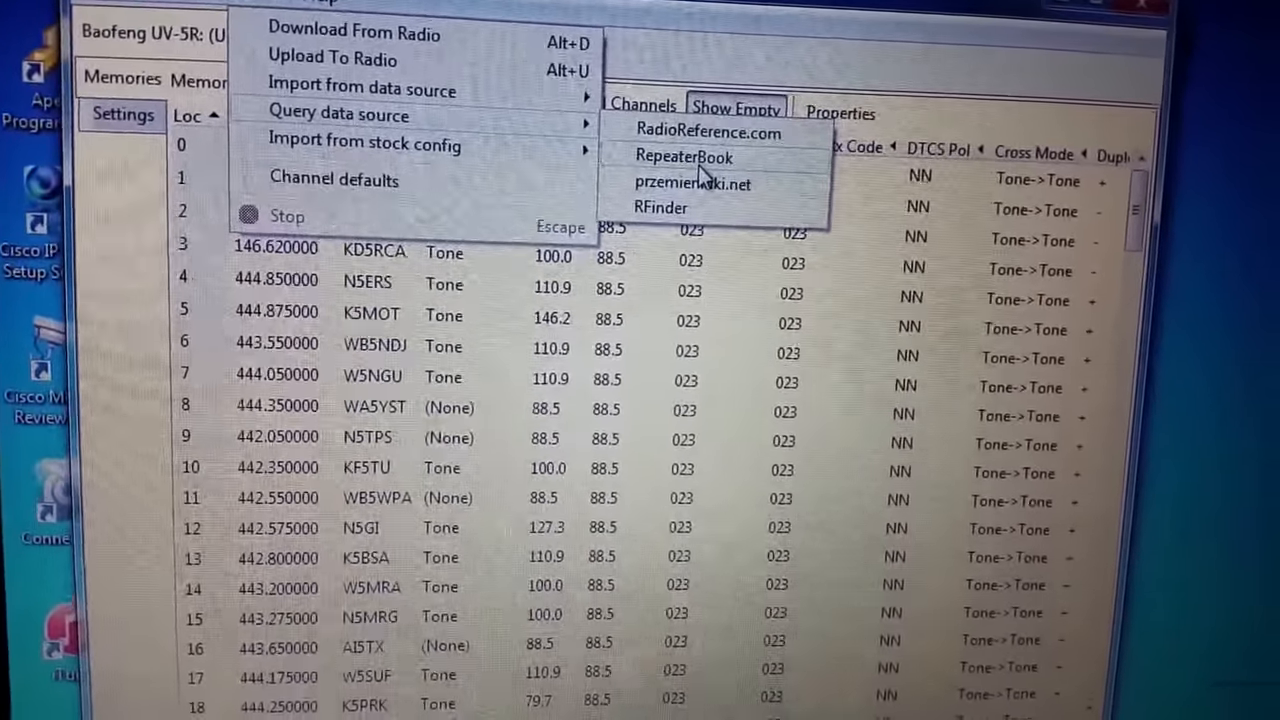
{"action": "left_click", "coordinate": [684, 156]}
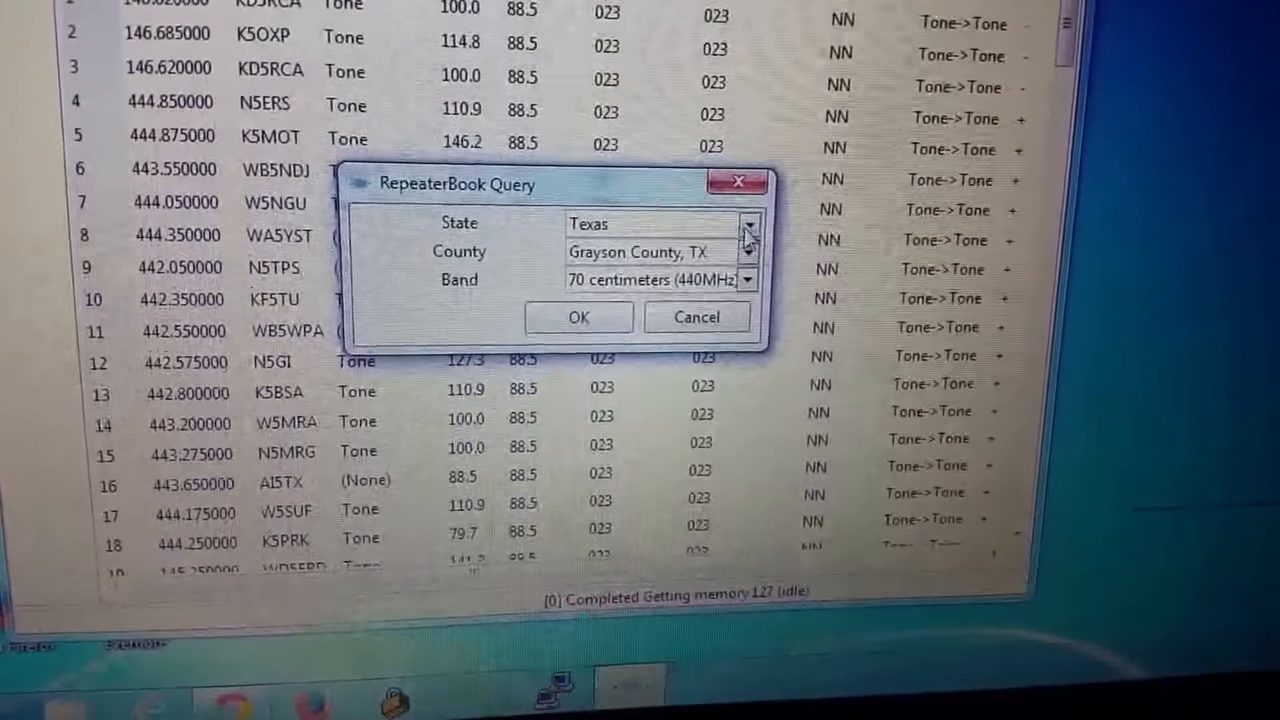
Run the RepeaterBook query for Texas, Dallas County, TX on the 2 meters (144MHz) band
{"action": "left_click", "coordinate": [748, 224]}
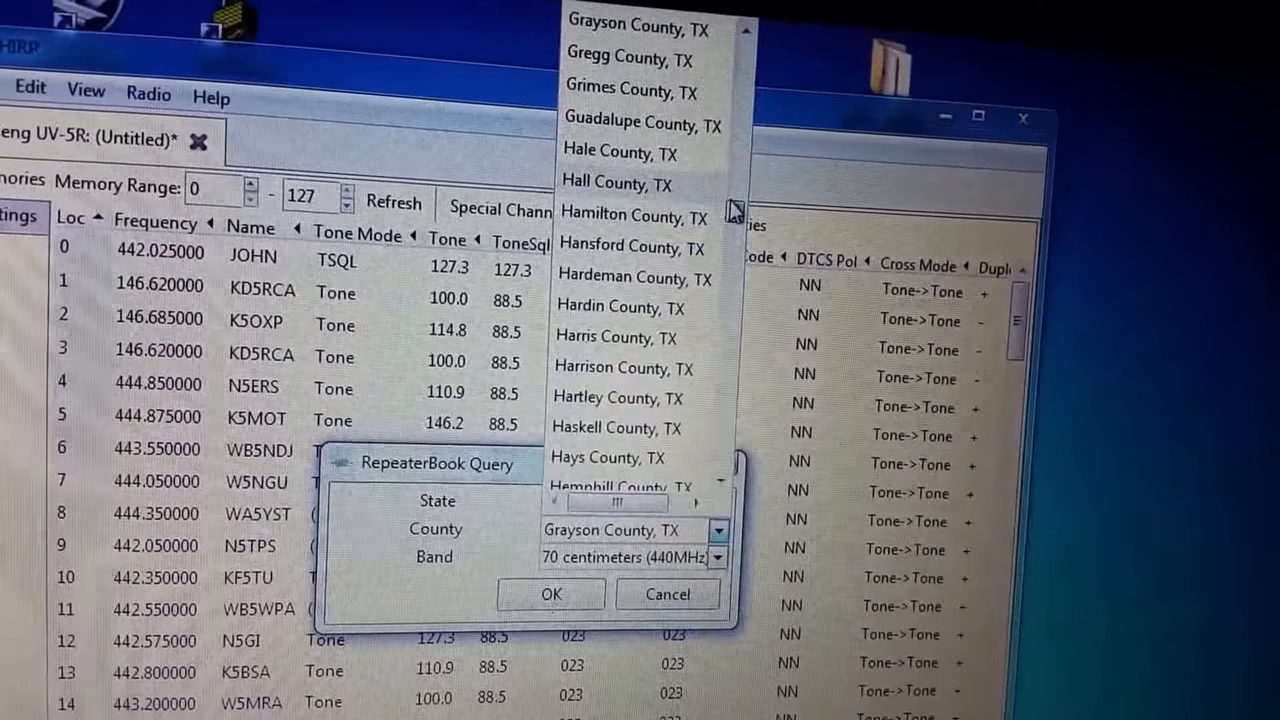
{"action": "scroll", "scroll_direction": "up", "scroll_amount": 3}
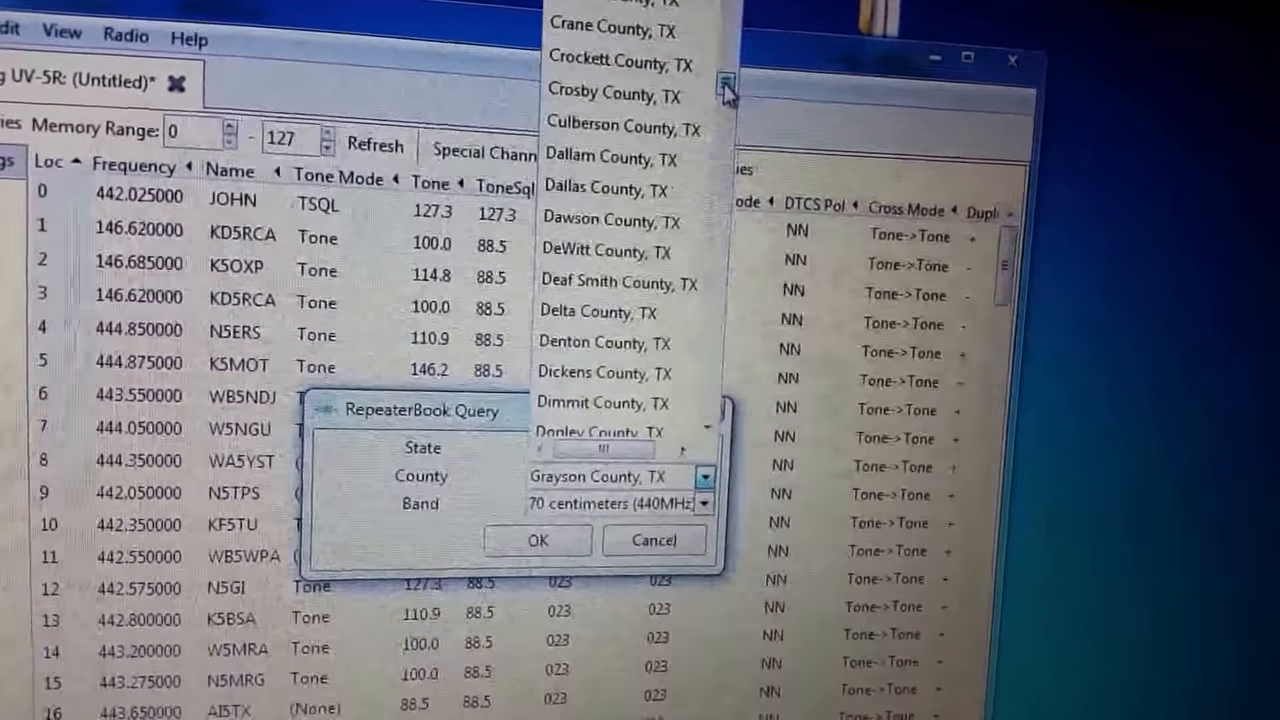
{"action": "left_click", "coordinate": [610, 188]}
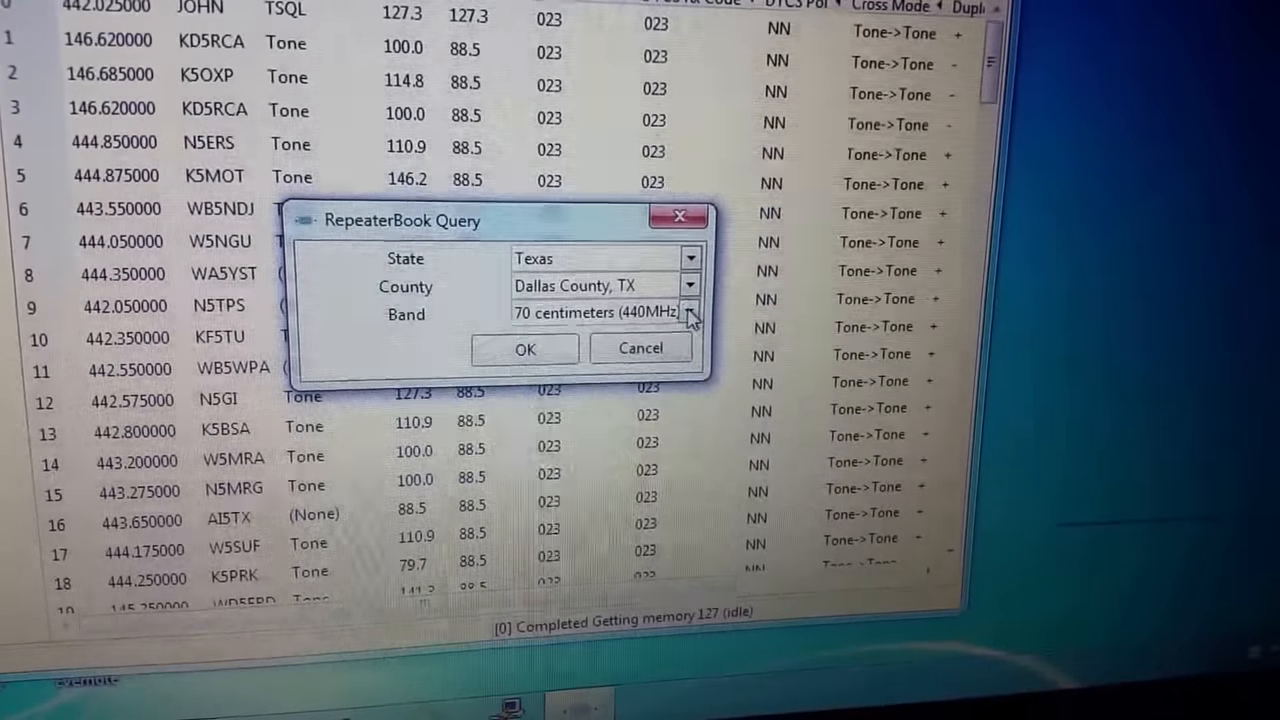
{"action": "left_click", "coordinate": [690, 312]}
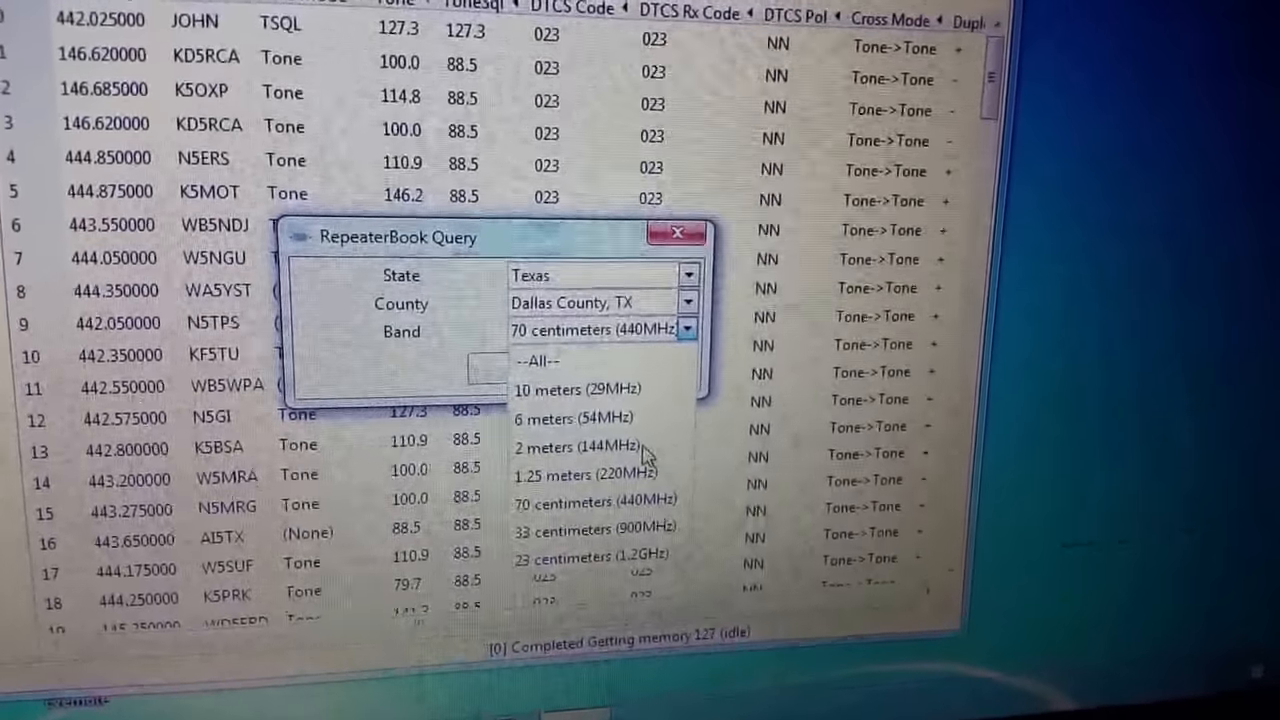
{"action": "left_click", "coordinate": [572, 446]}
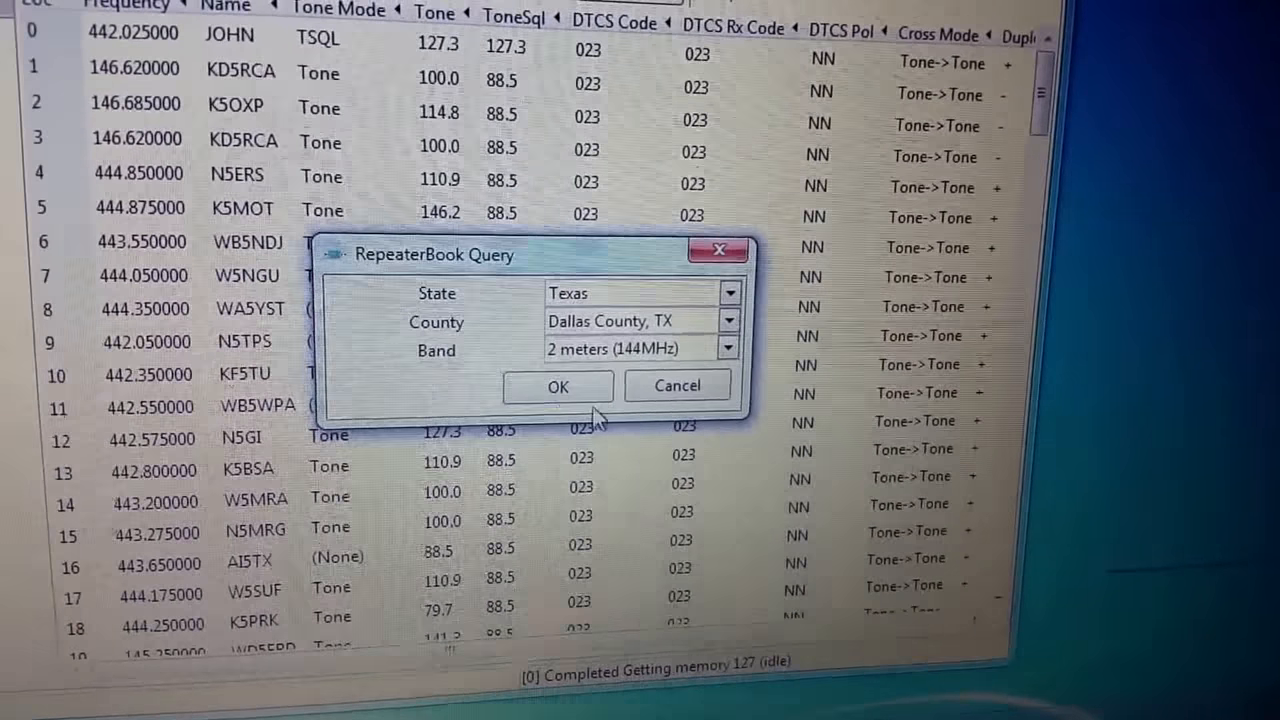
{"action": "left_click", "coordinate": [556, 386]}
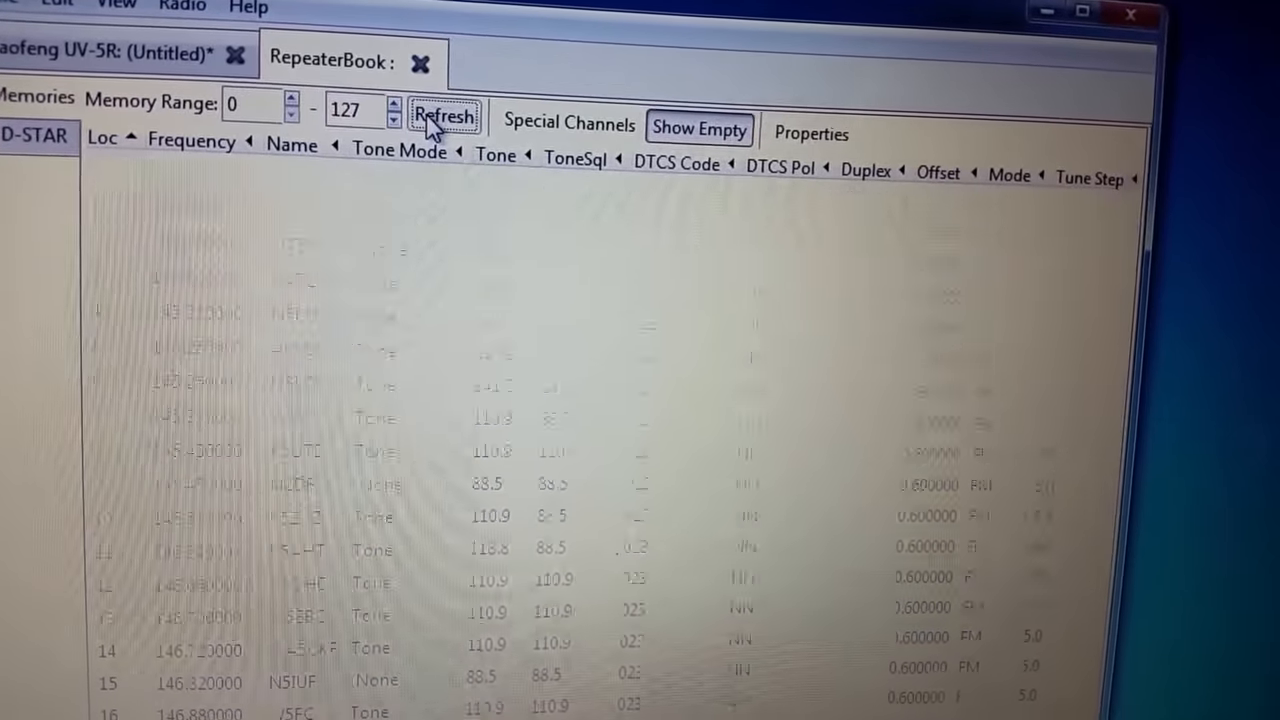
Review the 24 returned Dallas 2 m repeaters and switch back to the Baofeng UV-5R memory tab
{"action": "left_click", "coordinate": [444, 116]}
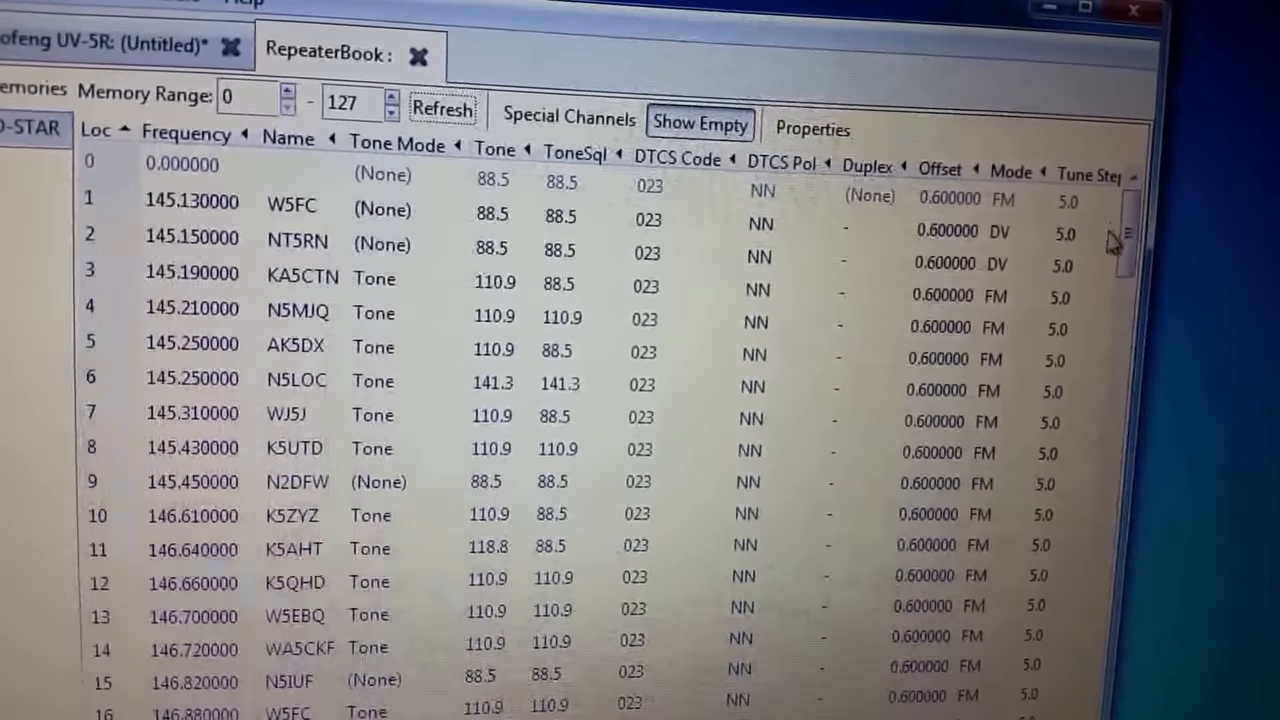
{"action": "scroll", "scroll_direction": "down", "scroll_amount": 3}
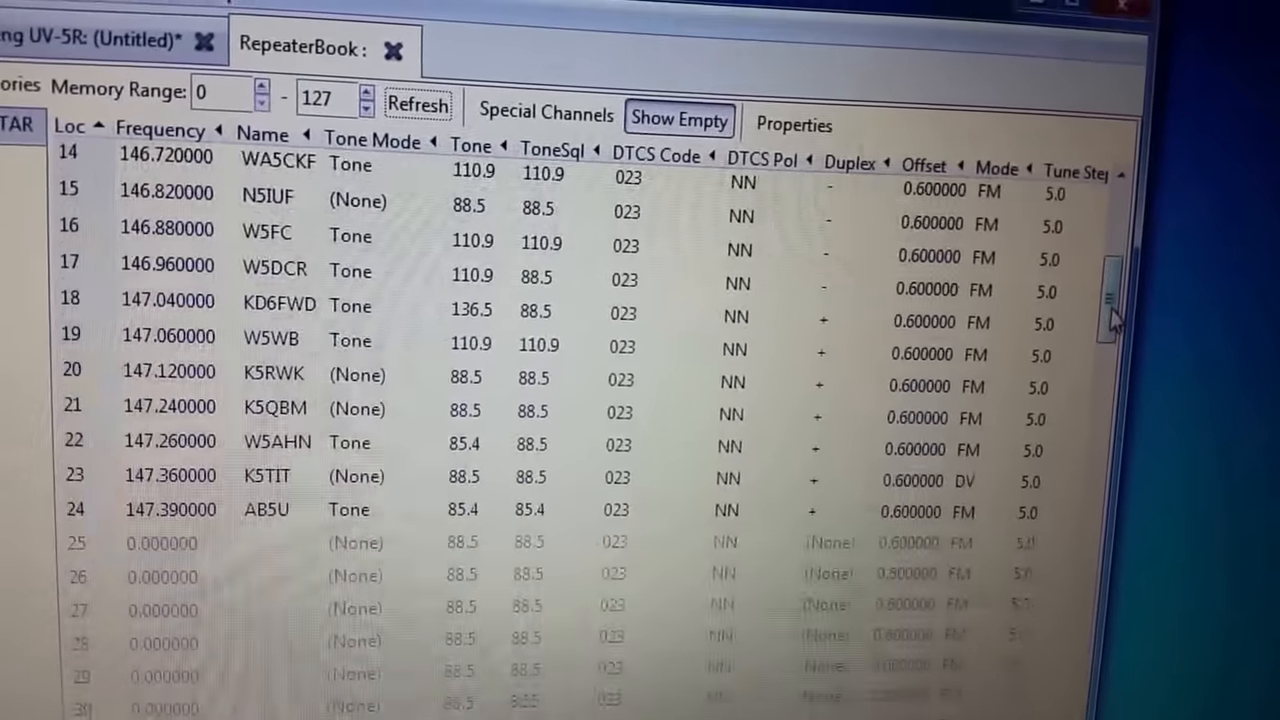
{"action": "scroll", "scroll_direction": "up", "scroll_amount": 3}
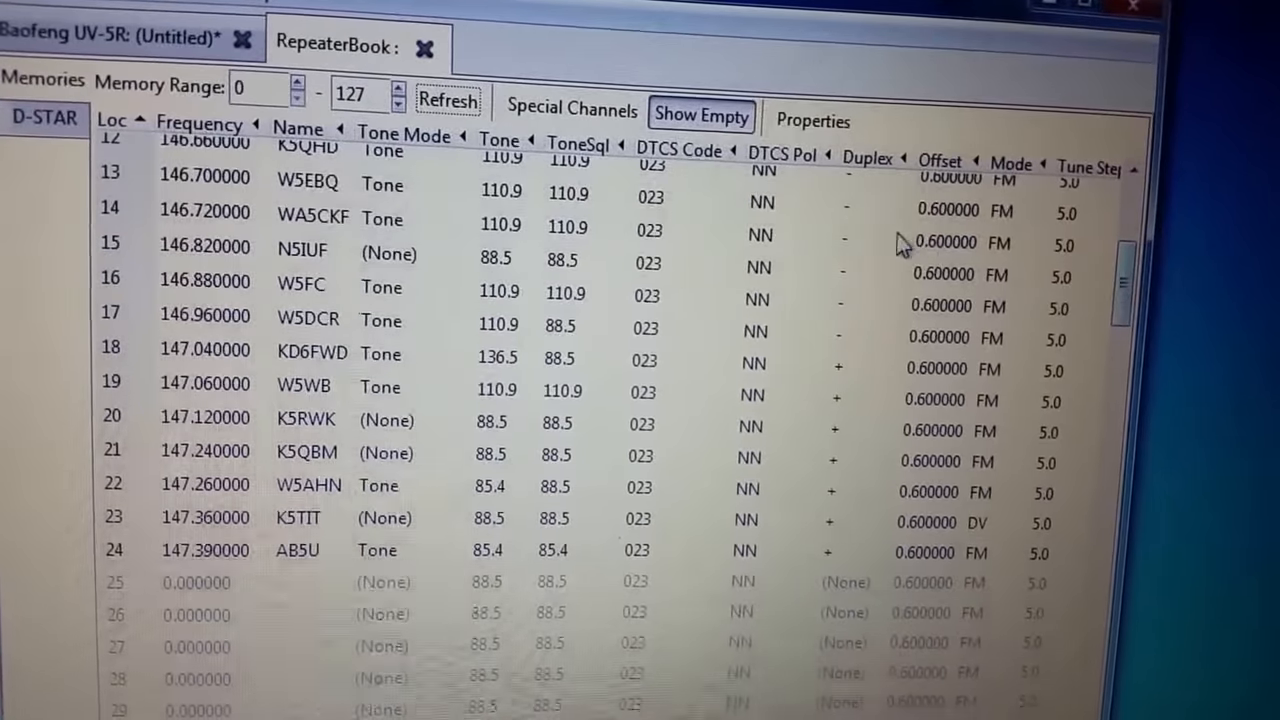
{"action": "left_click", "coordinate": [110, 38]}
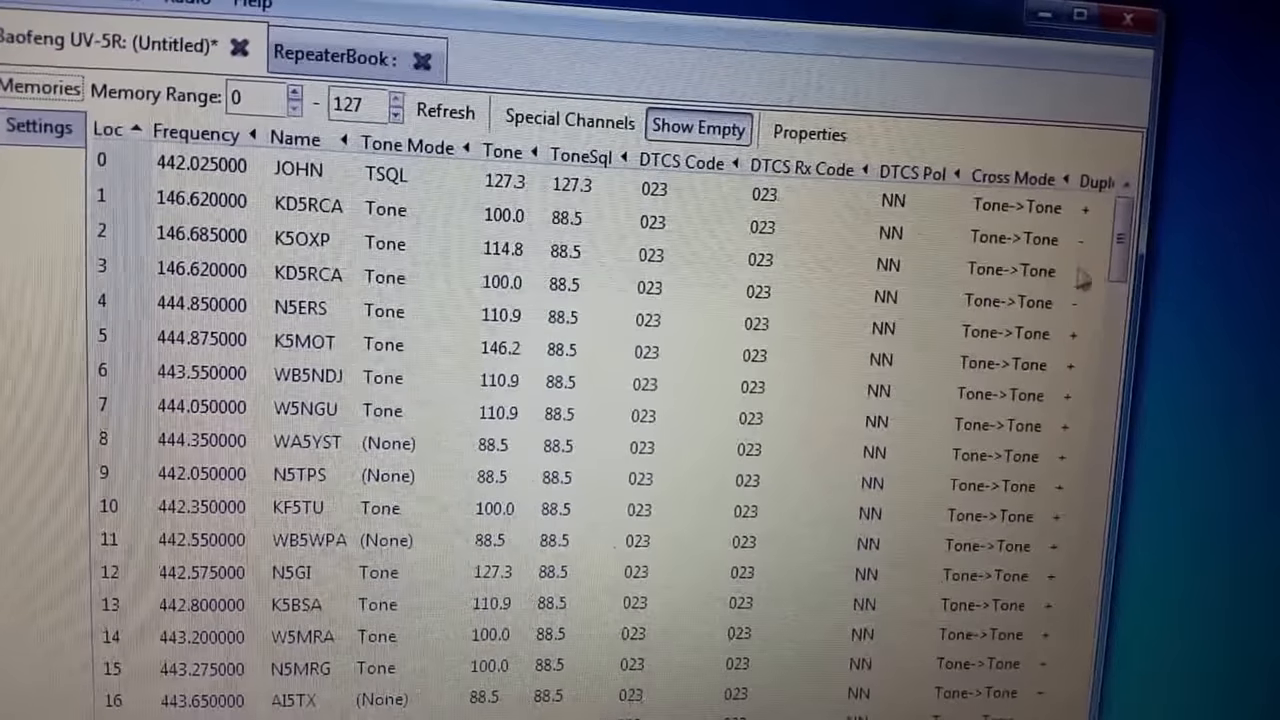
{"action": "scroll", "scroll_direction": "down", "scroll_amount": 3}
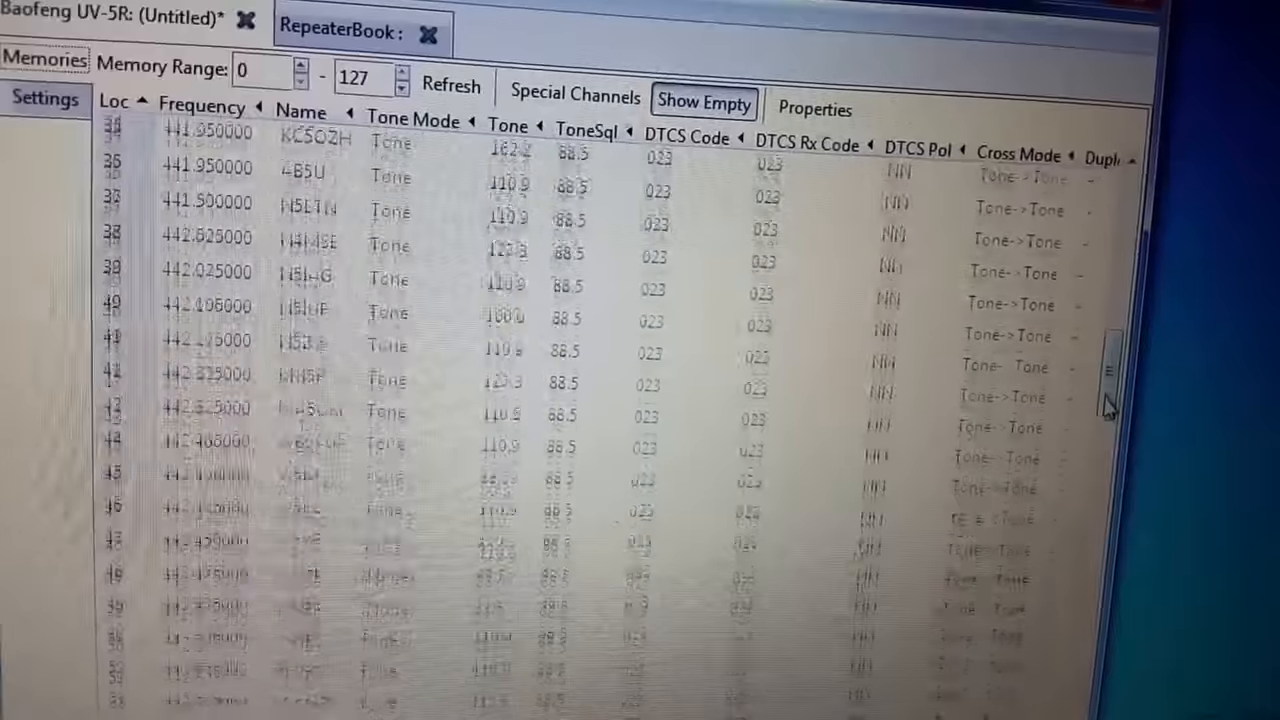
{"action": "scroll", "scroll_direction": "down", "scroll_amount": 3}
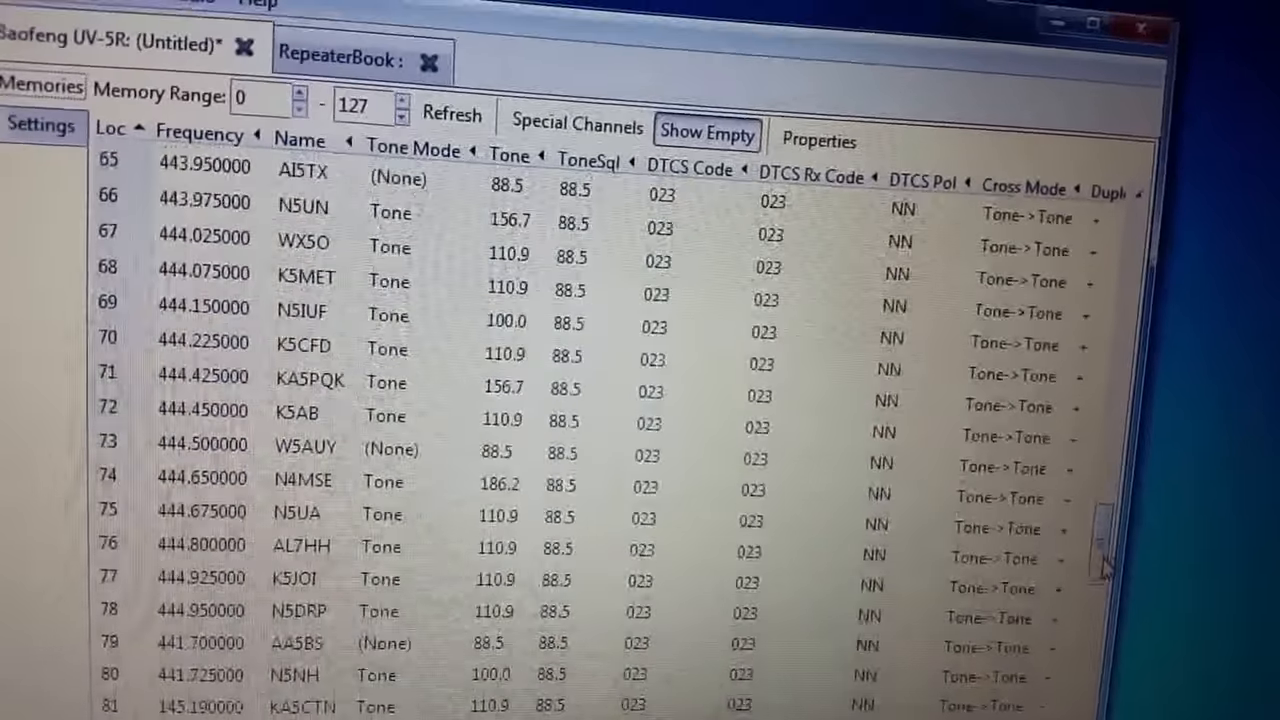
{"action": "scroll", "scroll_direction": "down", "scroll_amount": 3}
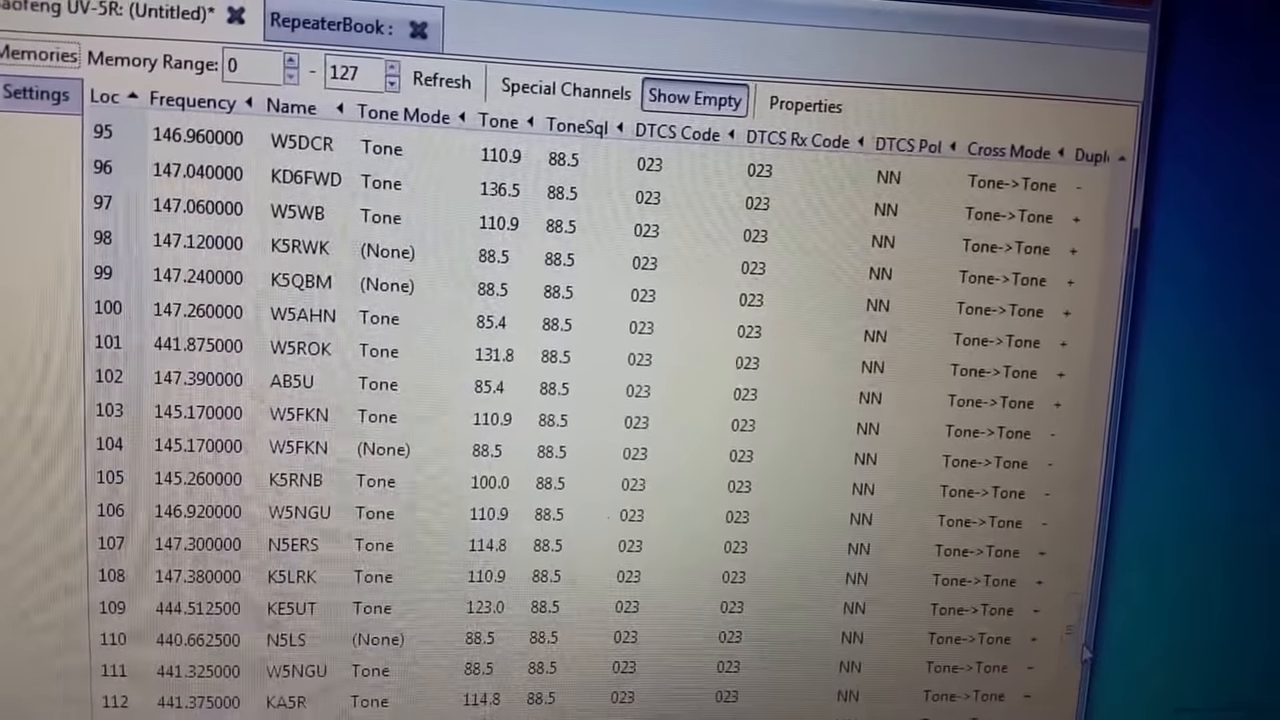
{"action": "scroll", "scroll_direction": "down", "scroll_amount": 3}
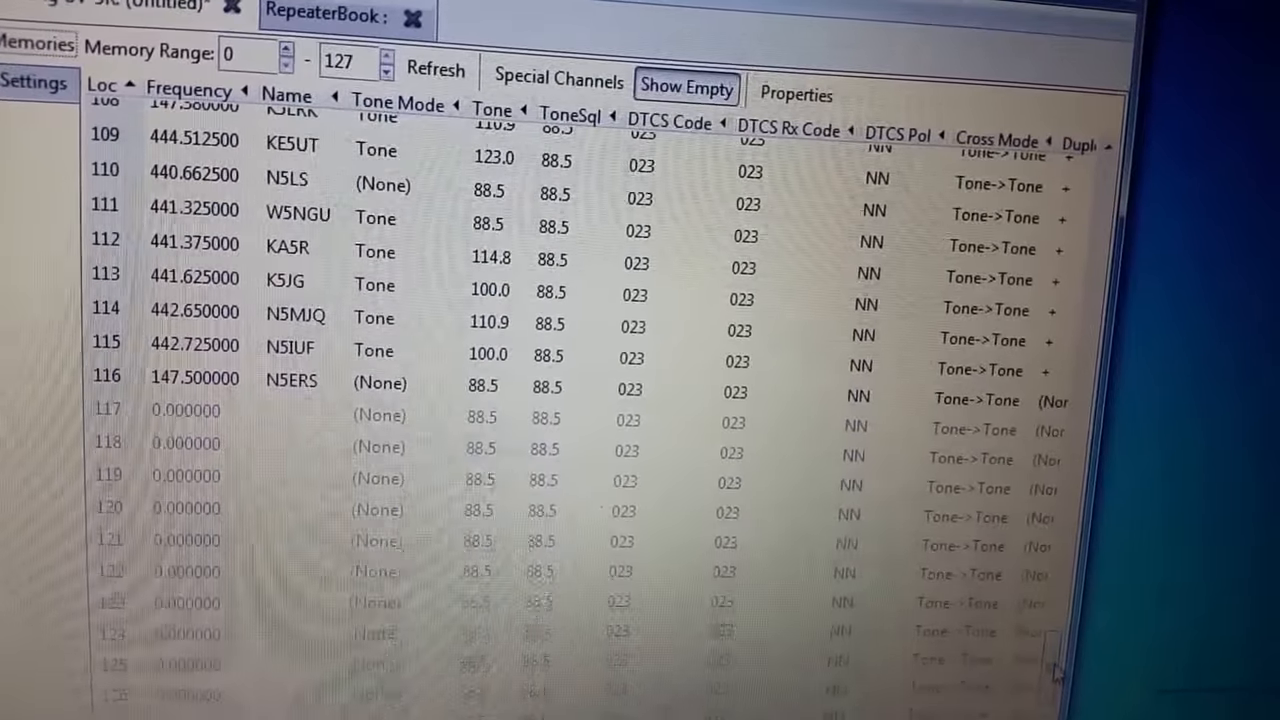
{"action": "scroll", "scroll_direction": "up", "scroll_amount": 3}
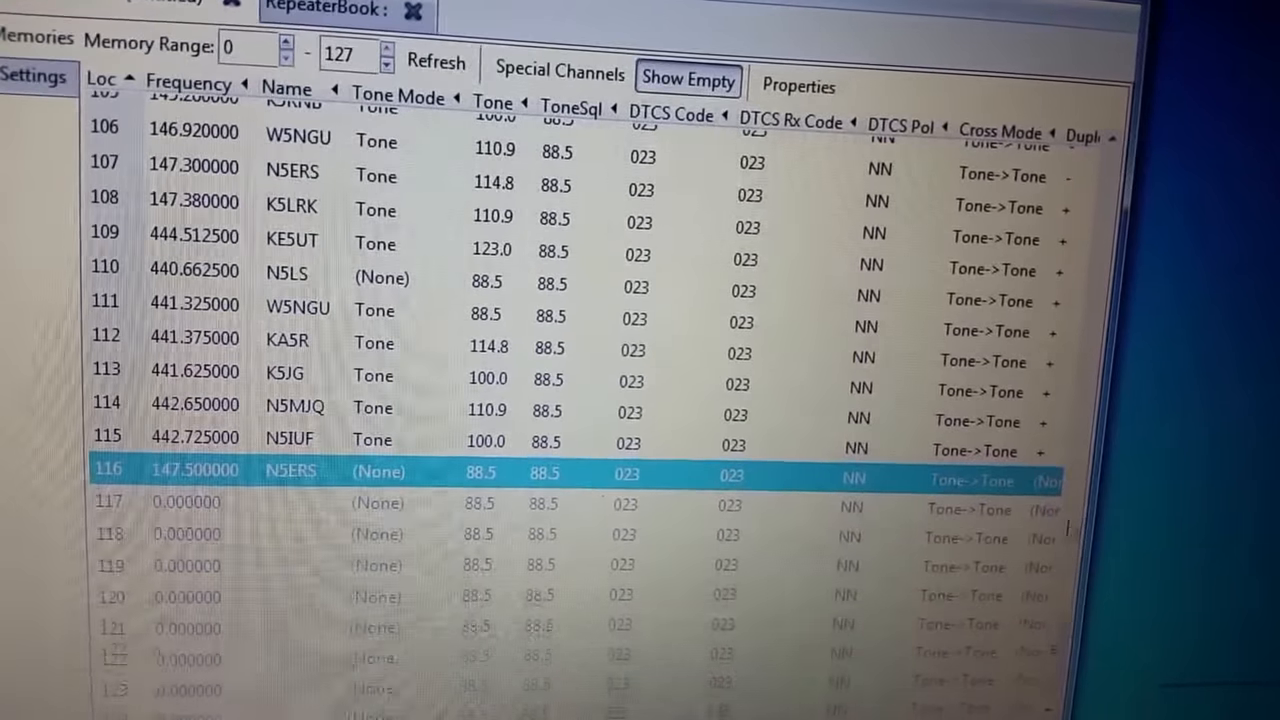
{"action": "scroll", "scroll_direction": "up", "scroll_amount": 3}
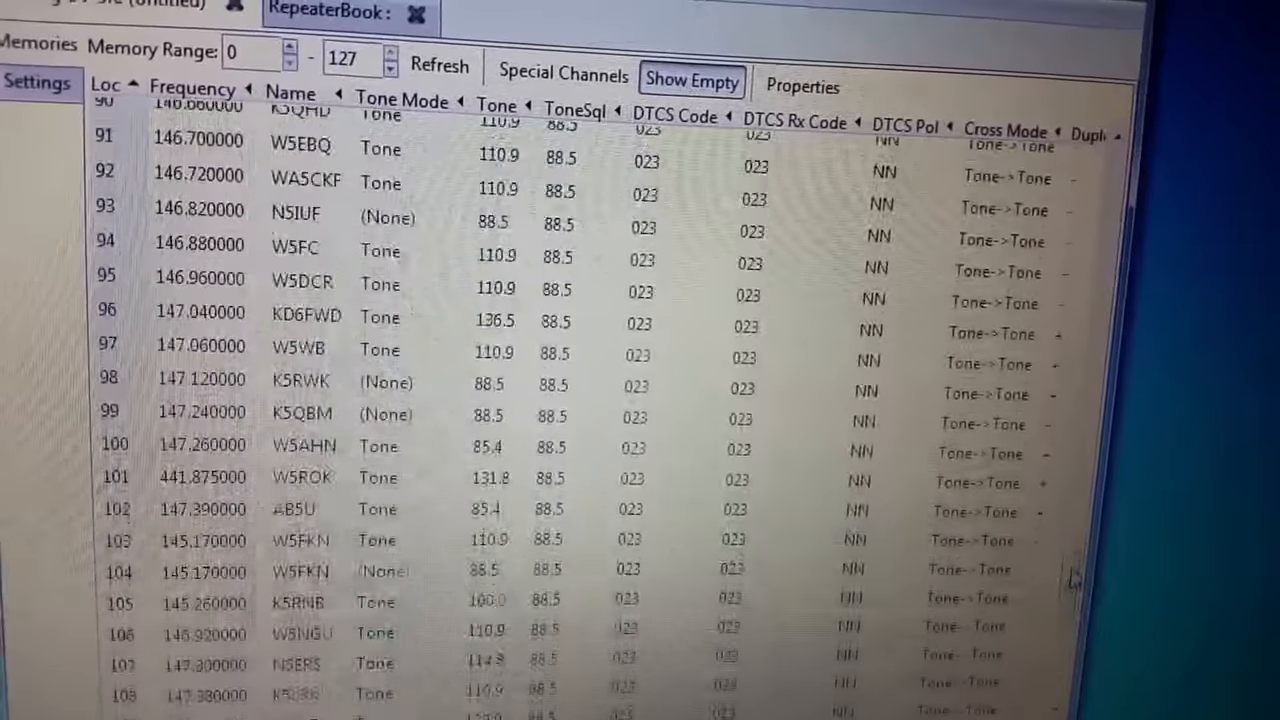
{"action": "scroll", "scroll_direction": "up", "scroll_amount": 3}
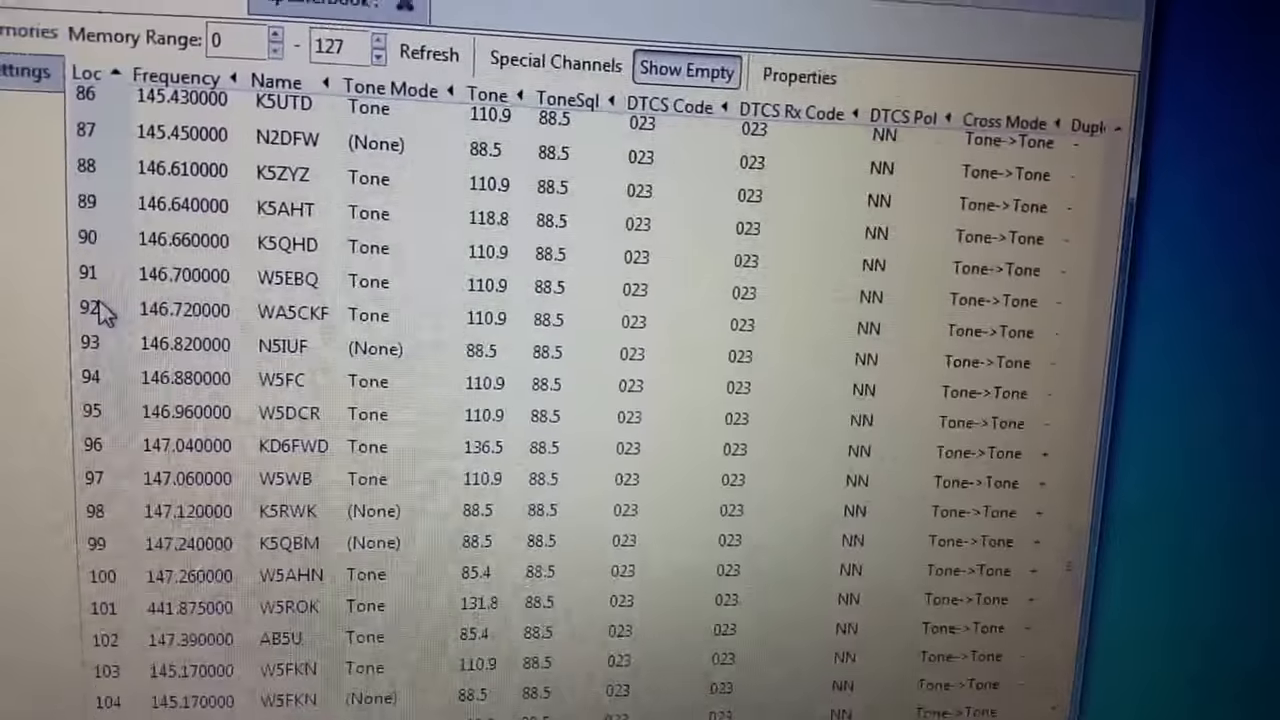
{"action": "left_click", "coordinate": [76, 312]}
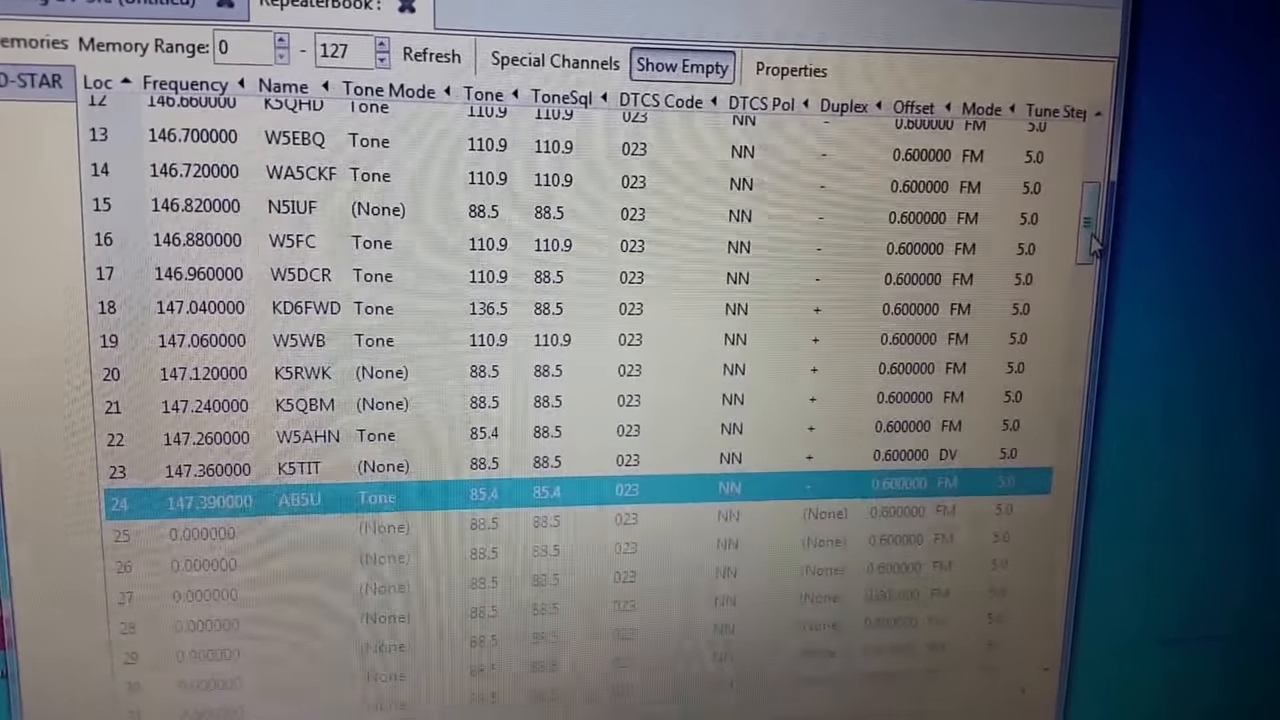
Scroll through the RepeaterBook results toward repeater row 24
{"action": "scroll", "scroll_direction": "up", "scroll_amount": 3}
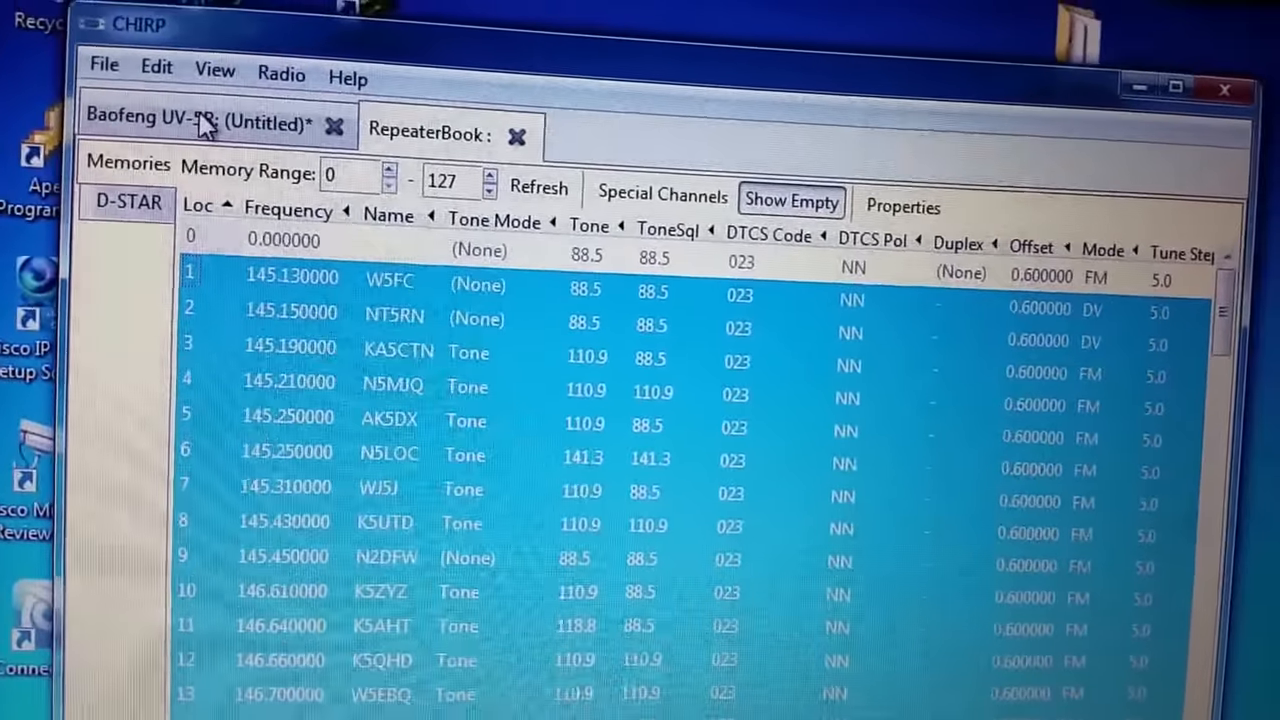
{"action": "scroll", "scroll_direction": "down", "scroll_amount": 3}
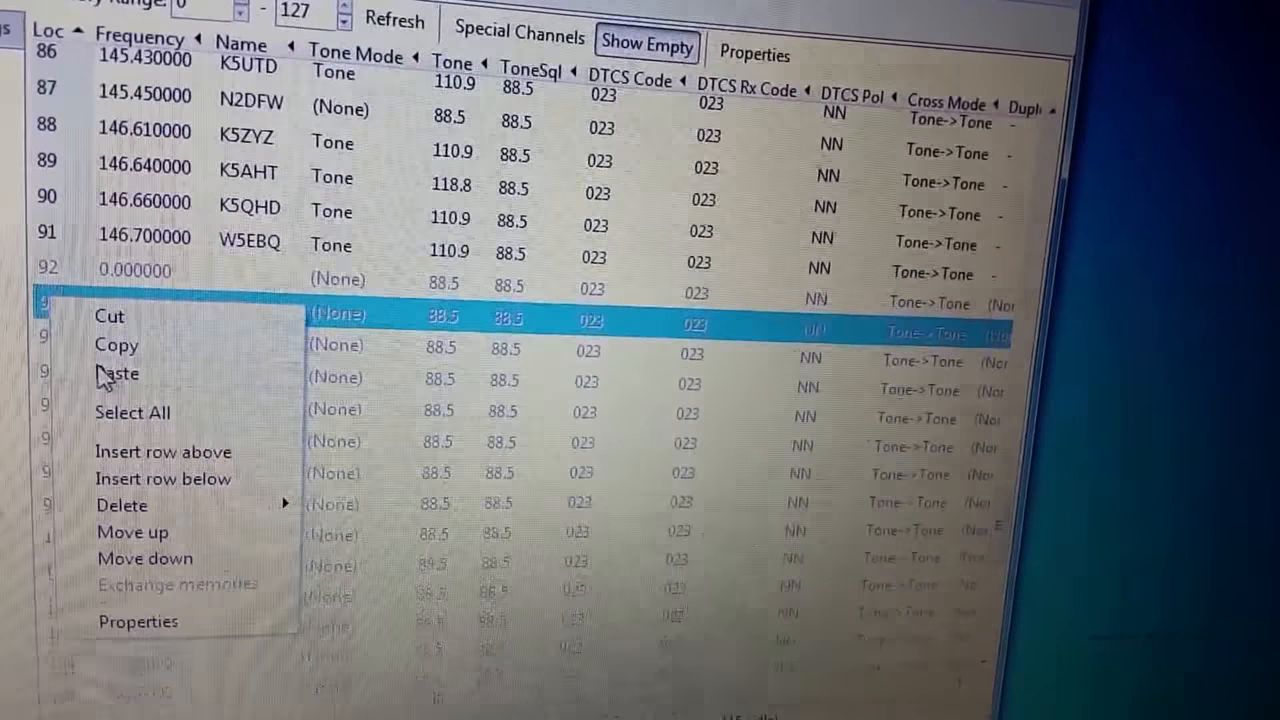
Paste the copied 2 m repeaters into the empty slots, accepting each Mode DV incompatible-memory warning
{"action": "left_click", "coordinate": [116, 374]}
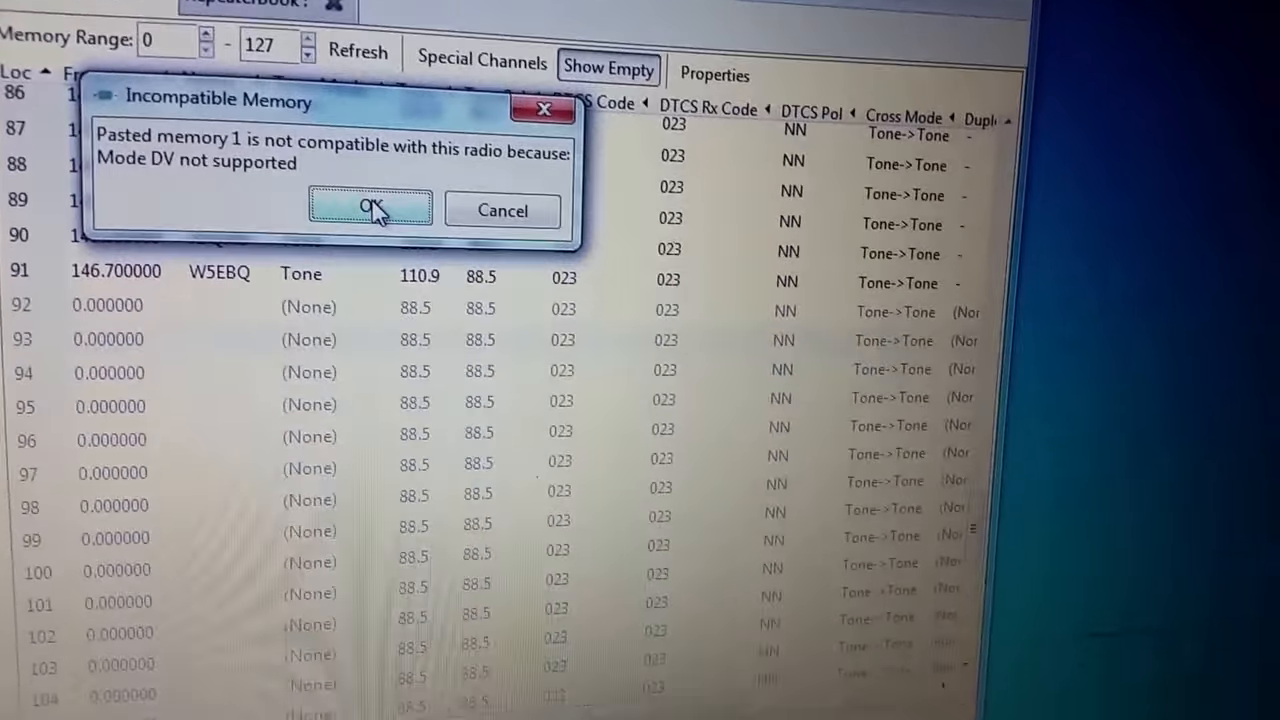
{"action": "left_click", "coordinate": [370, 206]}
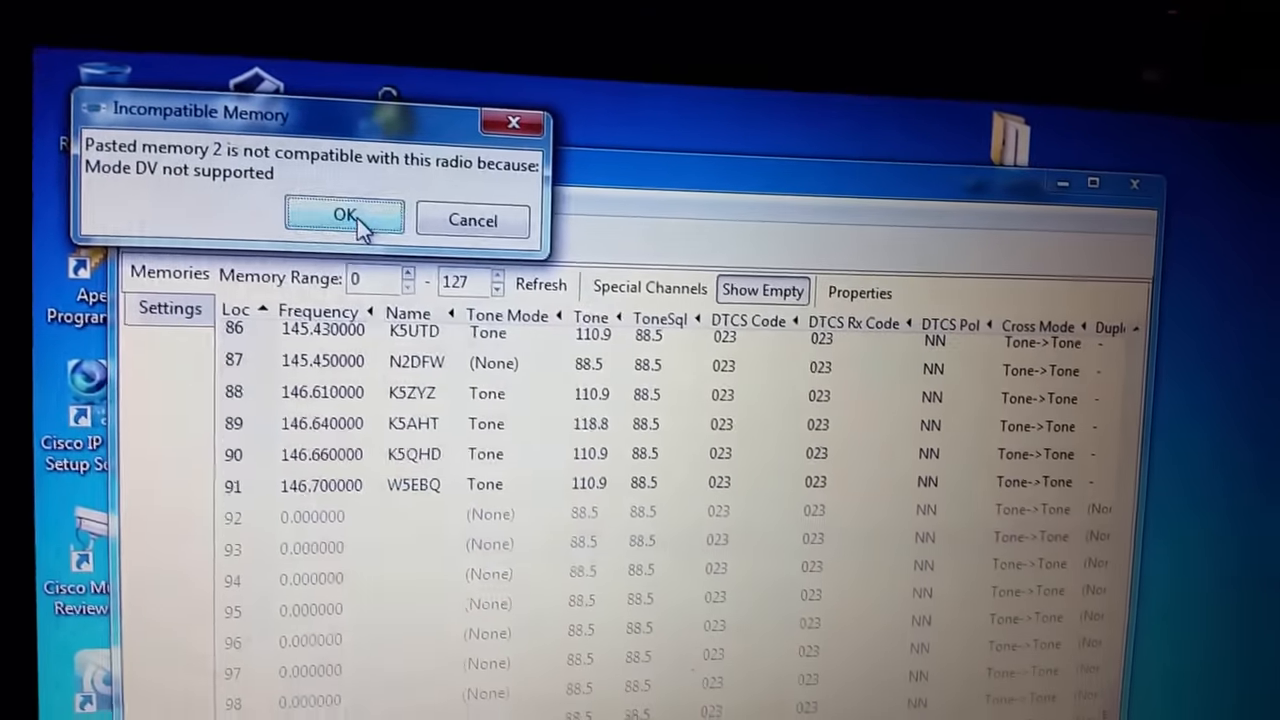
{"action": "left_click", "coordinate": [344, 218]}
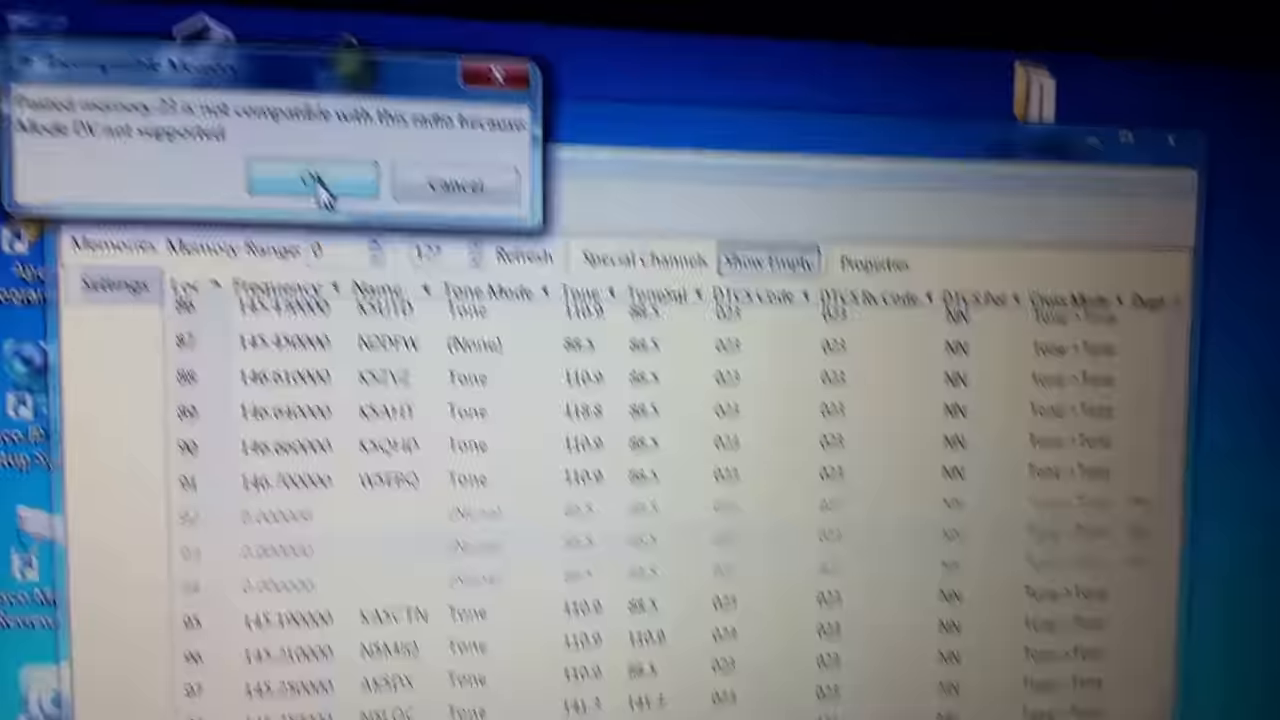
{"action": "left_click", "coordinate": [310, 184]}
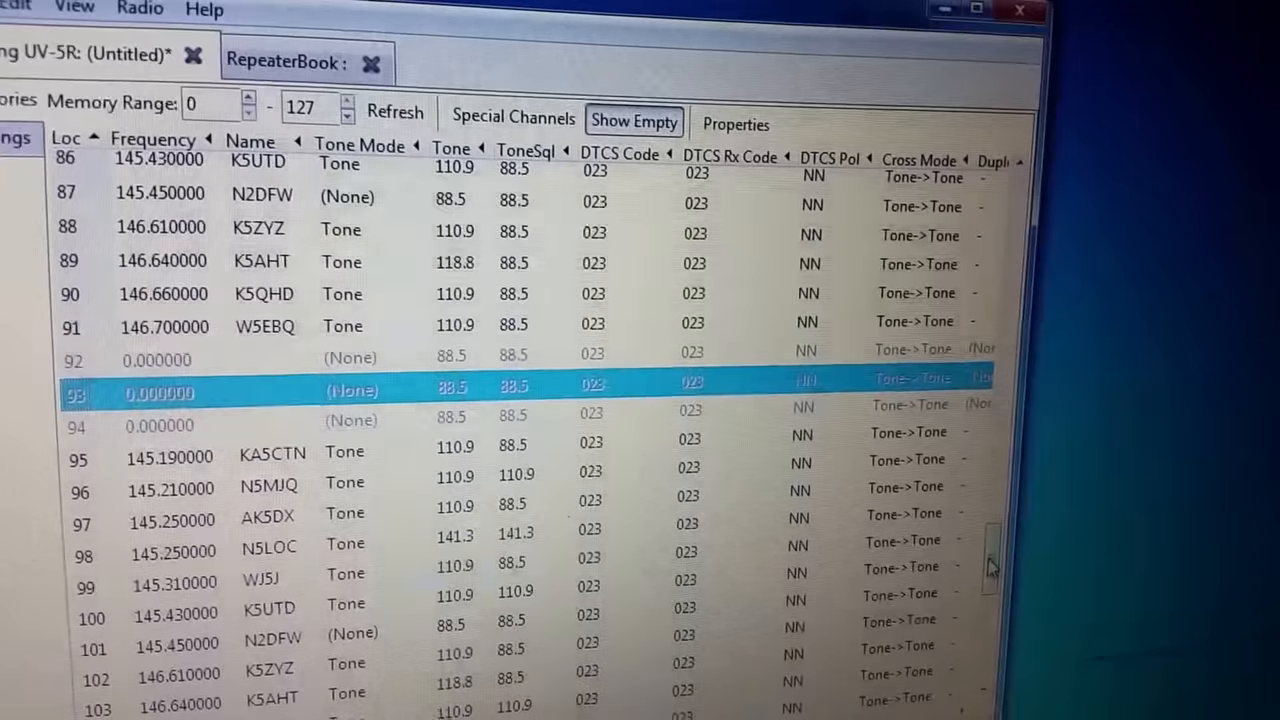
{"action": "scroll", "scroll_direction": "down", "scroll_amount": 3}
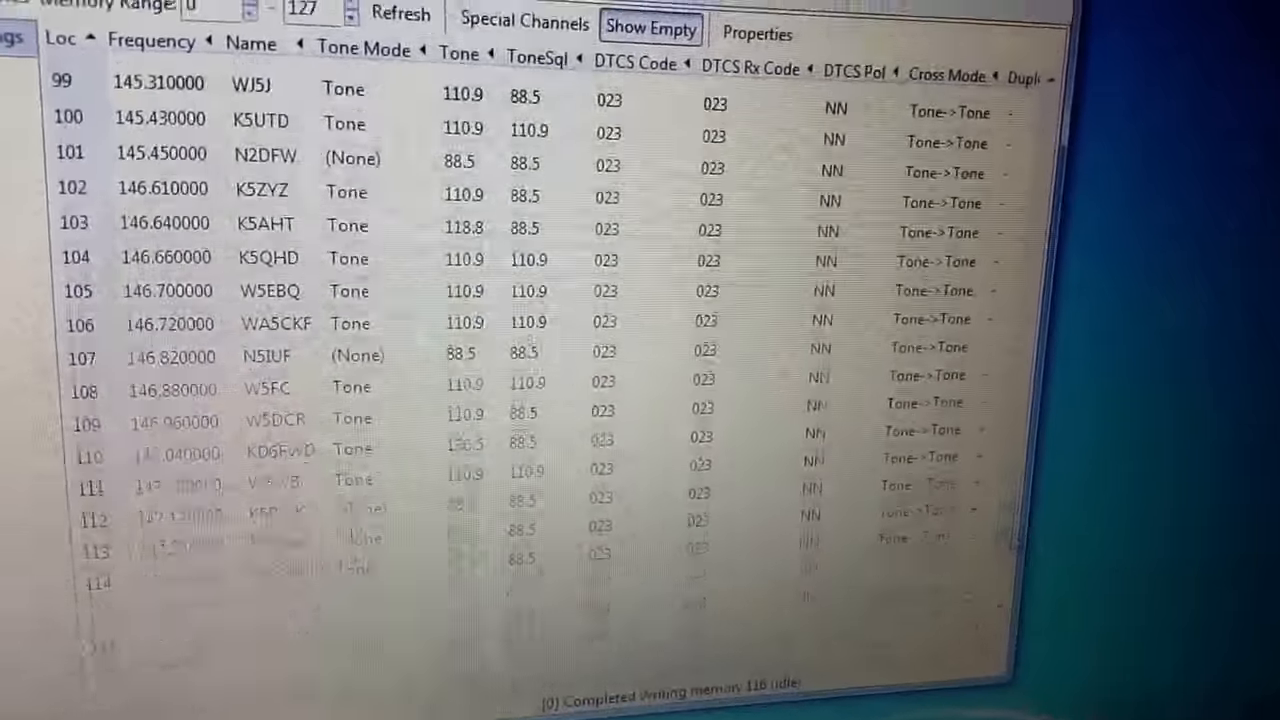
{"action": "scroll", "scroll_direction": "up", "scroll_amount": 3}
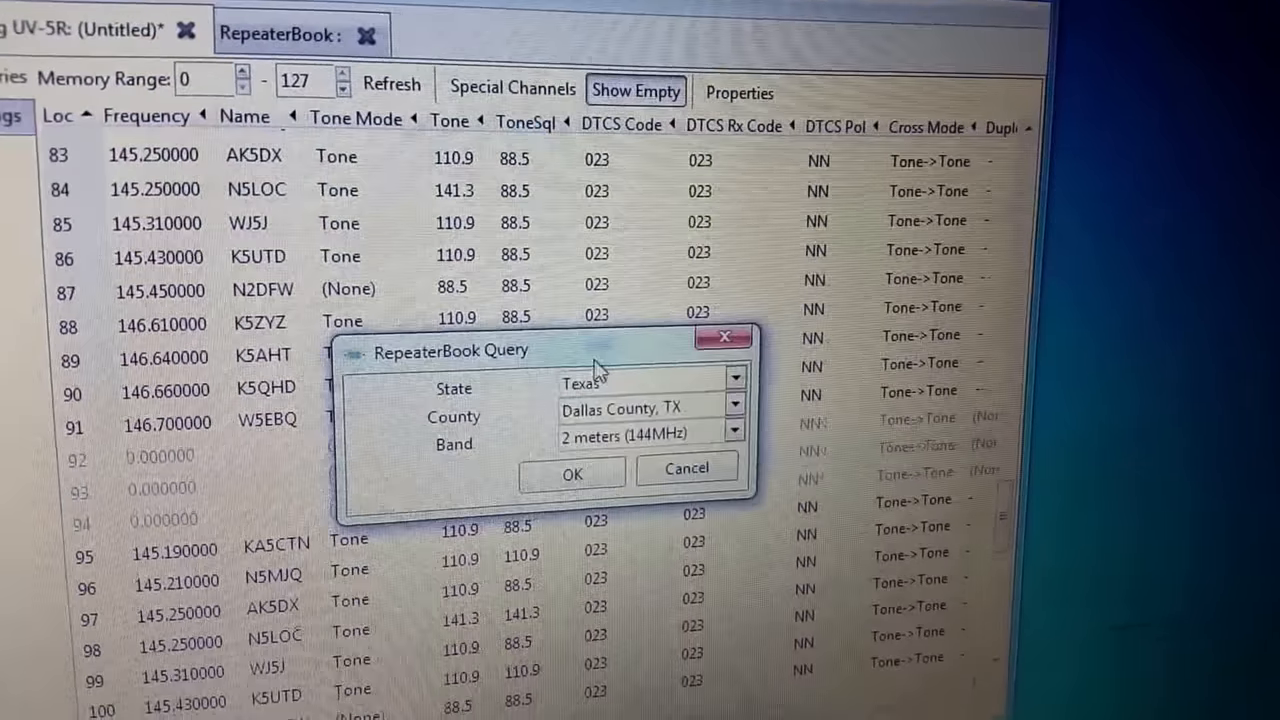
{"action": "left_click", "coordinate": [734, 430]}
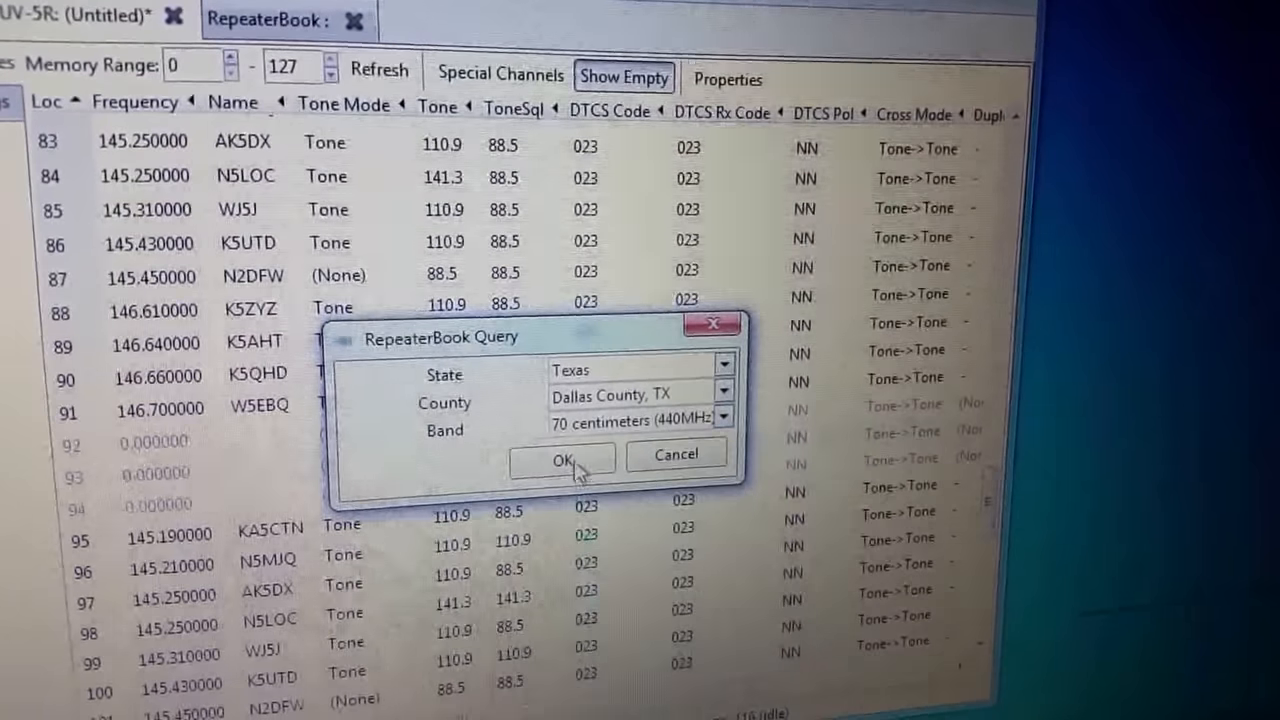
{"action": "left_click", "coordinate": [562, 460]}
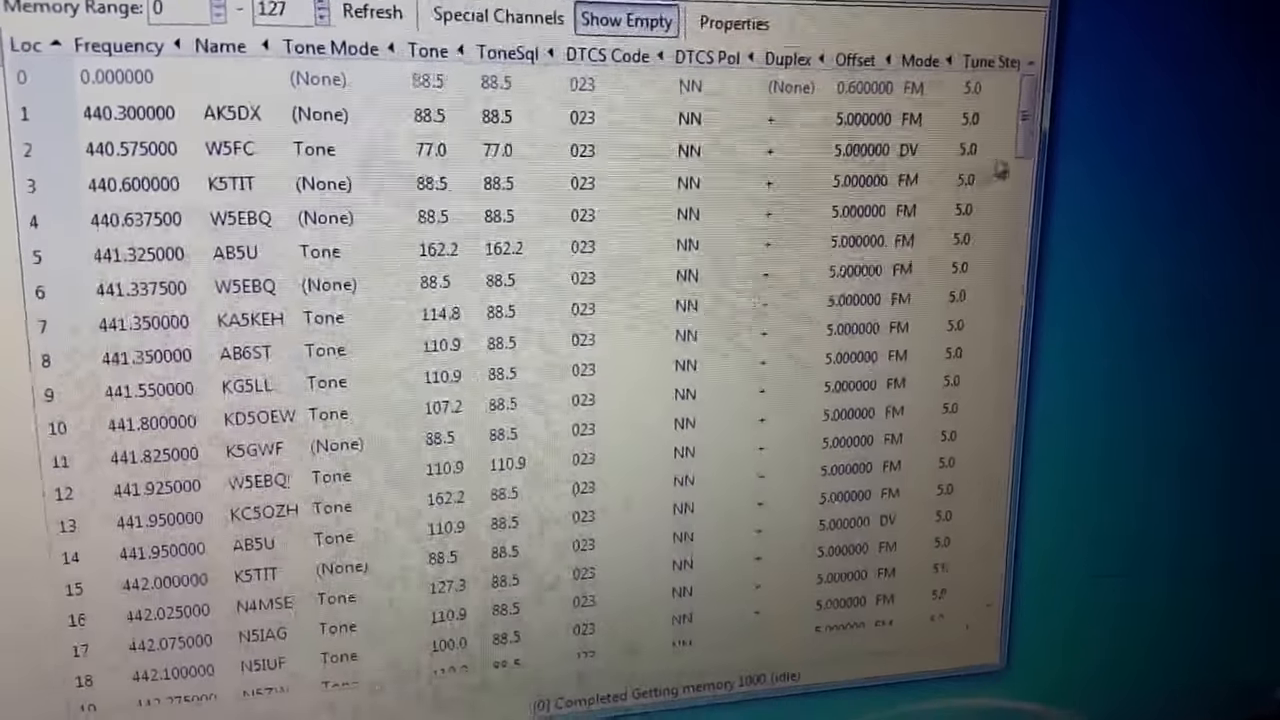
{"action": "scroll", "scroll_direction": "down", "scroll_amount": 3}
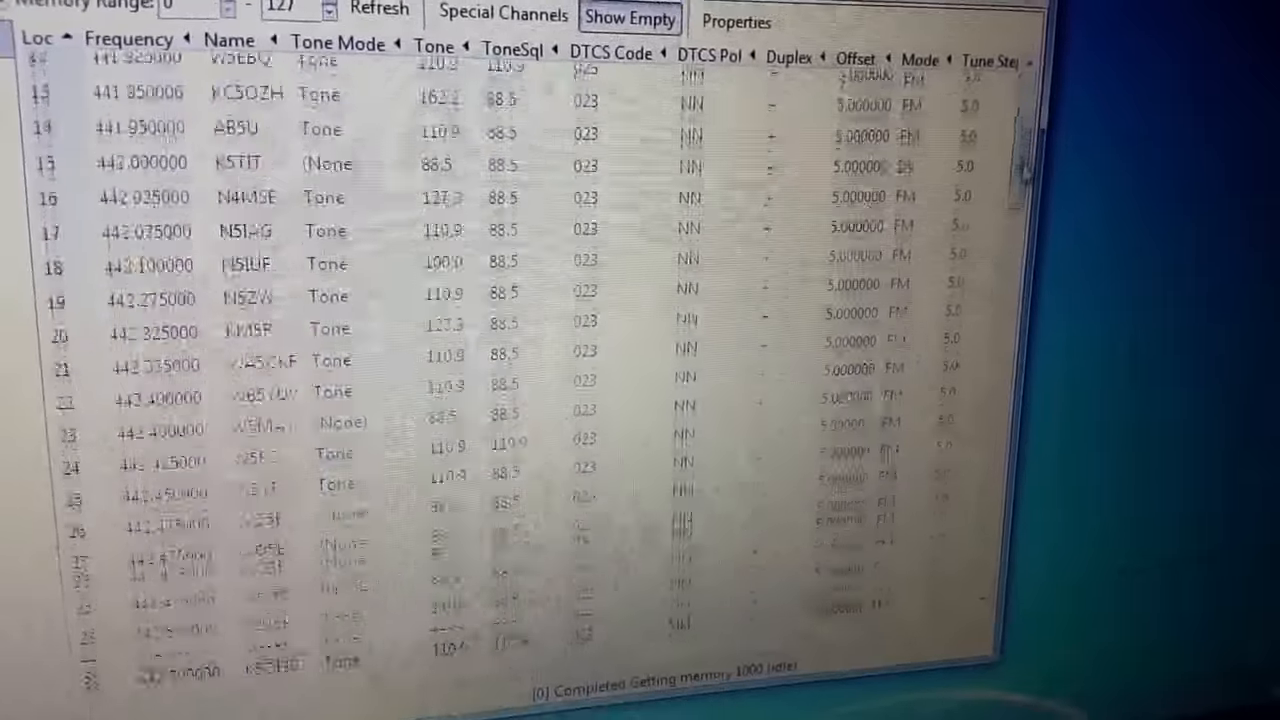
{"action": "scroll", "scroll_direction": "down", "scroll_amount": 3}
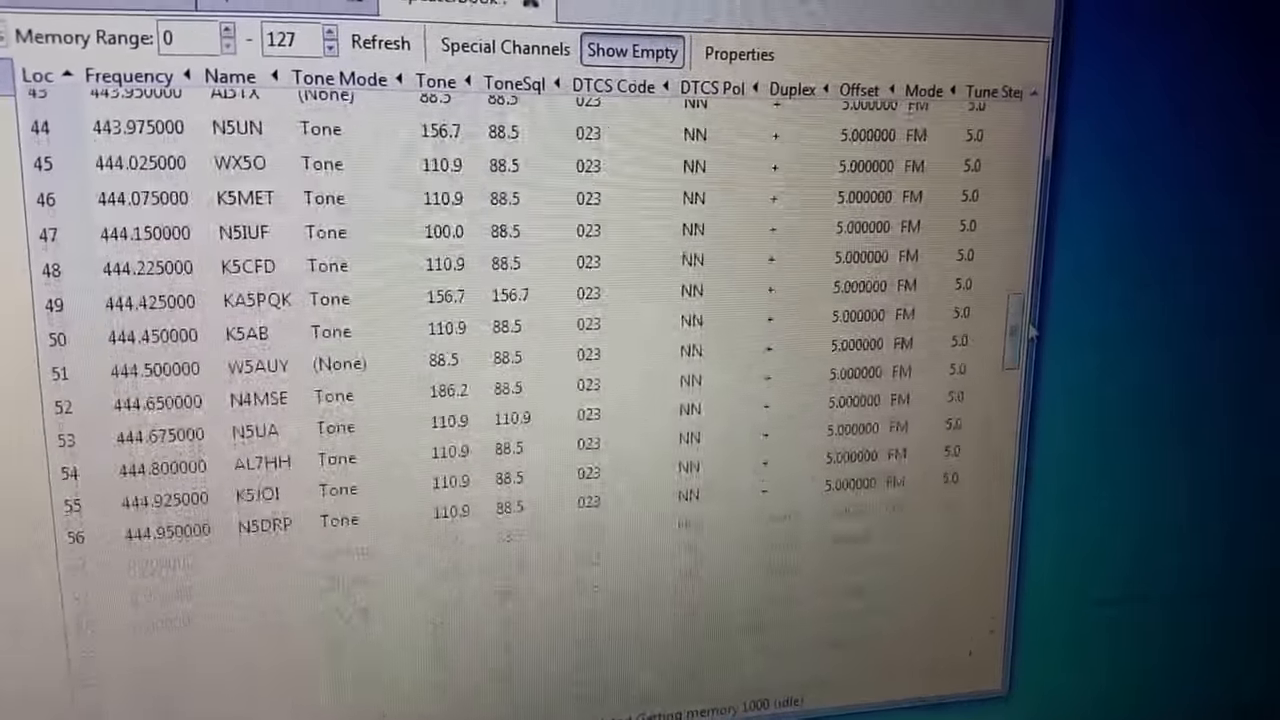
{"action": "scroll", "scroll_direction": "up", "scroll_amount": 3}
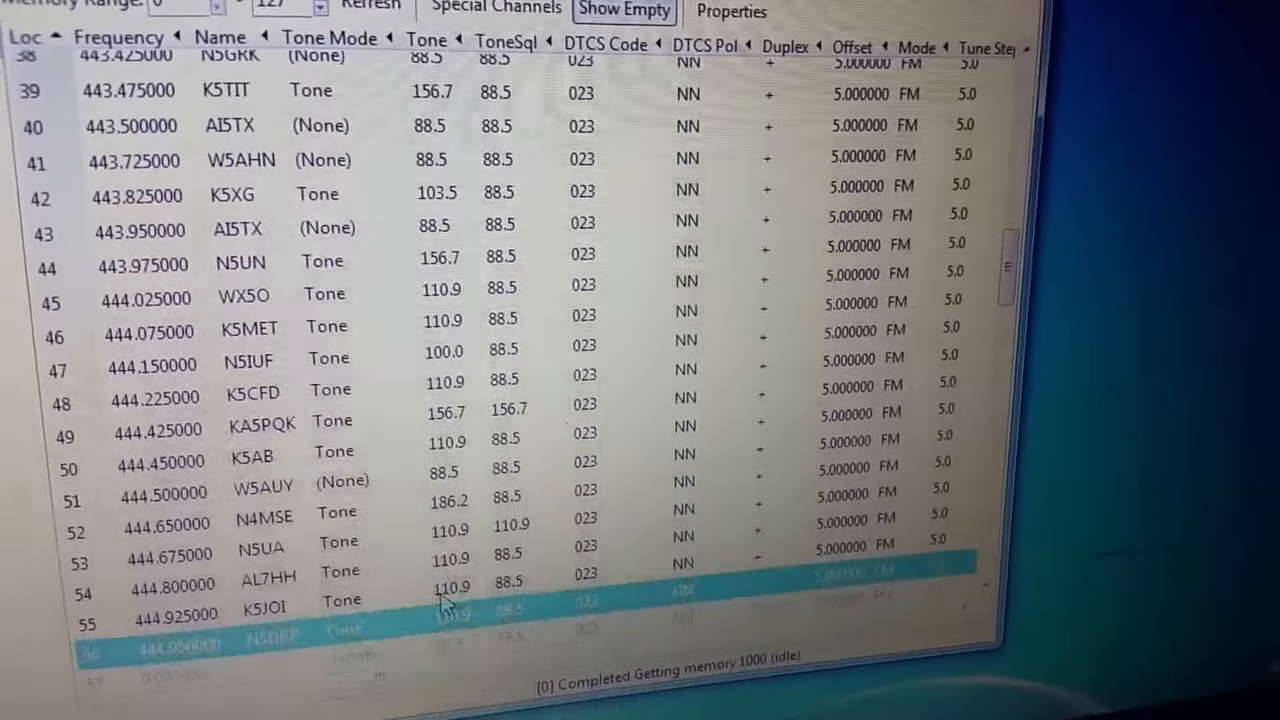
{"action": "scroll", "scroll_direction": "down", "scroll_amount": 3}
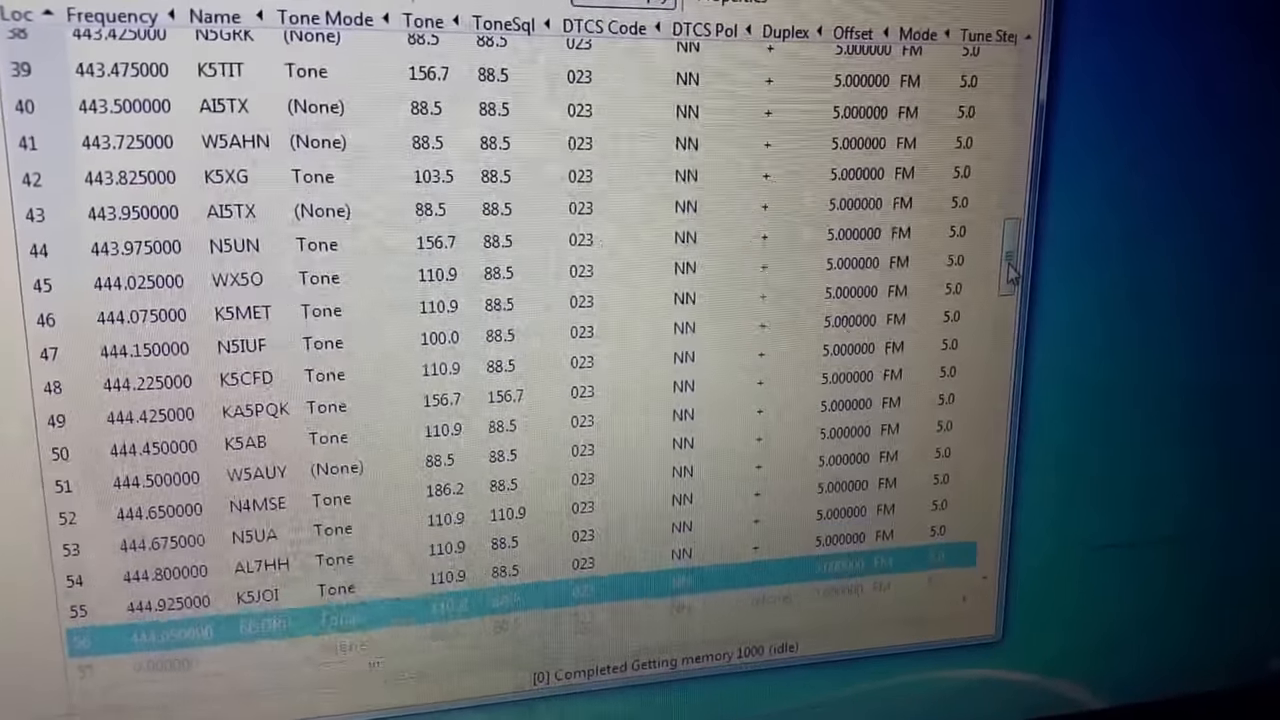
{"action": "scroll", "scroll_direction": "up", "scroll_amount": 3}
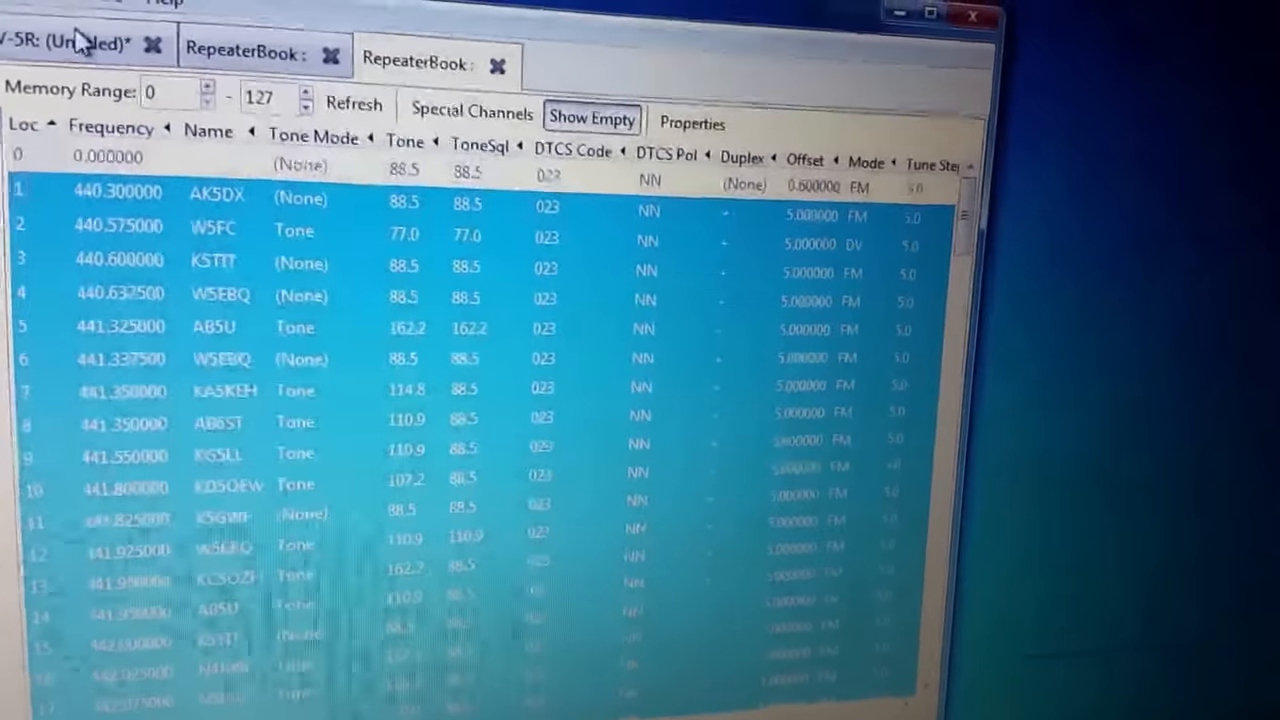
Scroll the pasted UV-5R list down to verify channels through 116 (AB5U 147.39 MHz)
{"action": "scroll", "scroll_direction": "down", "scroll_amount": 3}
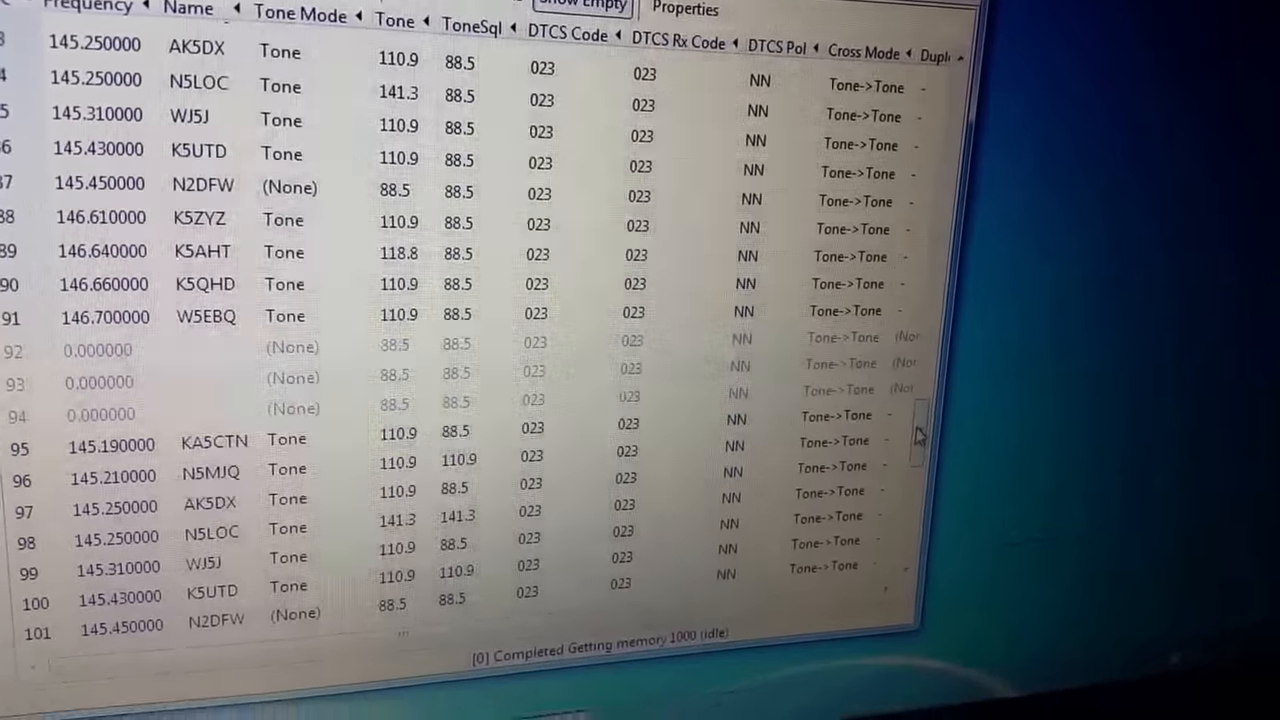
{"action": "scroll", "scroll_direction": "down", "scroll_amount": 3}
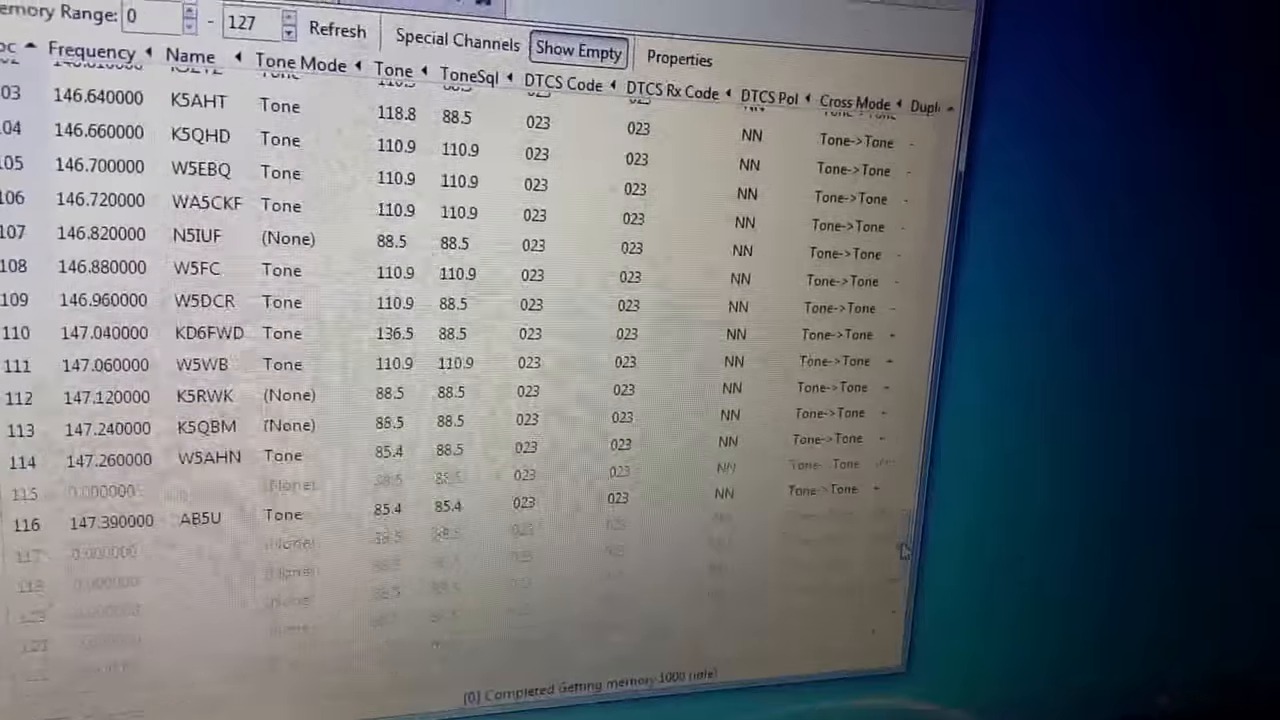
{"action": "scroll", "scroll_direction": "down", "scroll_amount": 3}
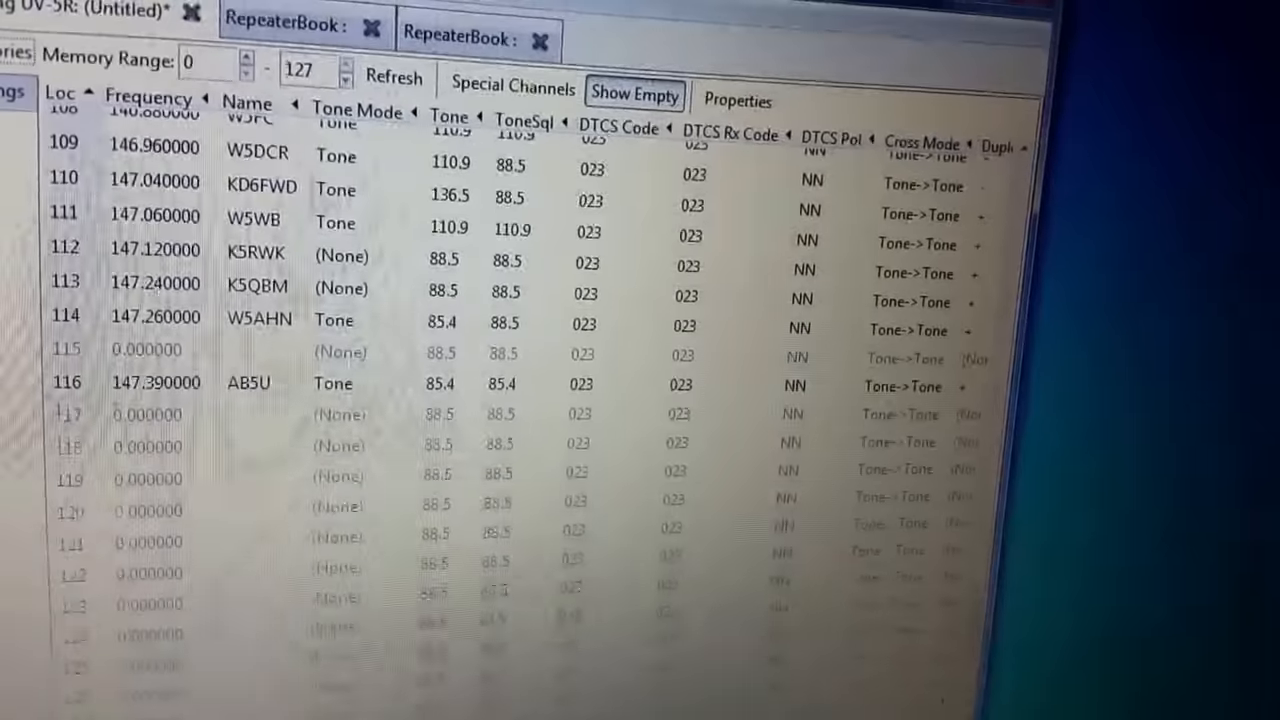
Discard the unsaved Untitled image and download memories from the Baofeng UV-5R on COM7
{"action": "left_click", "coordinate": [190, 14]}
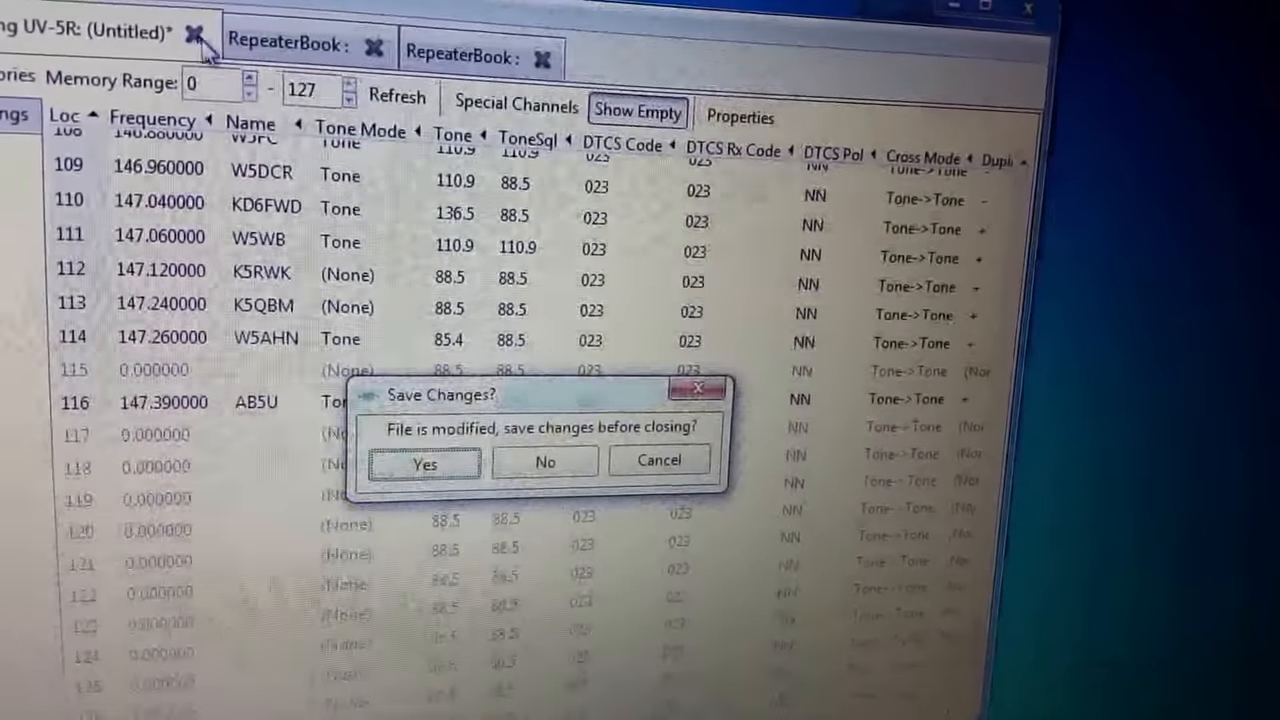
{"action": "left_click", "coordinate": [544, 460]}
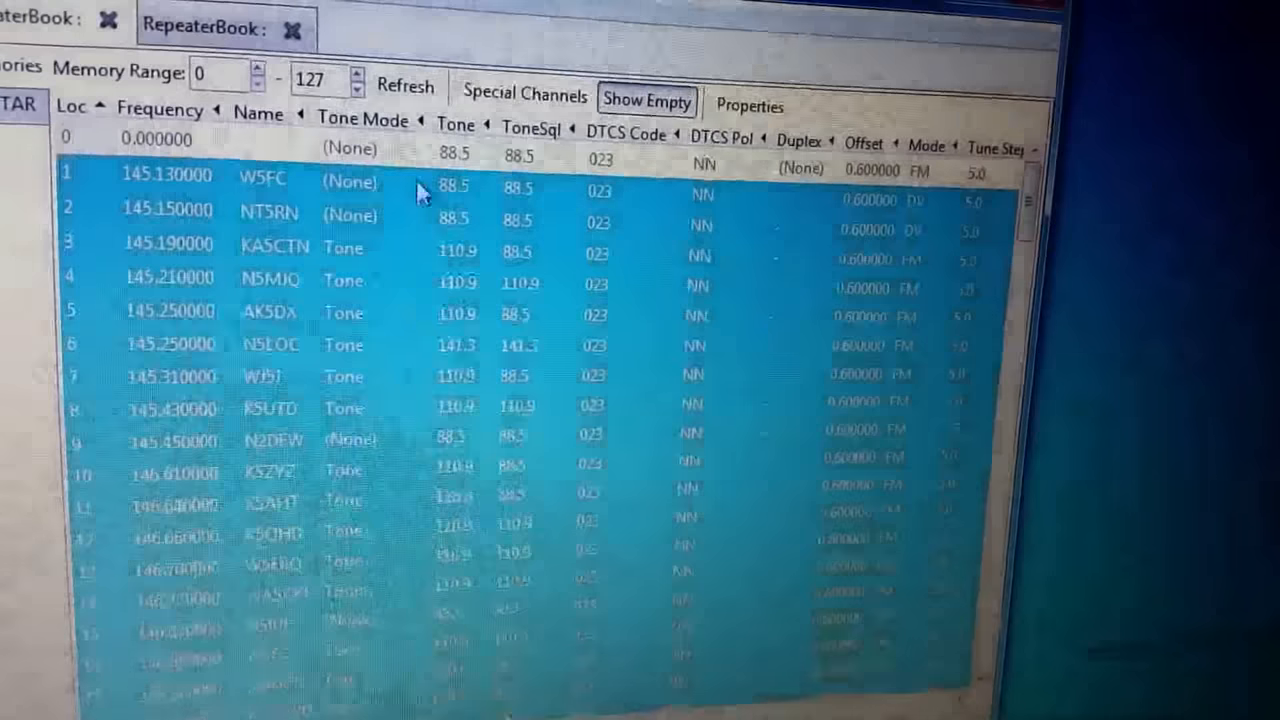
{"action": "left_click", "coordinate": [292, 28]}
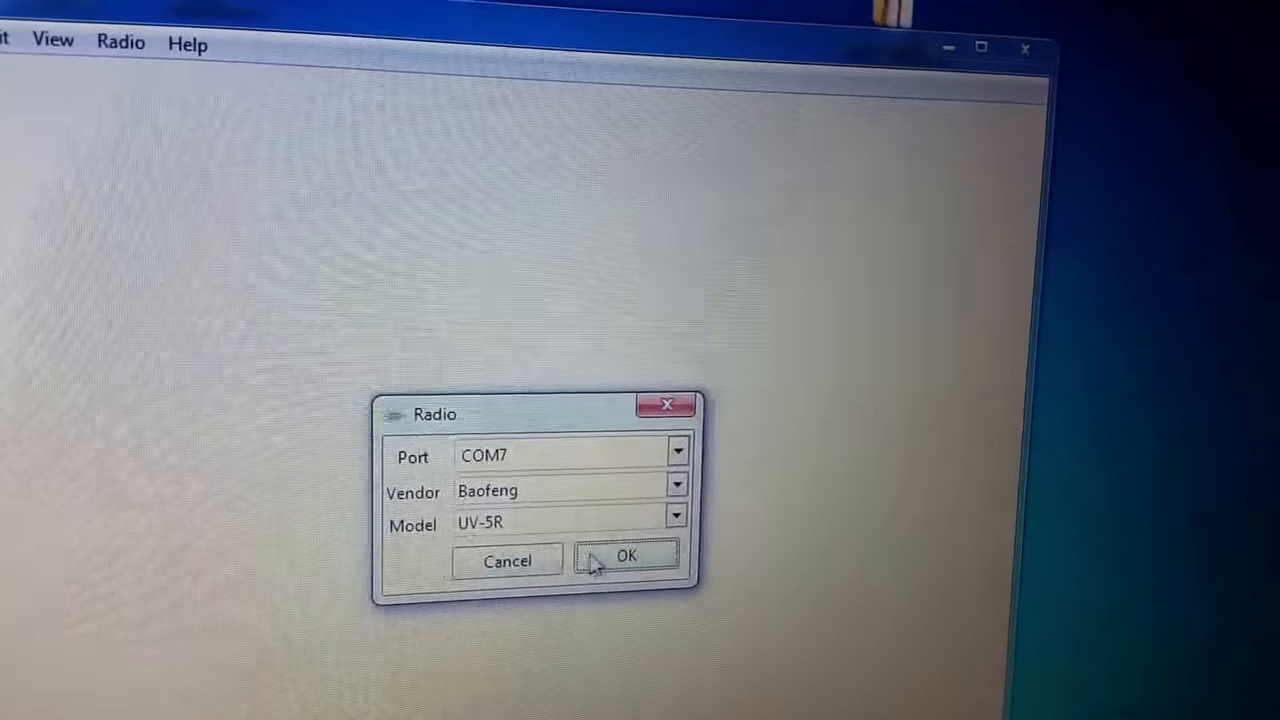
{"action": "left_click", "coordinate": [624, 556]}
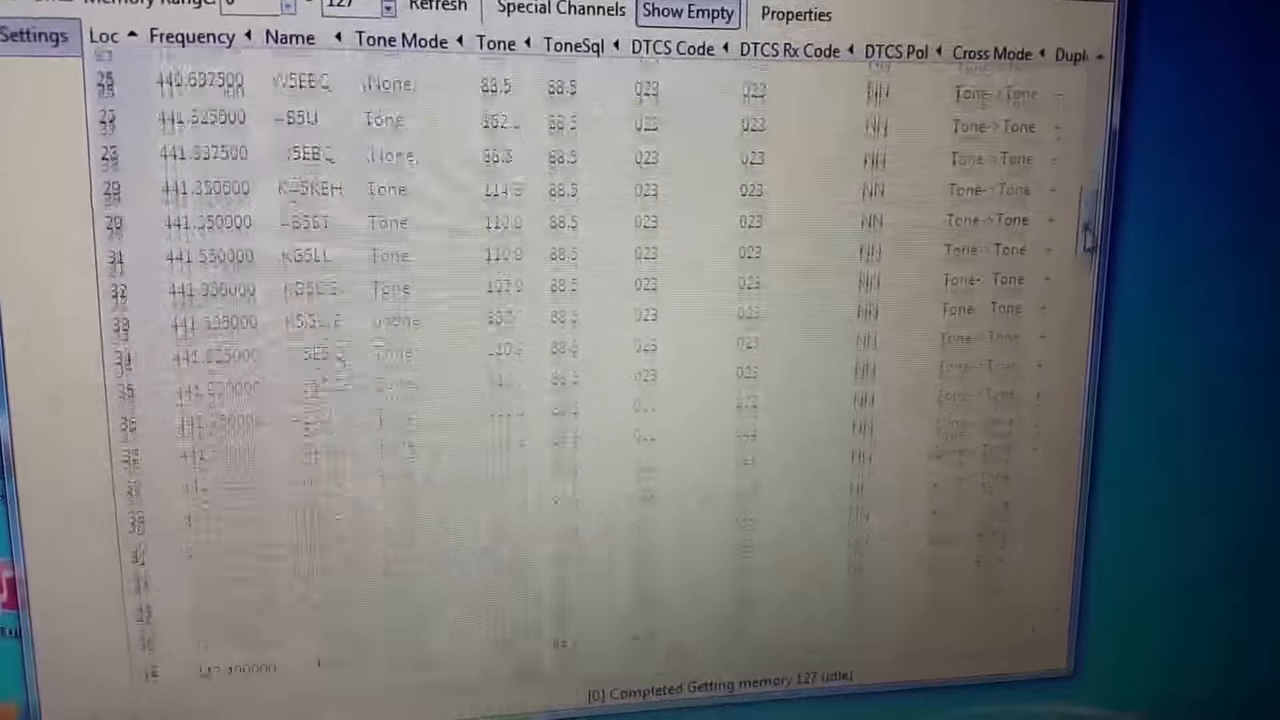
Scroll the freshly downloaded memories through channel 116 and back to channel 0 (JOHN, 442.025 MHz)
{"action": "scroll", "scroll_direction": "down", "scroll_amount": 3}
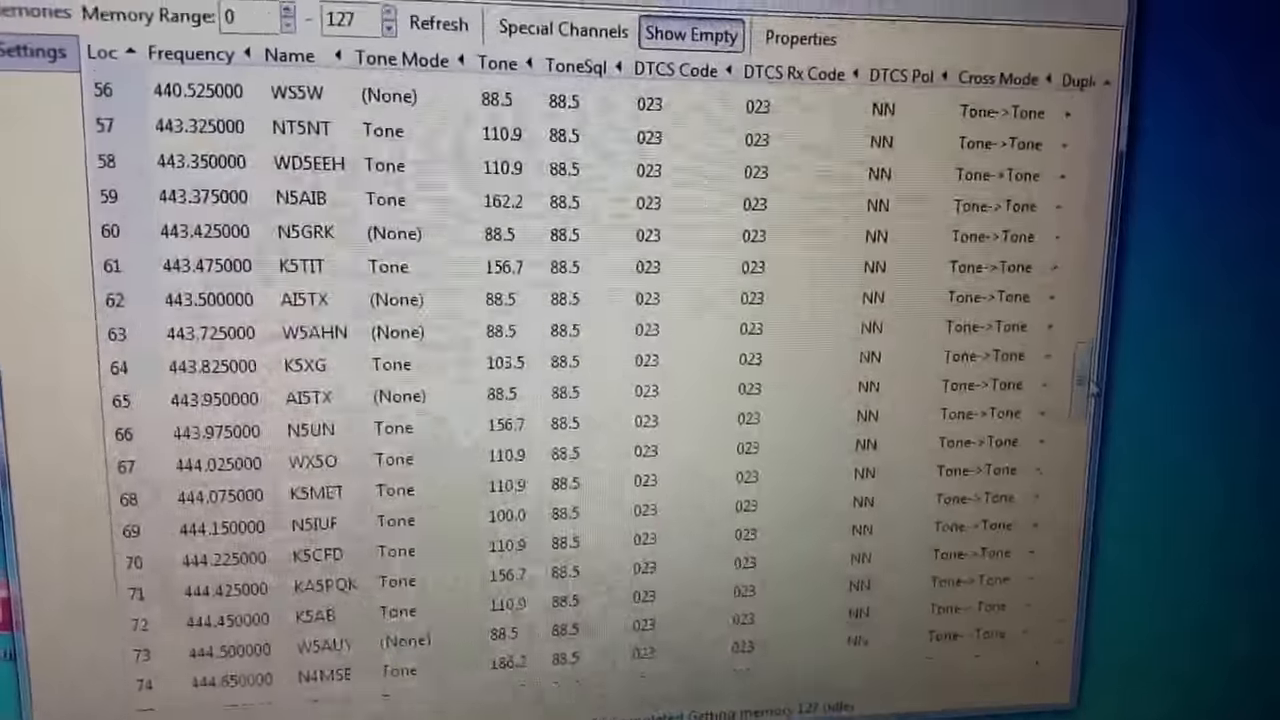
{"action": "scroll", "scroll_direction": "down", "scroll_amount": 3}
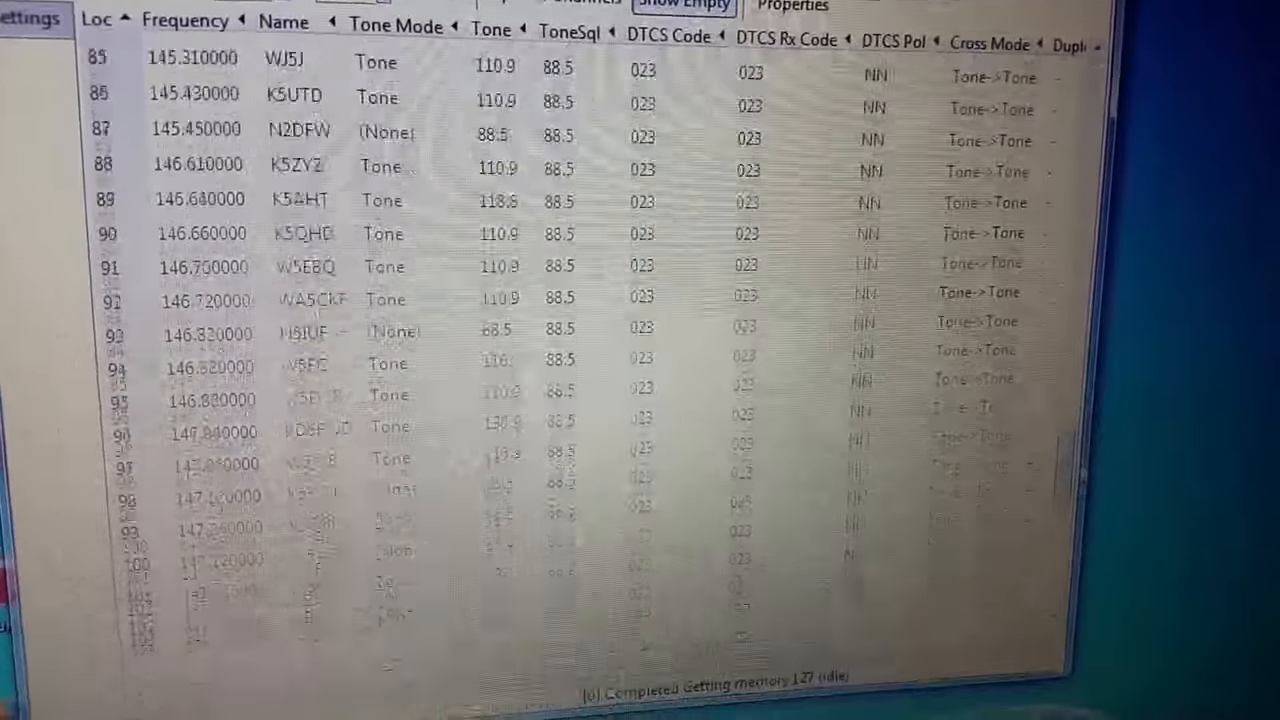
{"action": "scroll", "scroll_direction": "down", "scroll_amount": 3}
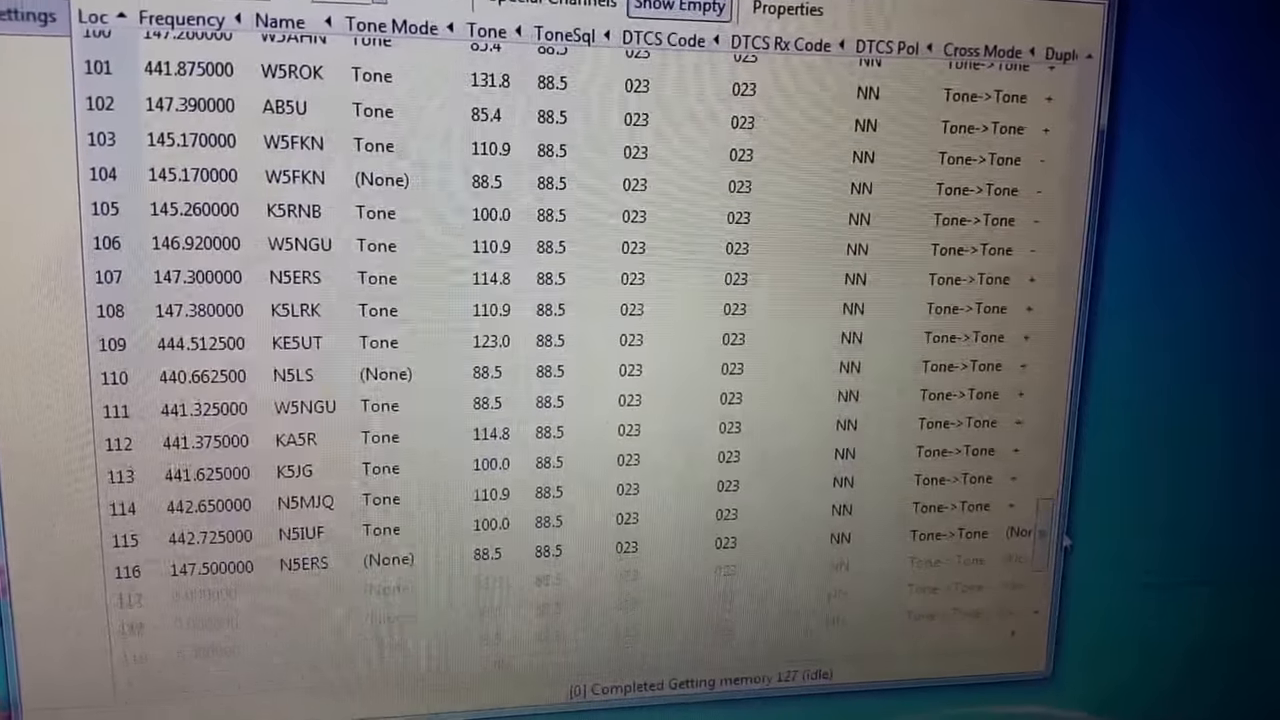
{"action": "scroll", "scroll_direction": "up", "scroll_amount": 3}
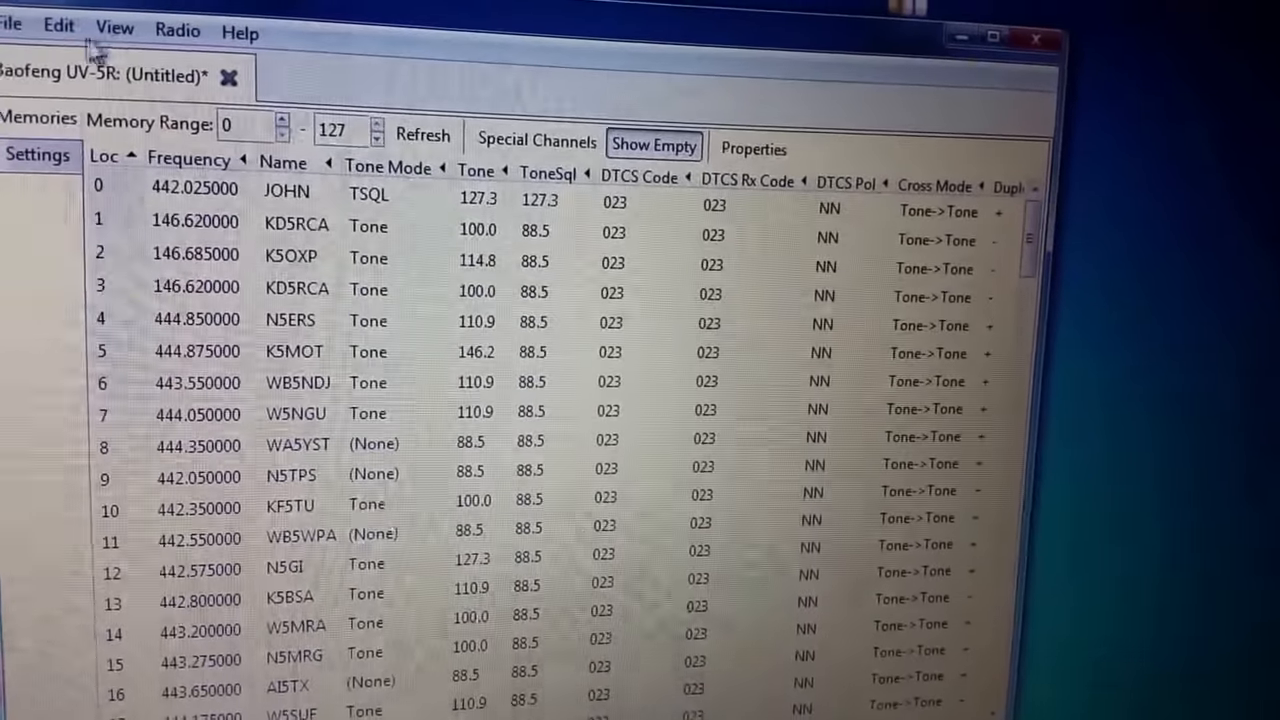
Save the downloaded memories via Save As as uv5r_dallas.img on the desktop
{"action": "left_click", "coordinate": [12, 28]}
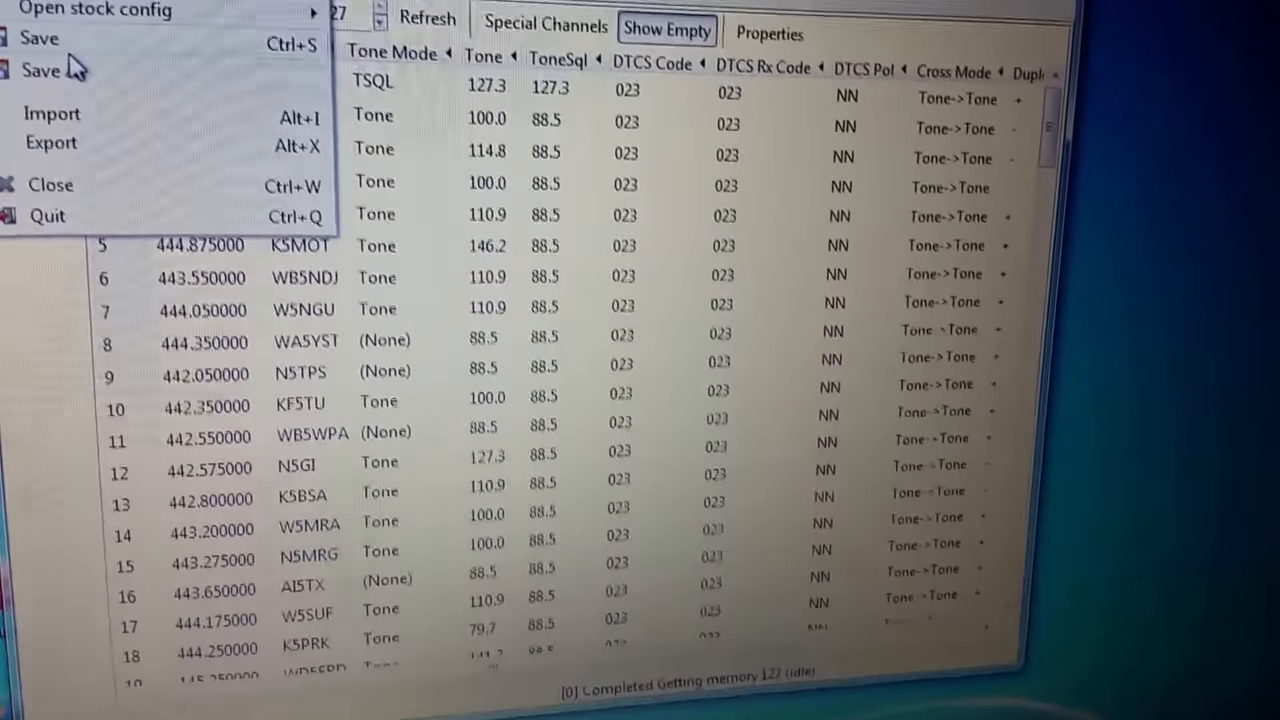
{"action": "left_click", "coordinate": [40, 68]}
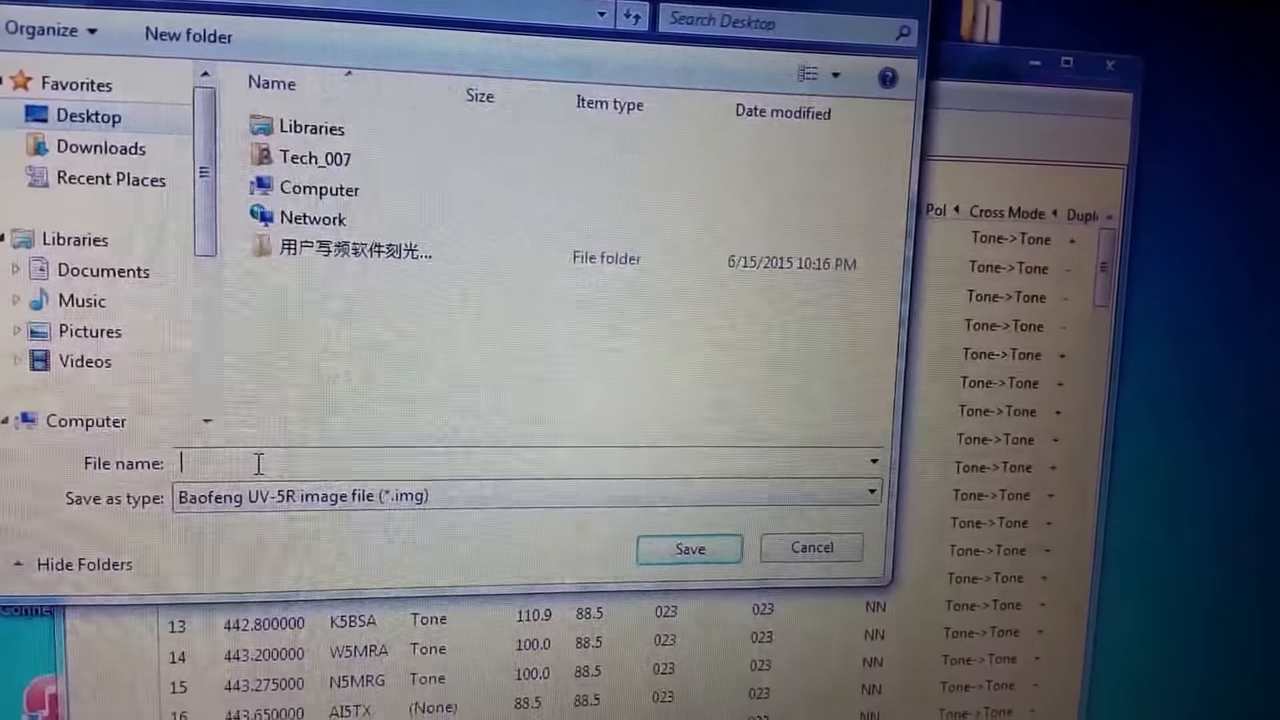
{"action": "type", "text": "u"}
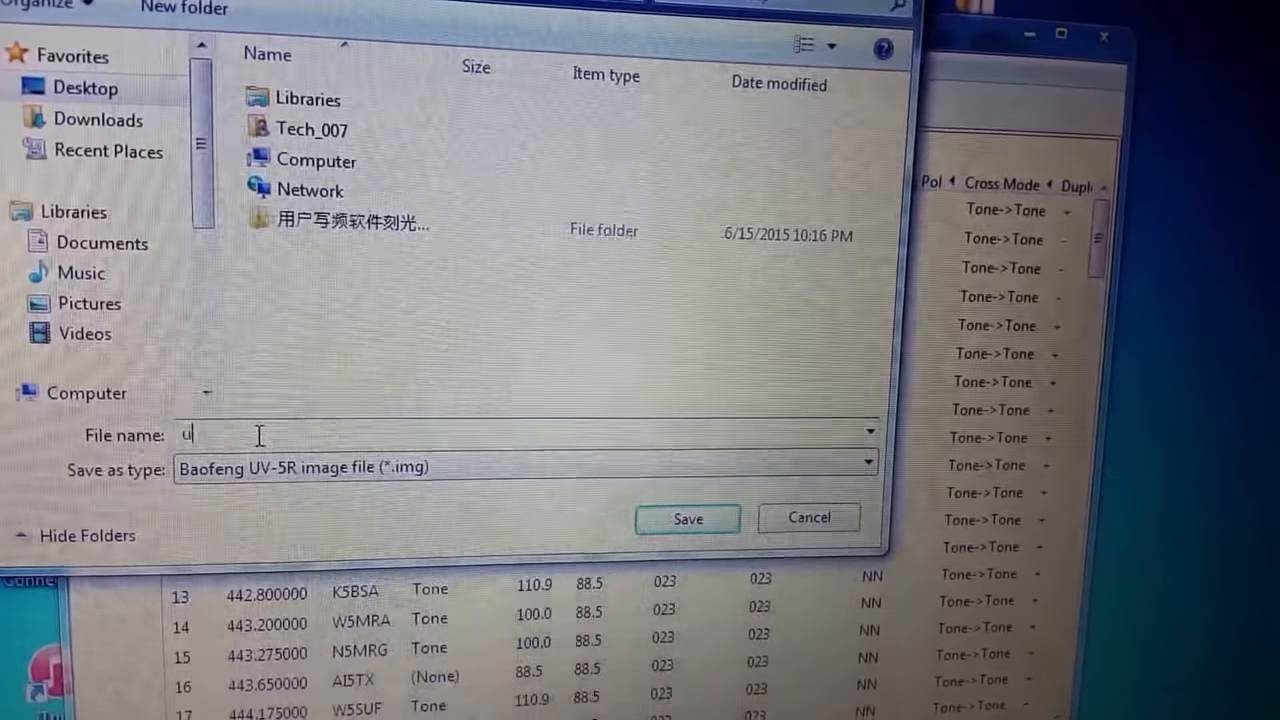
{"action": "type", "text": "v5r_"}
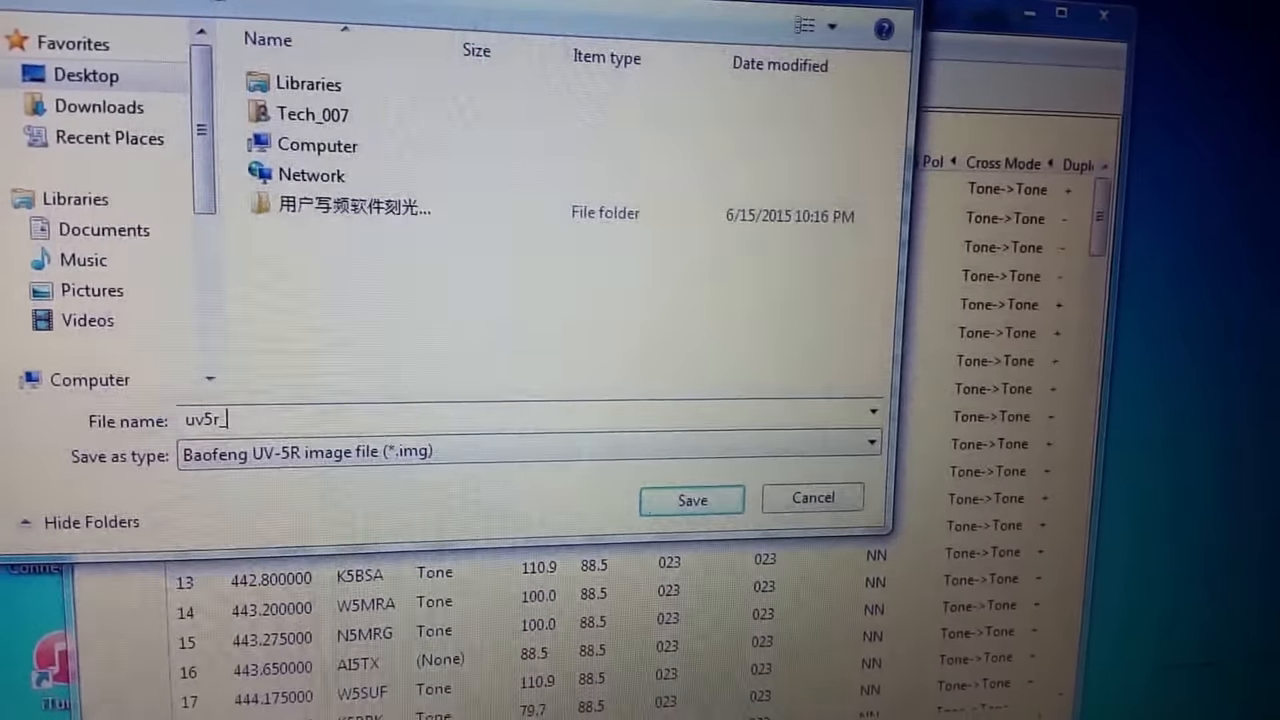
{"action": "type", "text": "dallas,"}
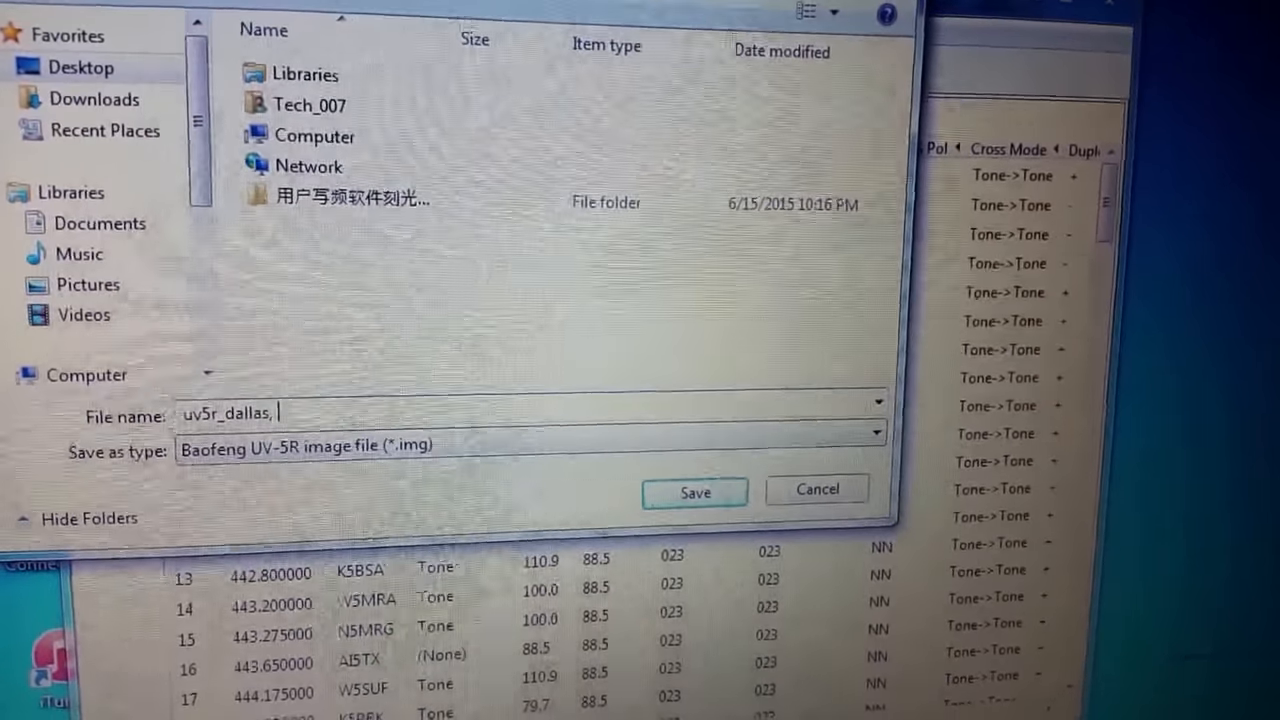
{"action": "key", "text": "BackSpace"}
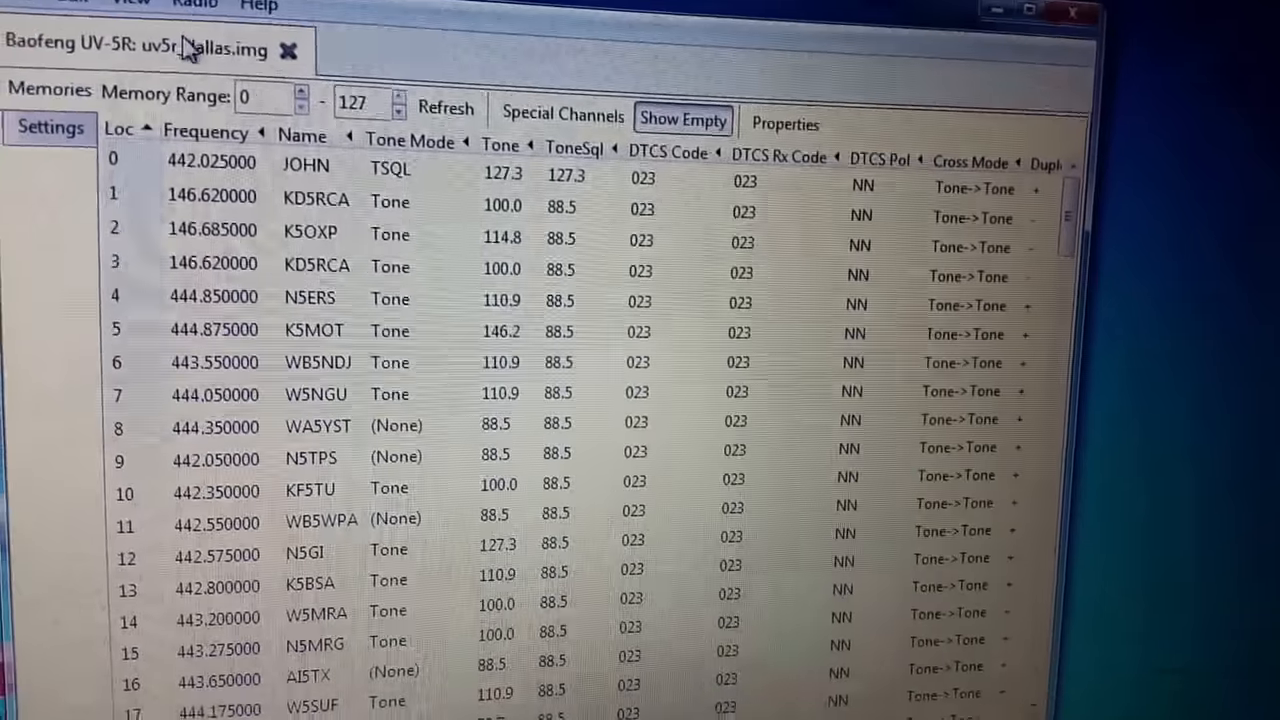
{"action": "left_click", "coordinate": [196, 4]}
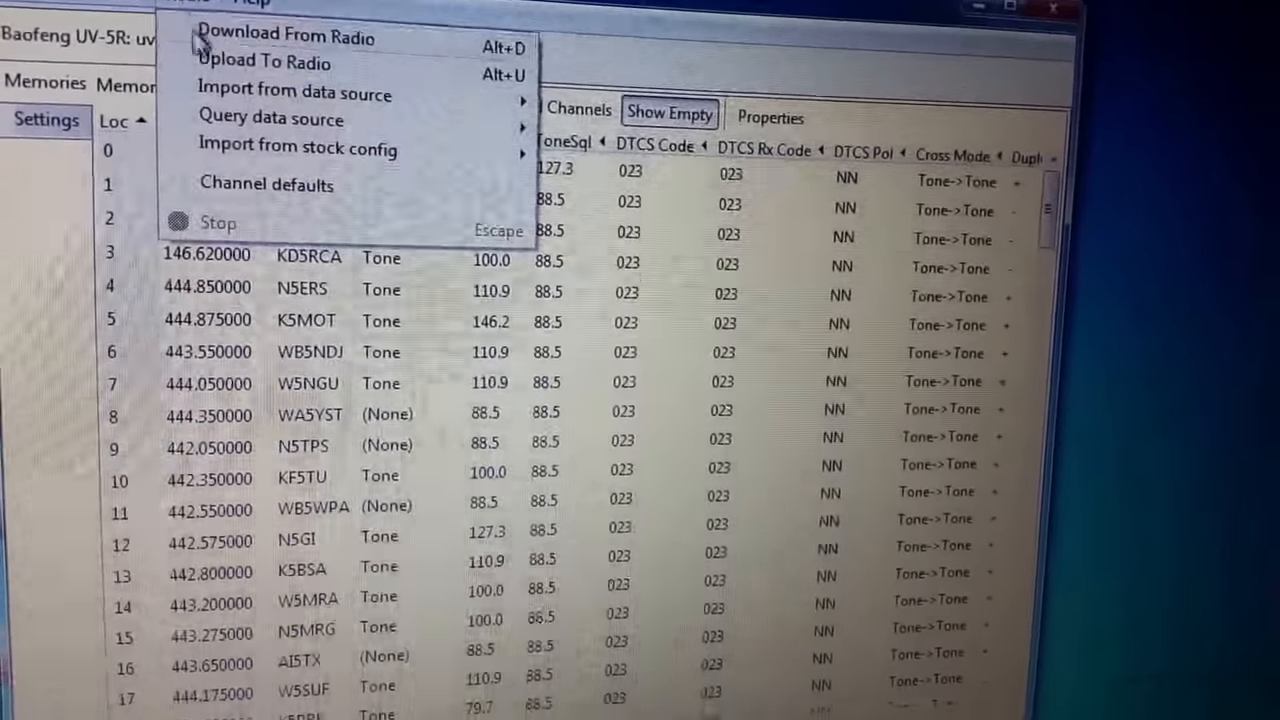